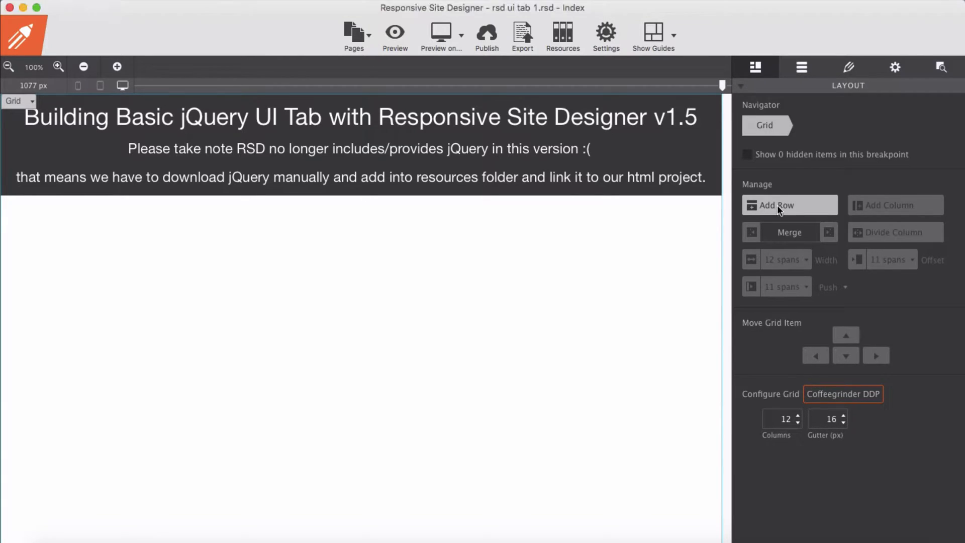
Add a row below the header with a 6-span column and place a Container in it.
left_click(775, 205)
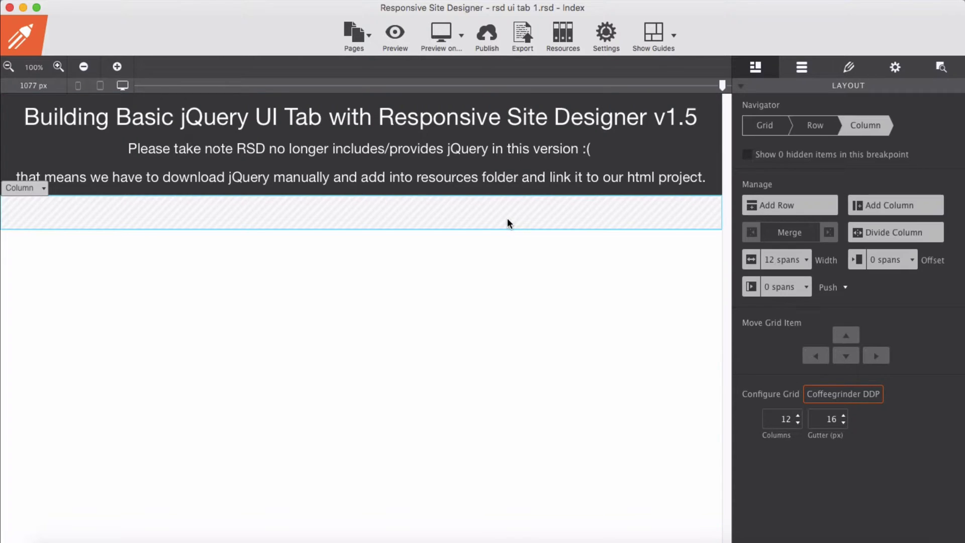
left_click(892, 232)
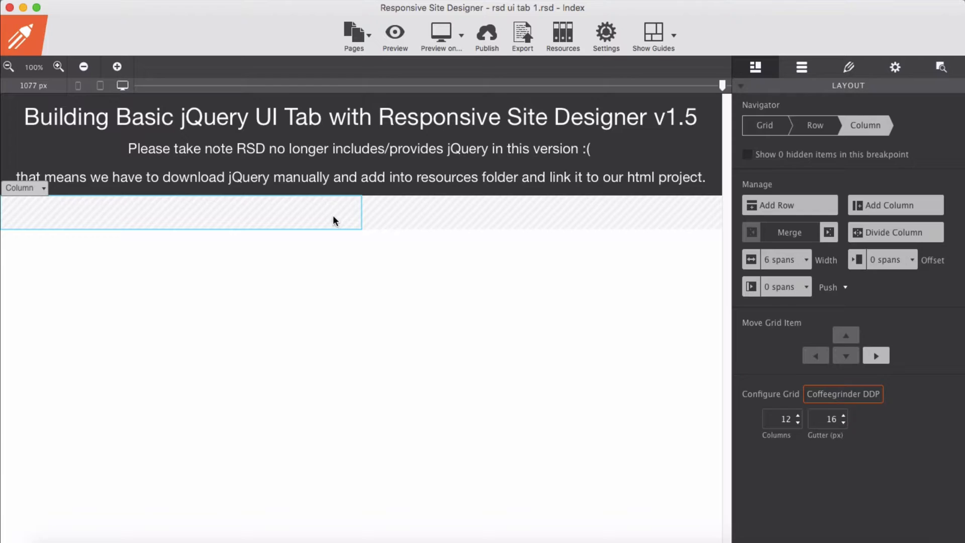
left_click(848, 68)
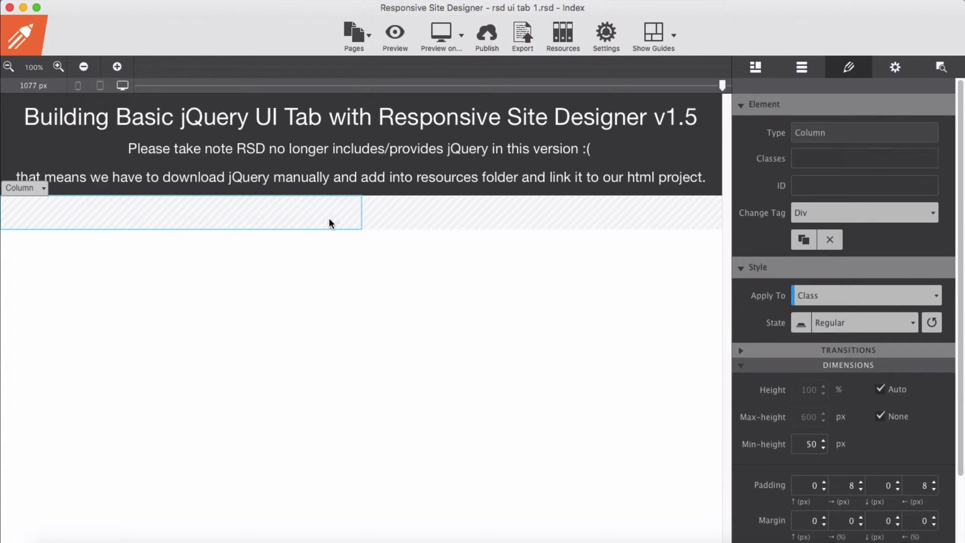
left_click(802, 68)
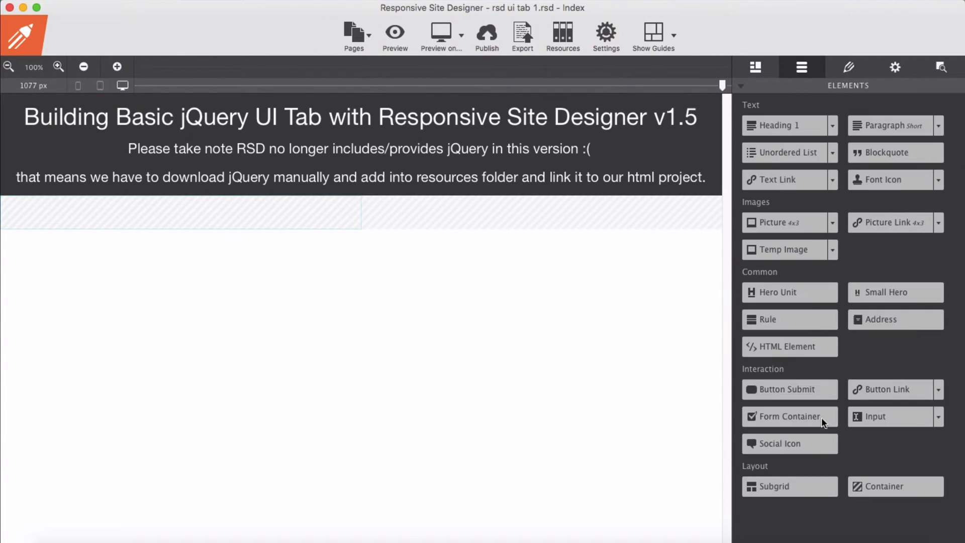
left_click_drag(882, 487, 280, 218)
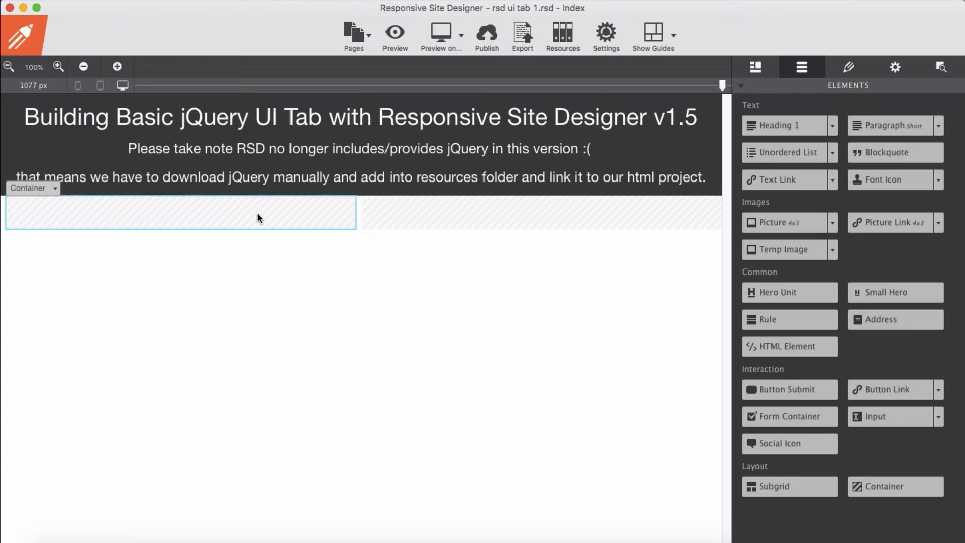
Give the new container the ID 'tabs'.
left_click(849, 68)
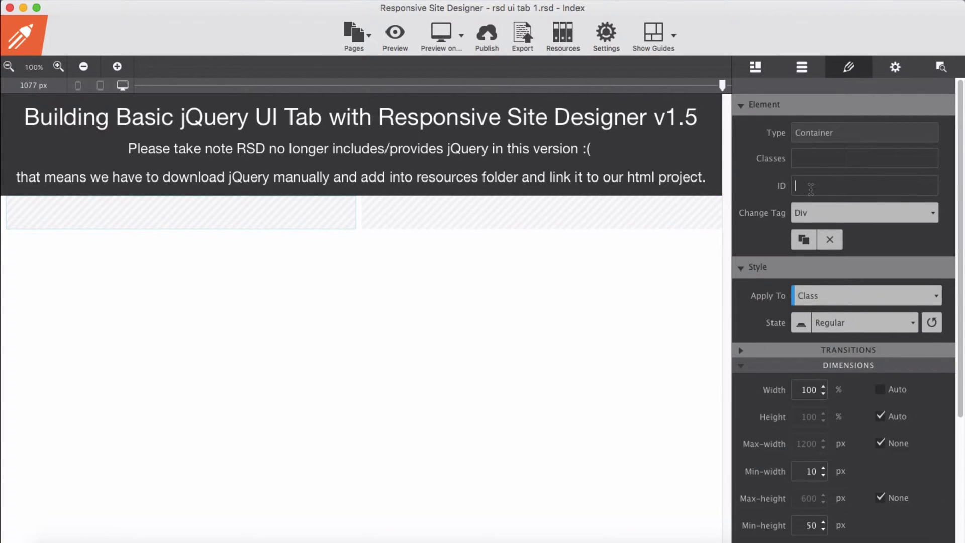
type("tabs")
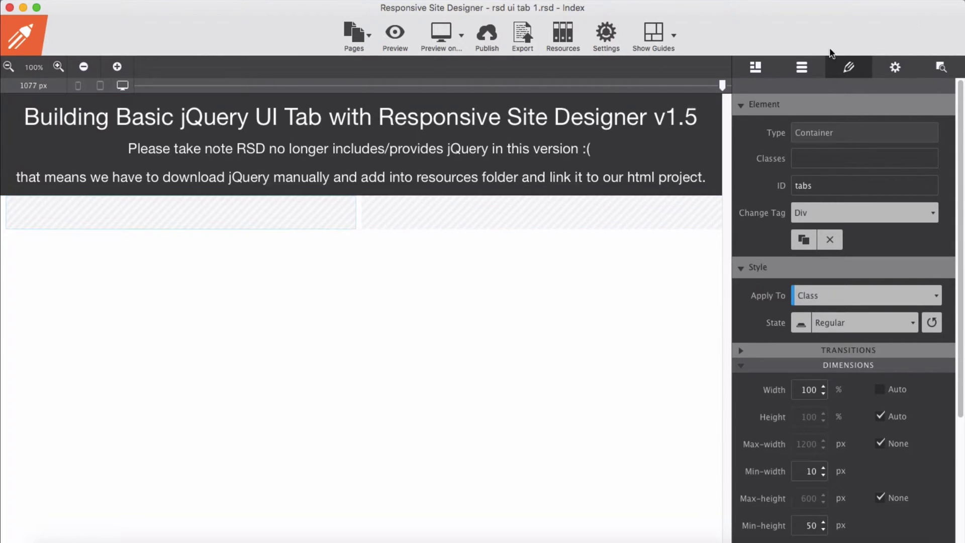
left_click(801, 68)
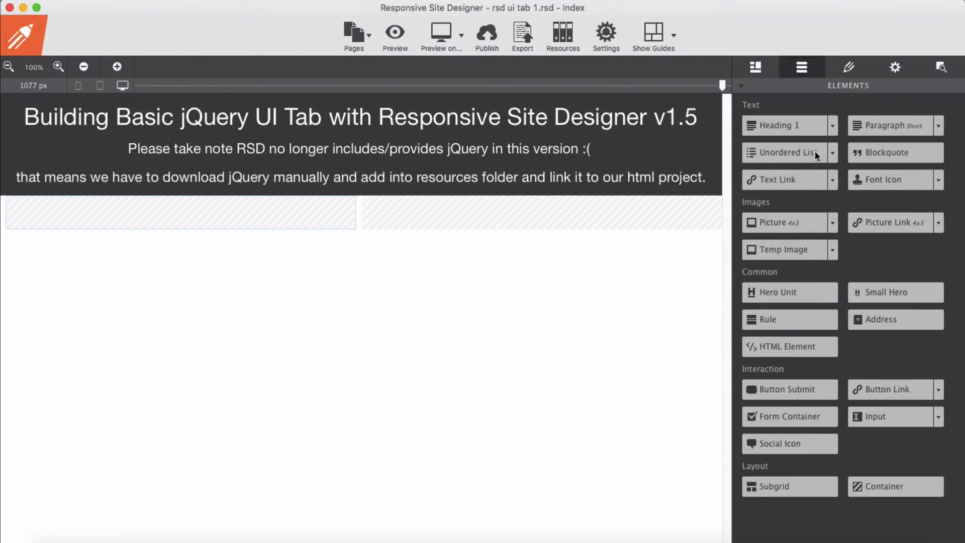
Insert an Unordered List into the tabs container and reduce its Amount from 5 to 3 items.
left_click_drag(786, 152, 228, 226)
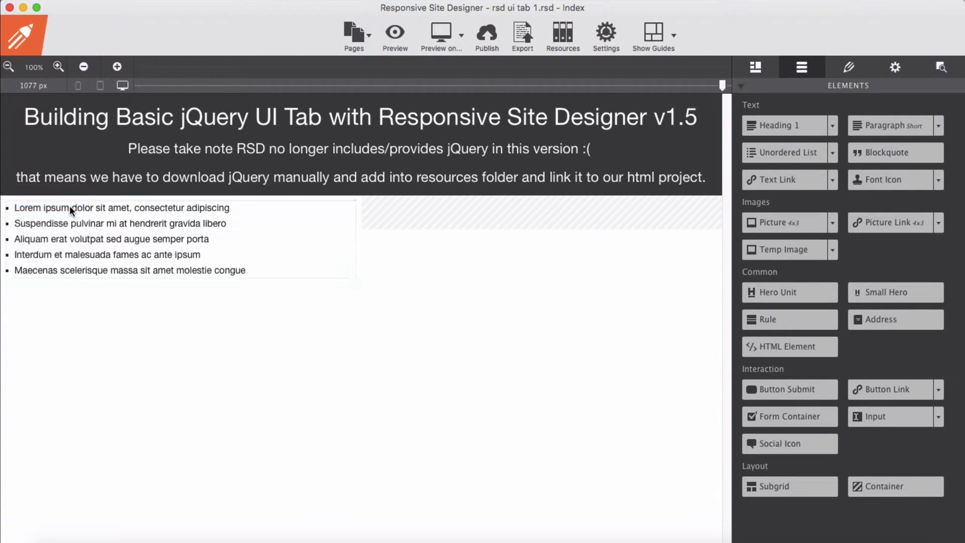
left_click(849, 67)
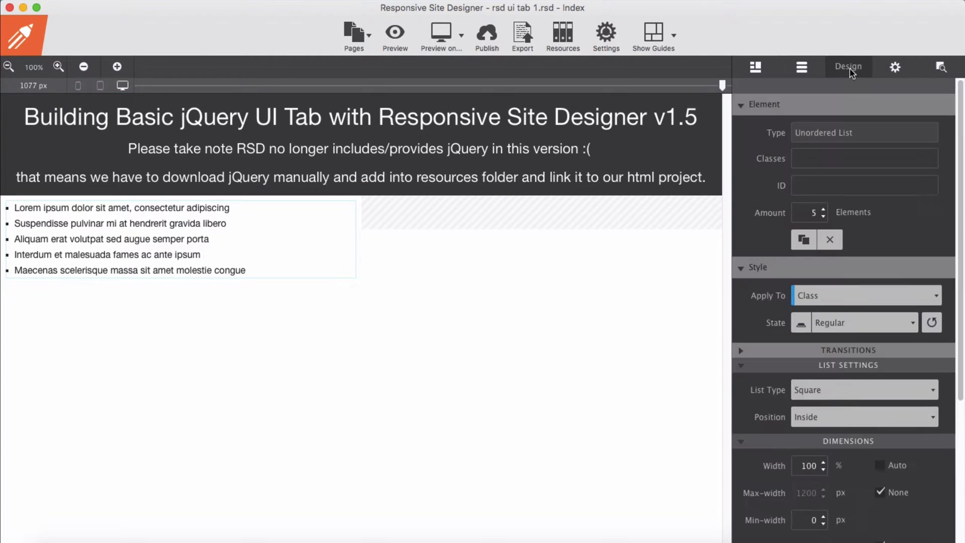
left_click(823, 216)
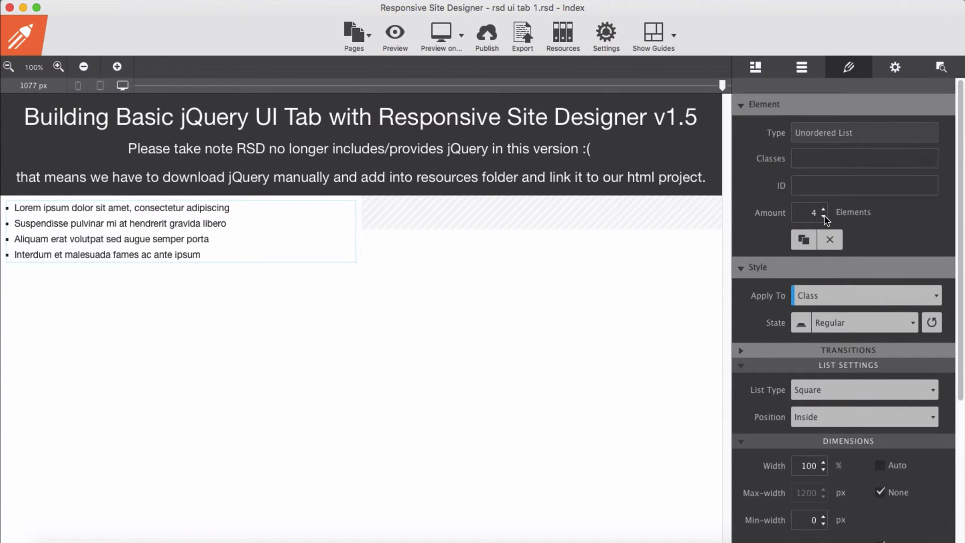
left_click(823, 215)
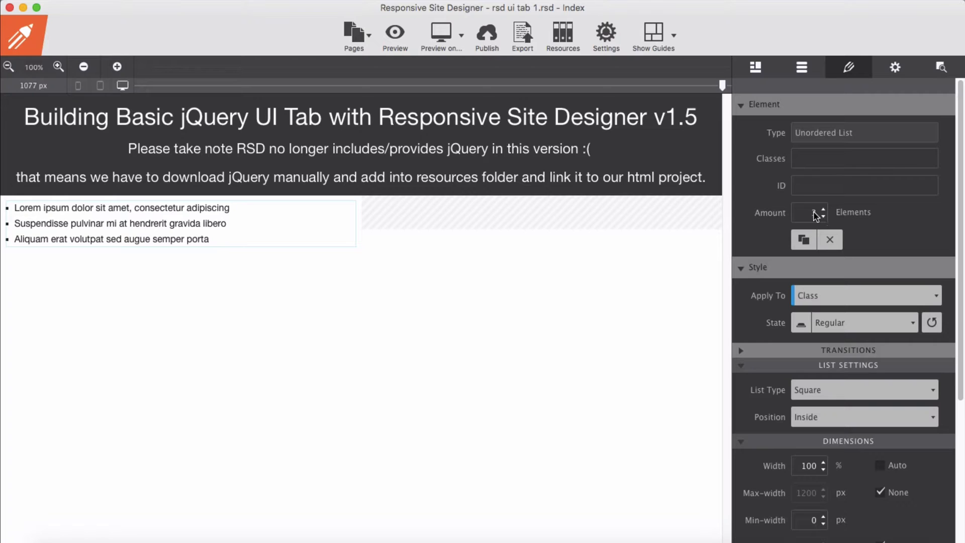
left_click(122, 207)
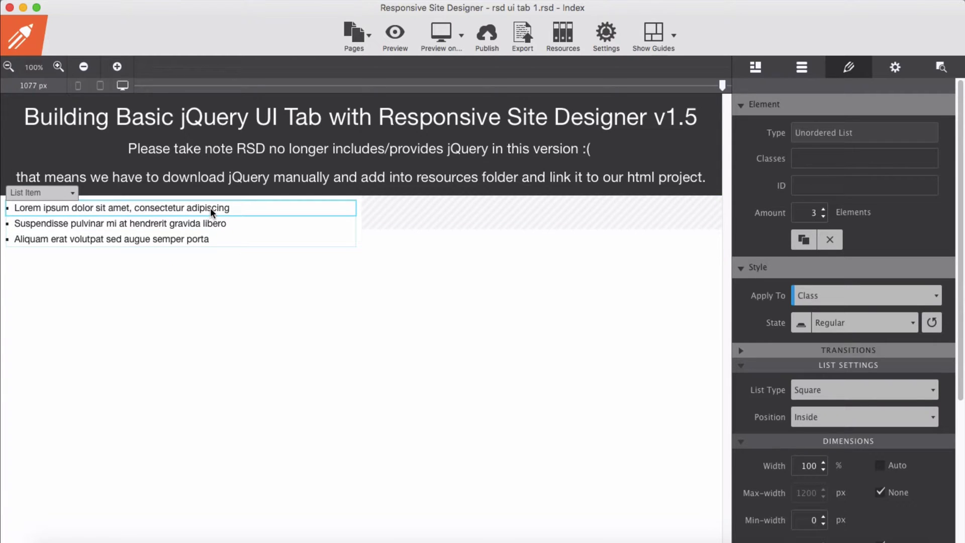
Rename the list items Tab 1, Tab 2, Tab 3 and select the whole Unordered List via the breadcrumb.
double_click(121, 207)
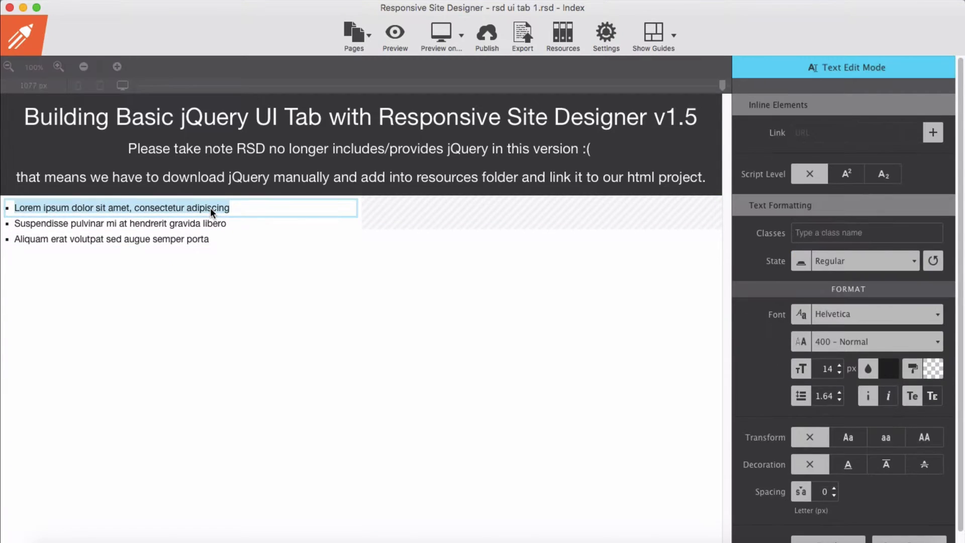
type("T")
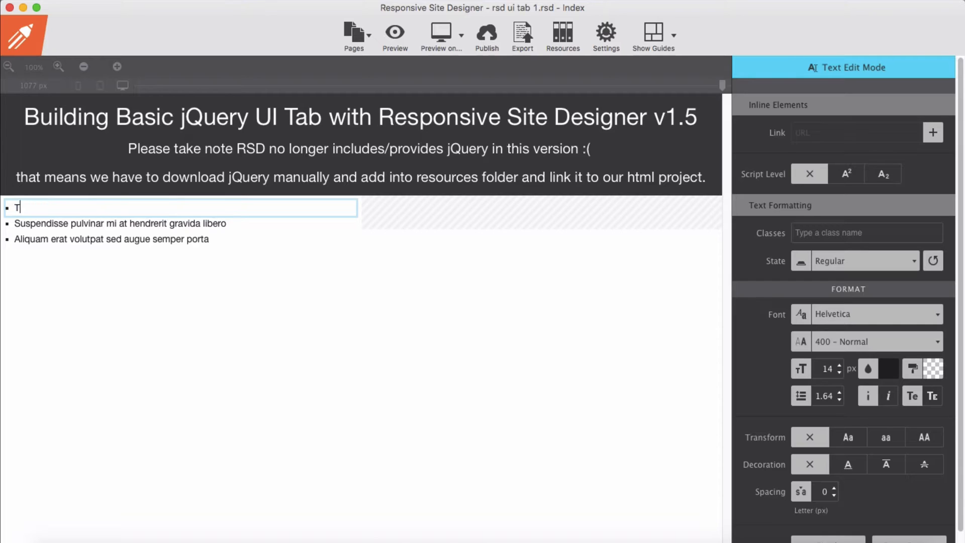
type("ab")
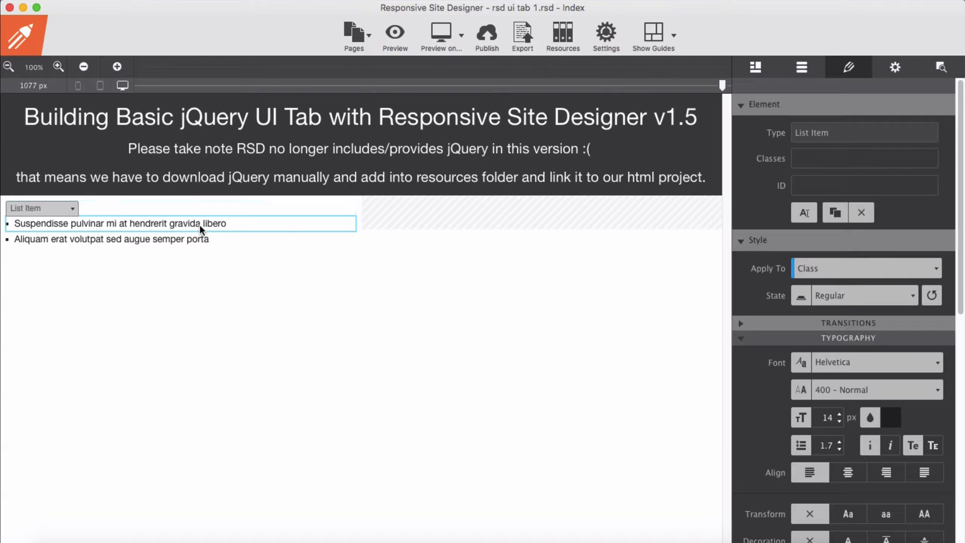
double_click(119, 224)
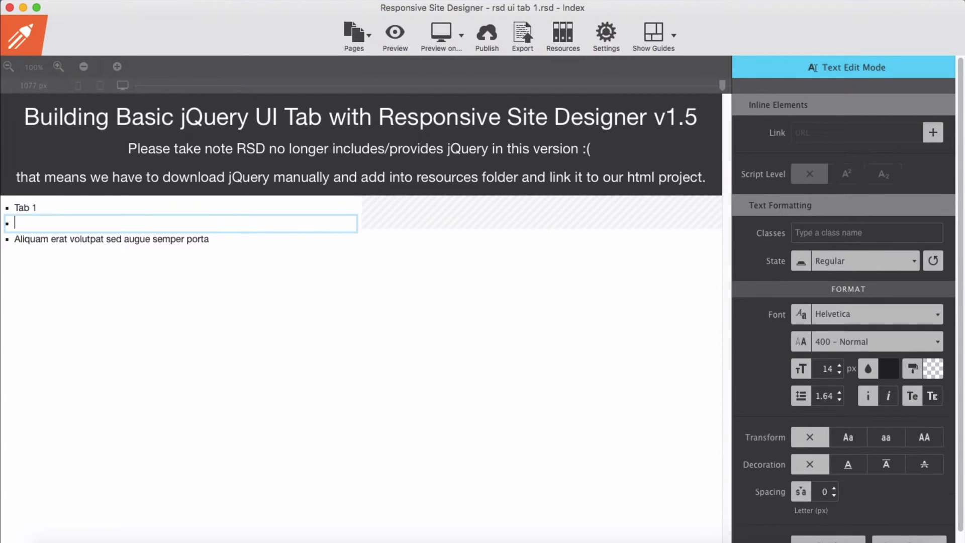
type("Tab 2")
left_click(181, 238)
type("Tab 3")
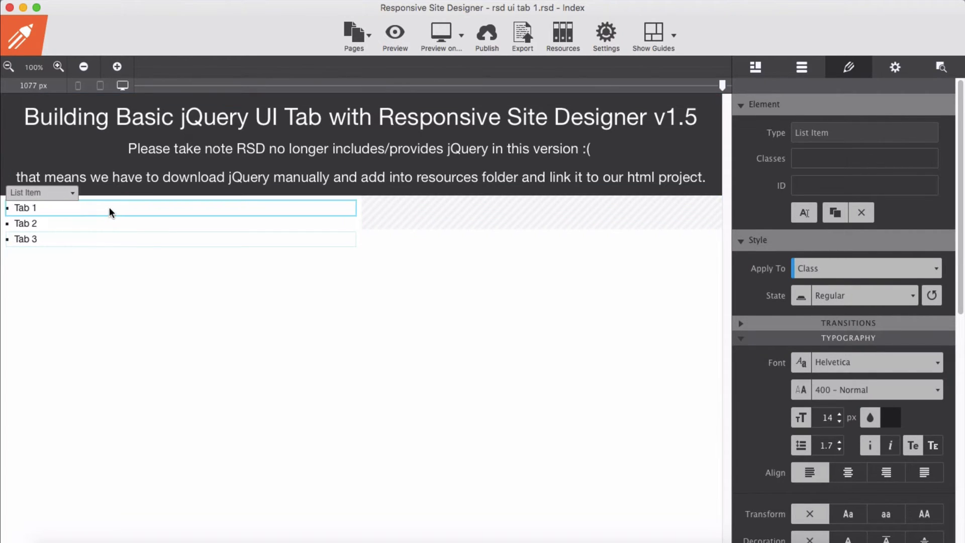
left_click(41, 193)
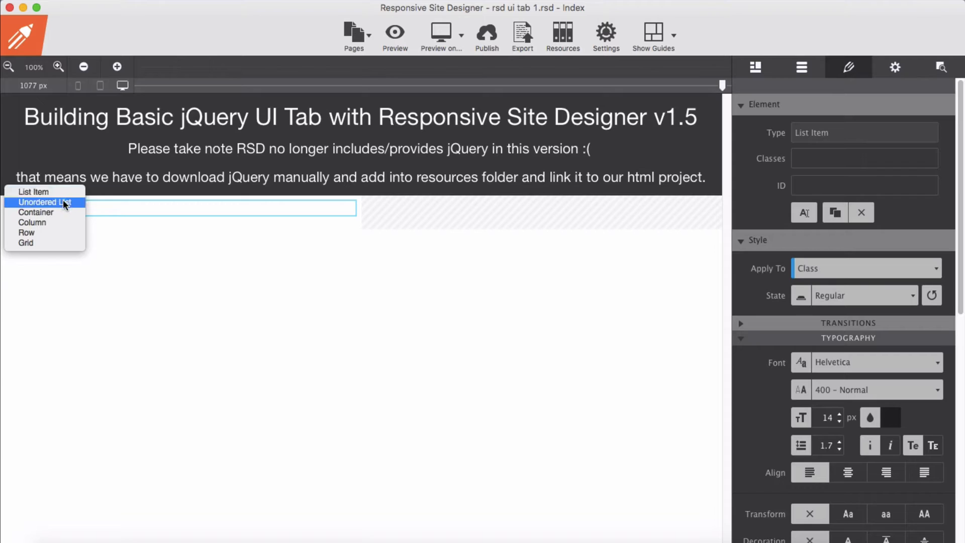
left_click(45, 202)
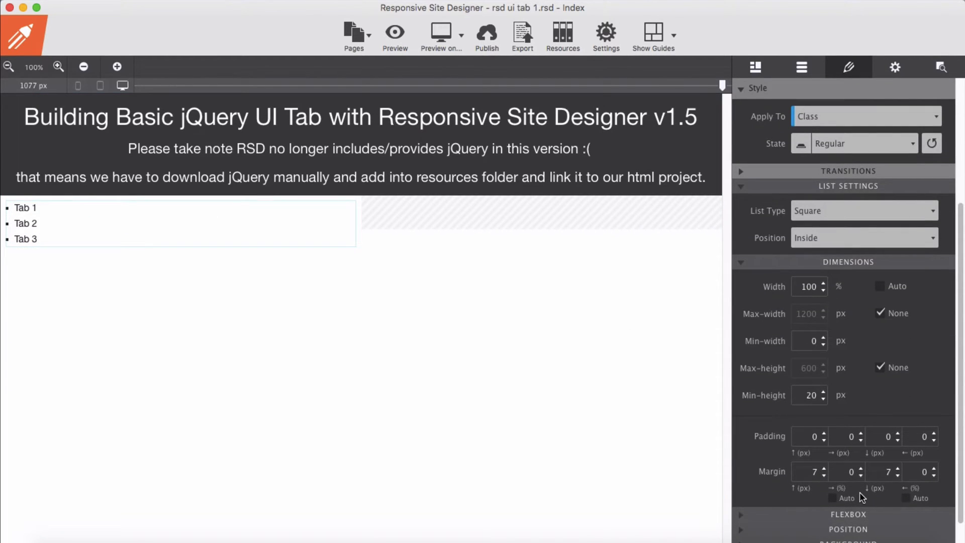
Set the List Type to None and give the Tab 1 item the class 'li'.
left_click(865, 210)
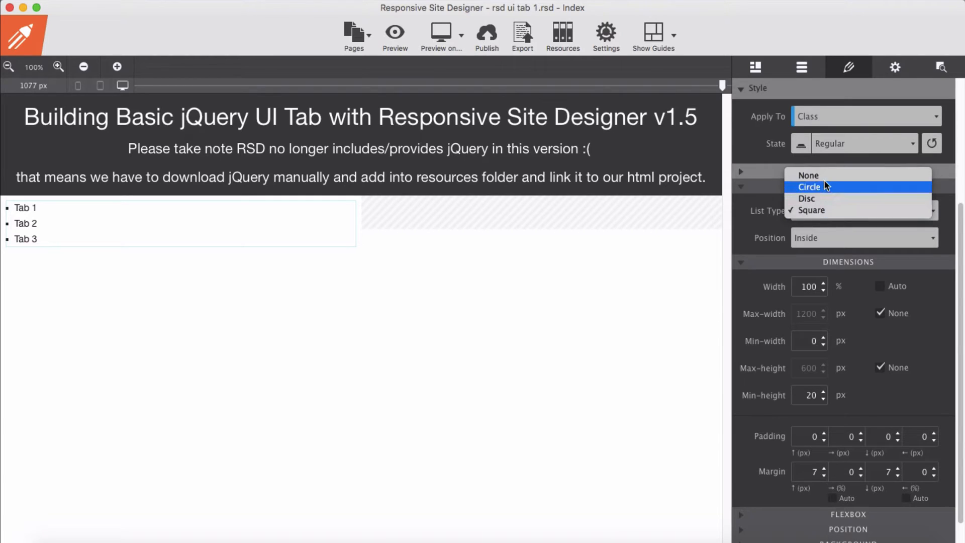
left_click(809, 175)
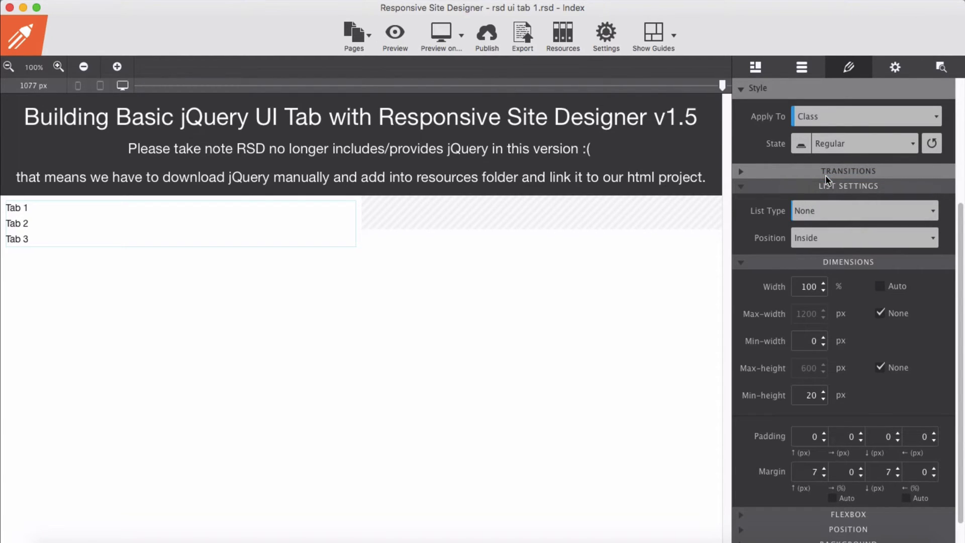
mouse_move(863, 355)
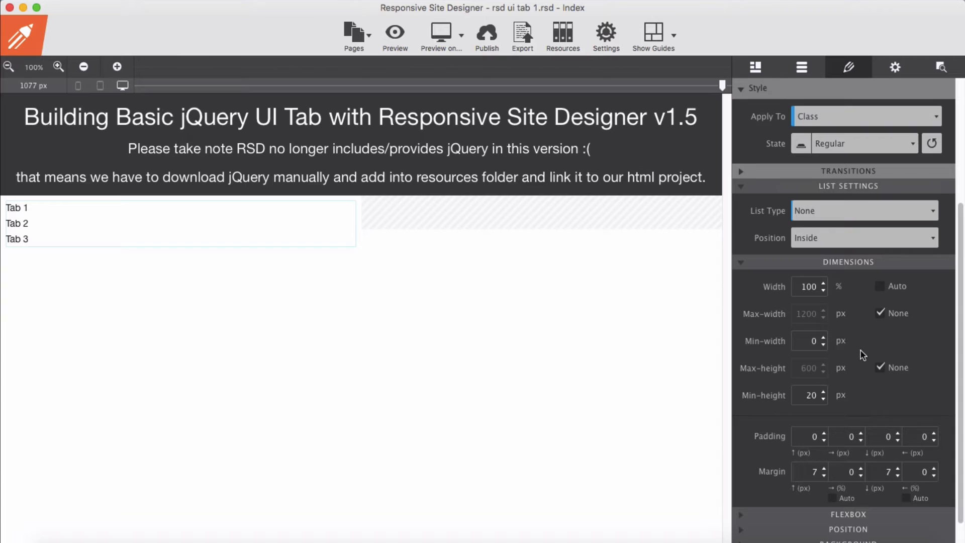
left_click(17, 208)
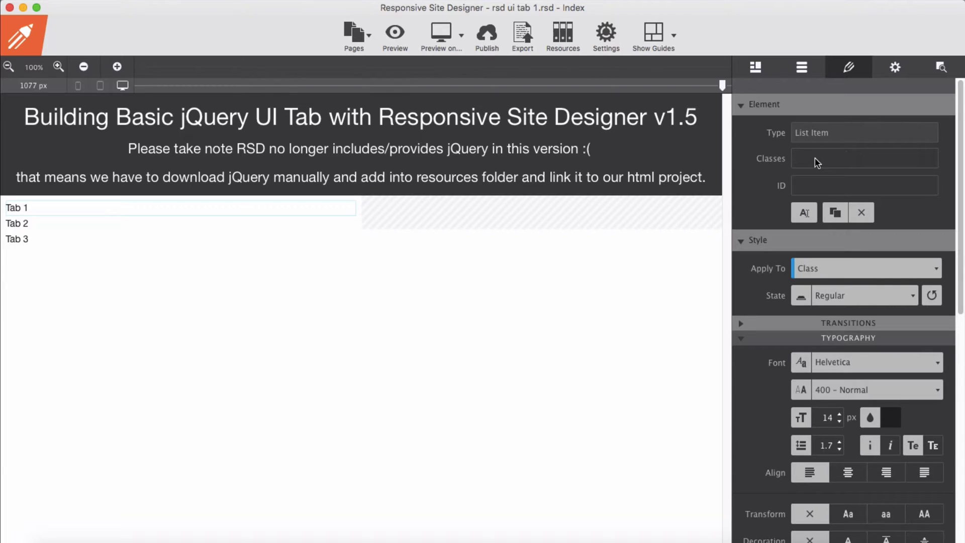
type("li")
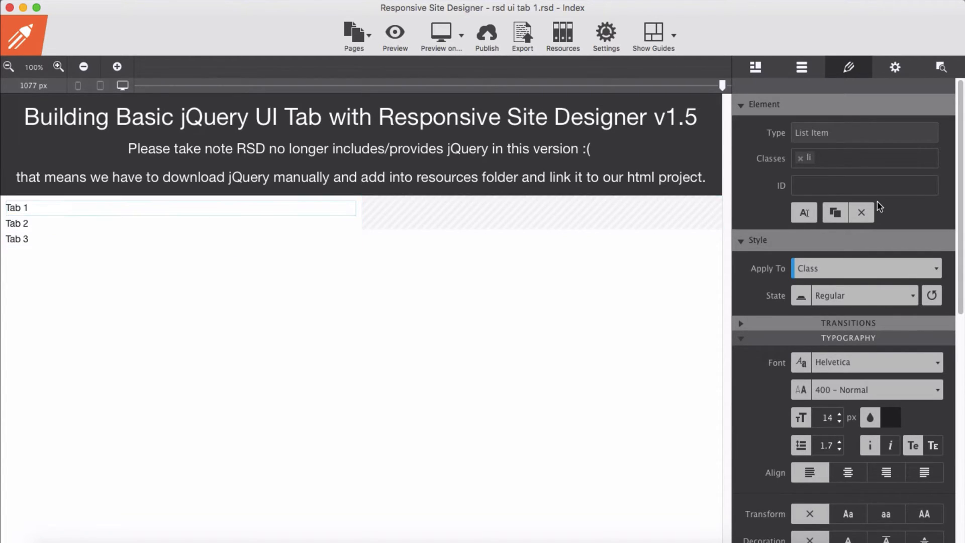
left_click(17, 224)
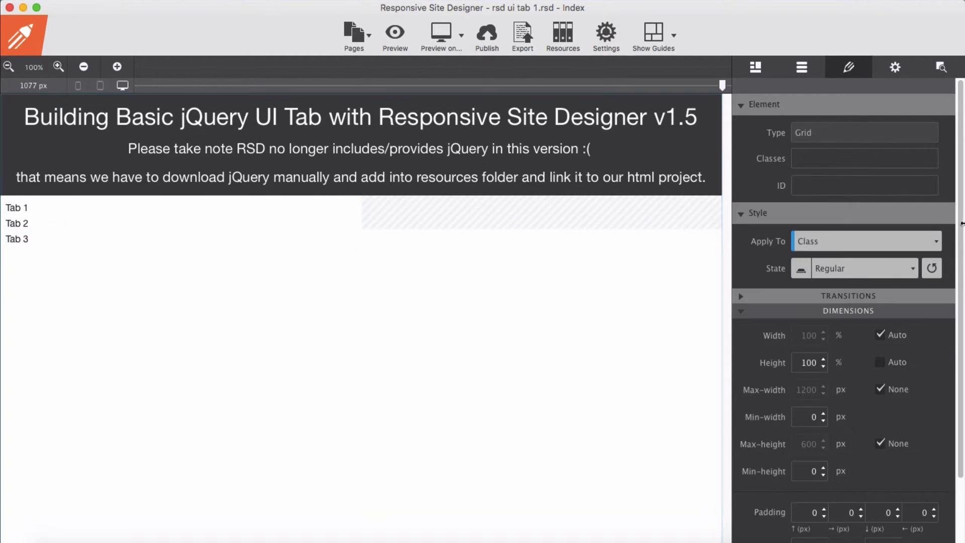
Make the list items 22% wide and float them left so the tabs sit in one row.
left_click(17, 207)
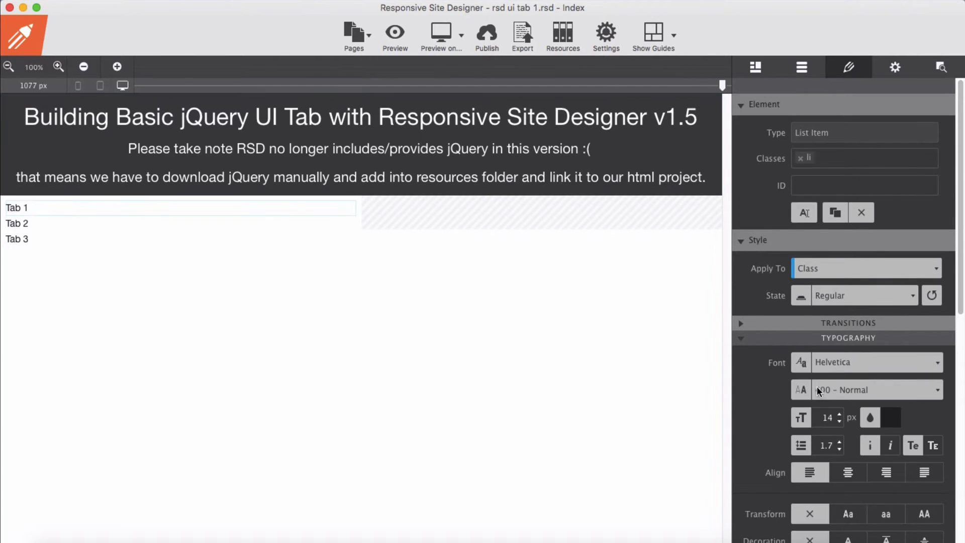
scroll("down", 3)
type("47")
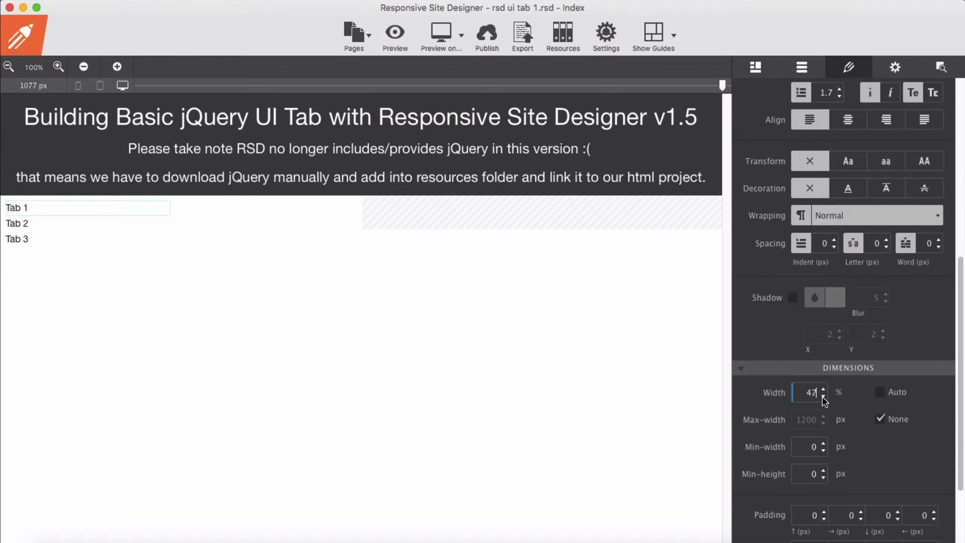
type("22")
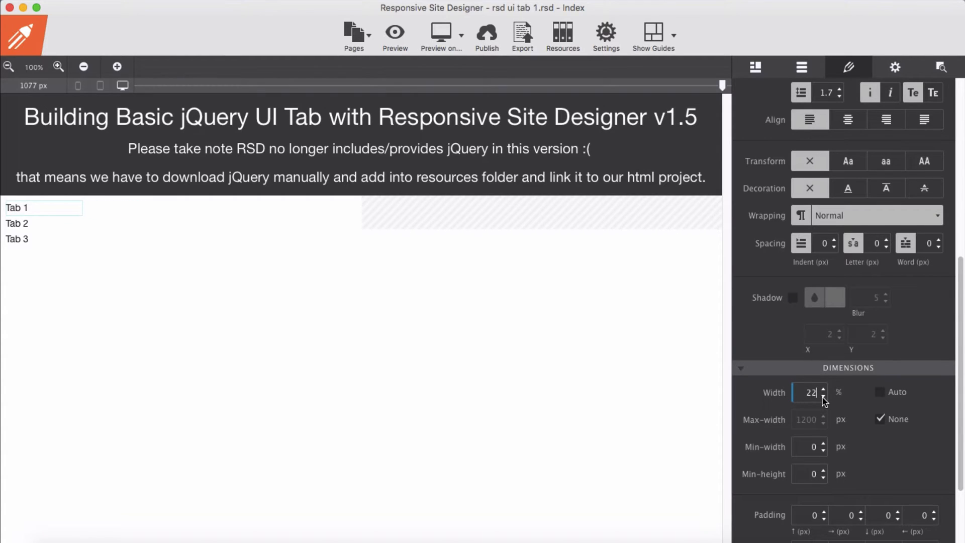
left_click(824, 395)
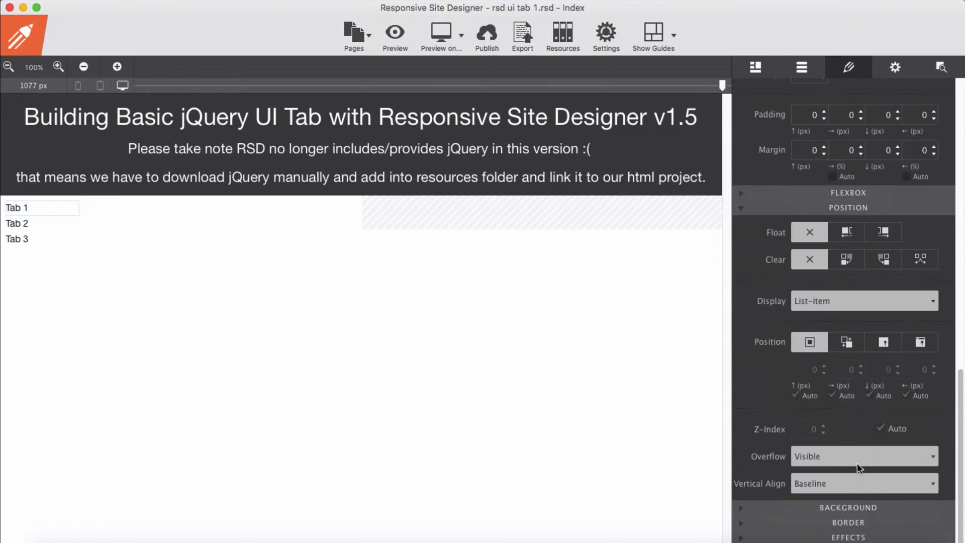
left_click(847, 232)
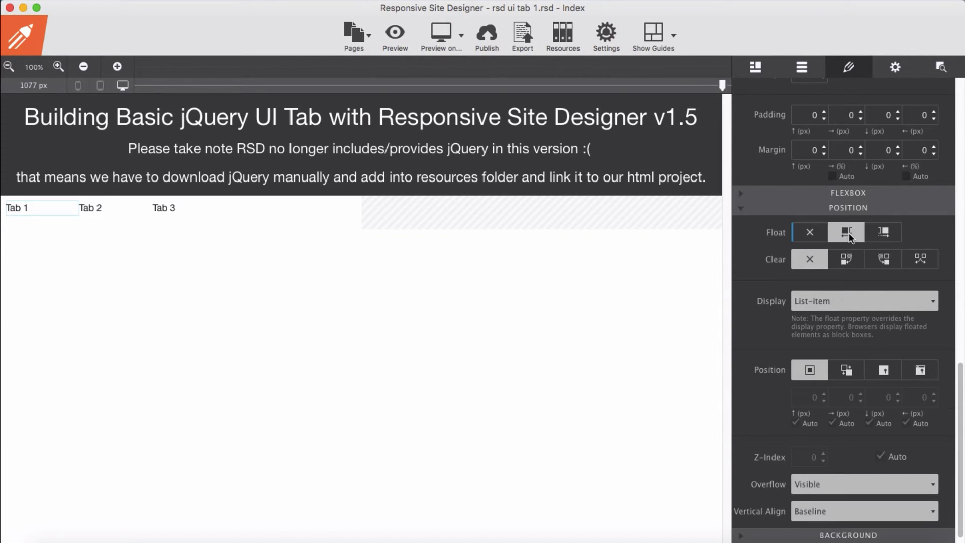
Centre the tab label text and review Tab 1–3, ending with the whole list selected.
left_click(17, 208)
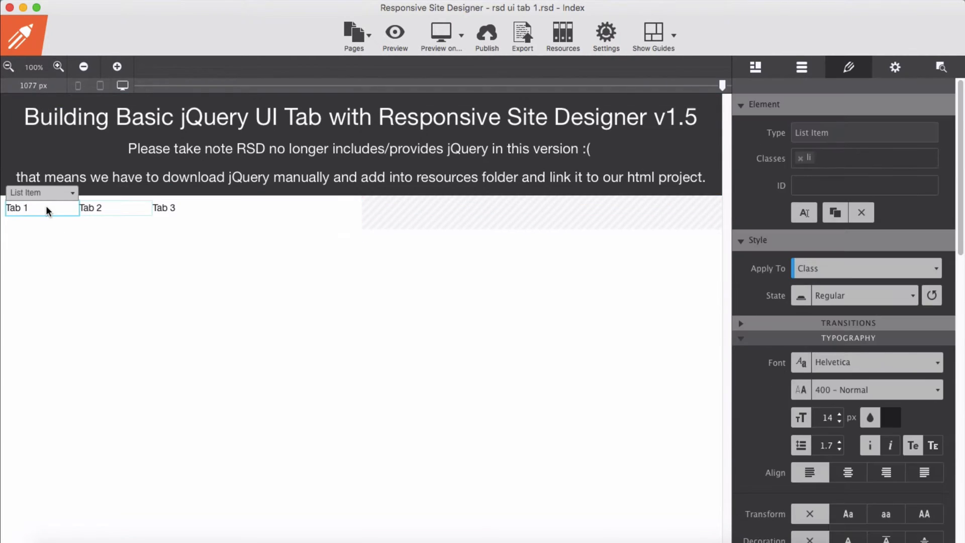
left_click(90, 207)
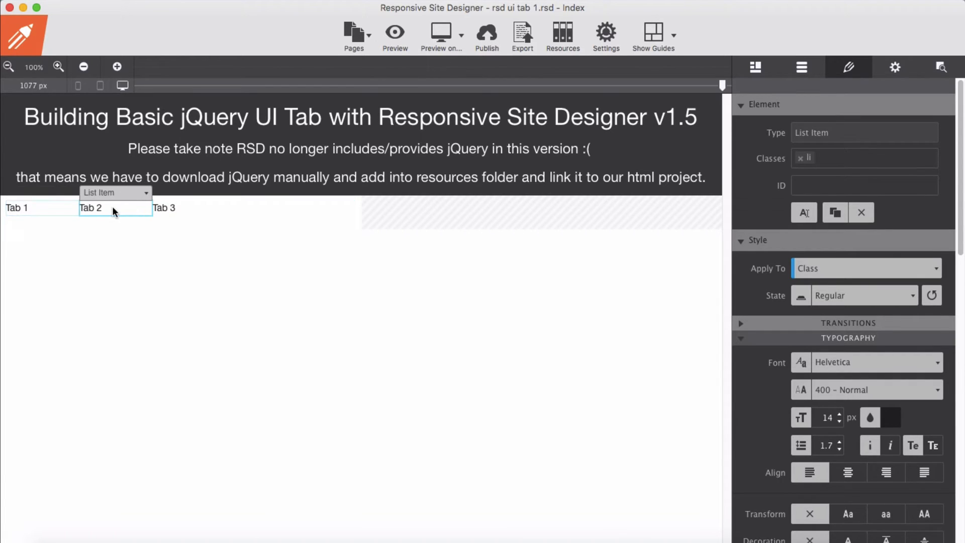
left_click(848, 472)
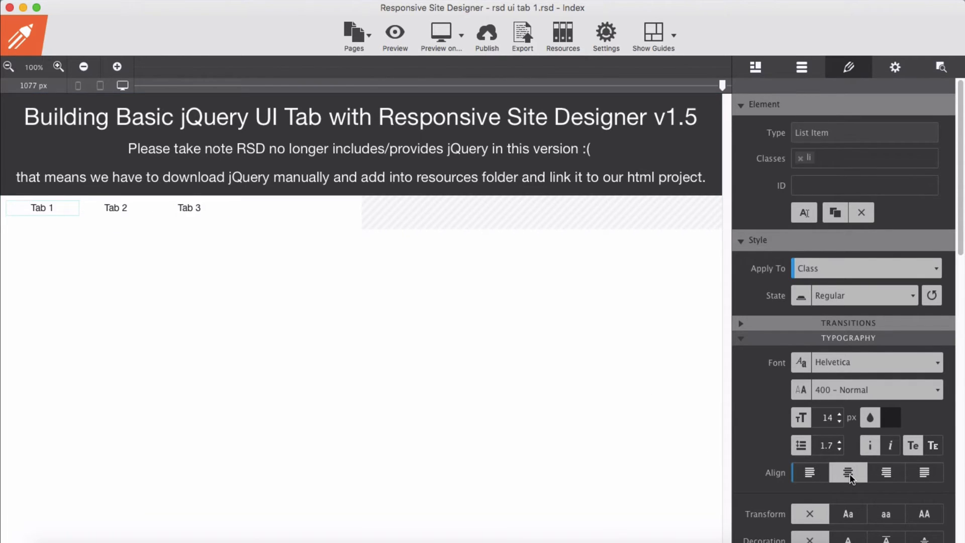
left_click(190, 218)
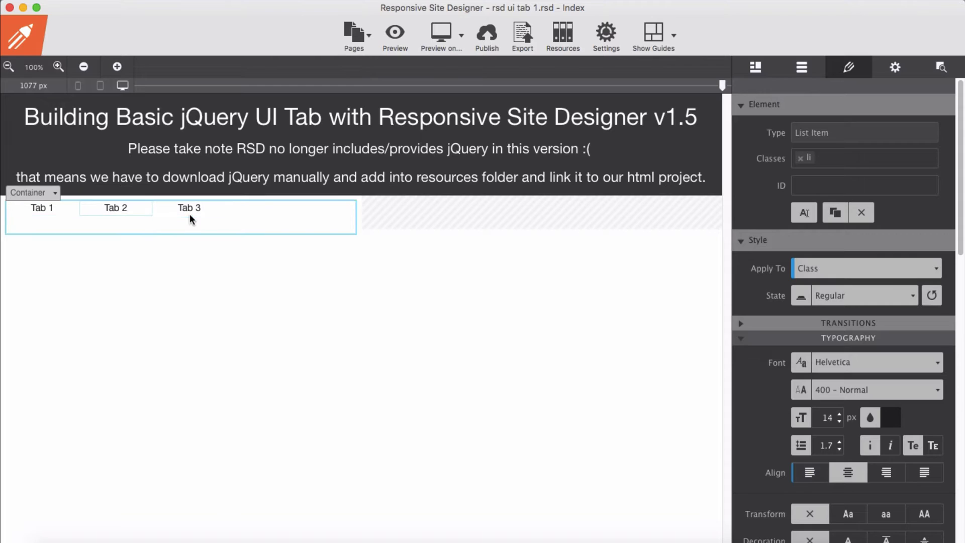
left_click(189, 207)
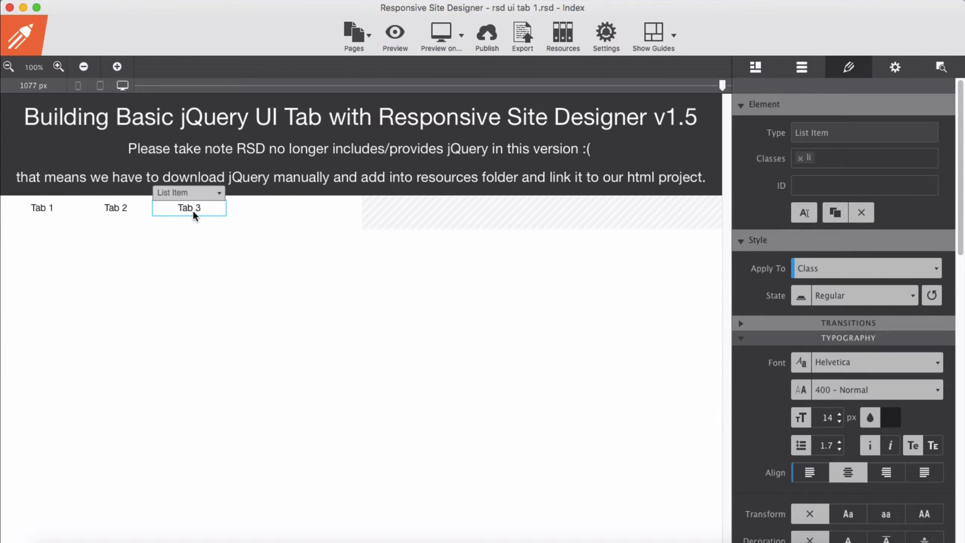
left_click(42, 207)
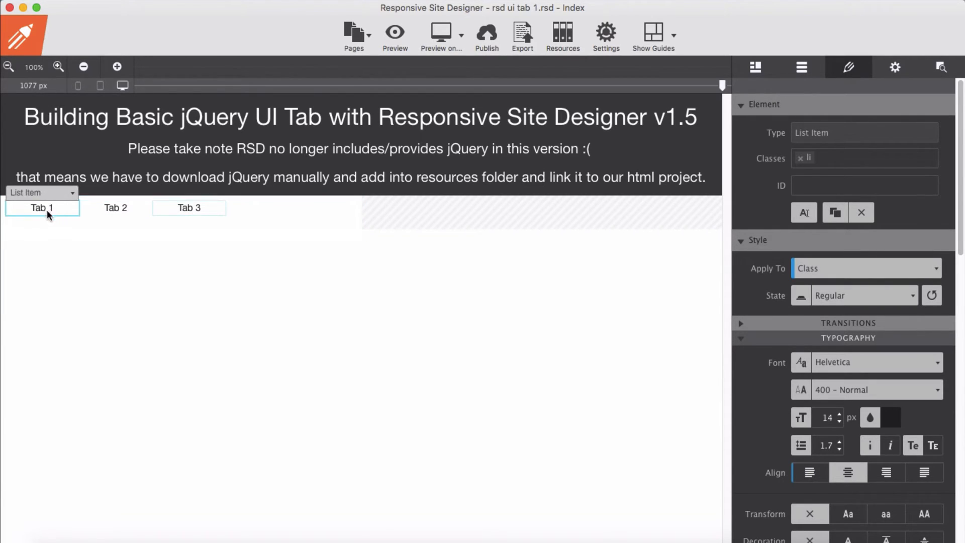
left_click(270, 218)
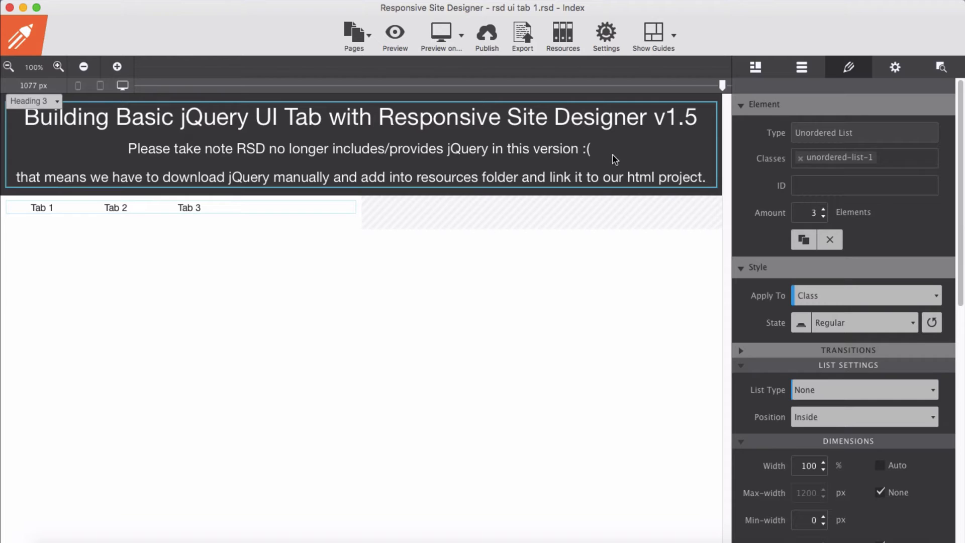
Set the tab list's Min-height to 40.
scroll("down", 3)
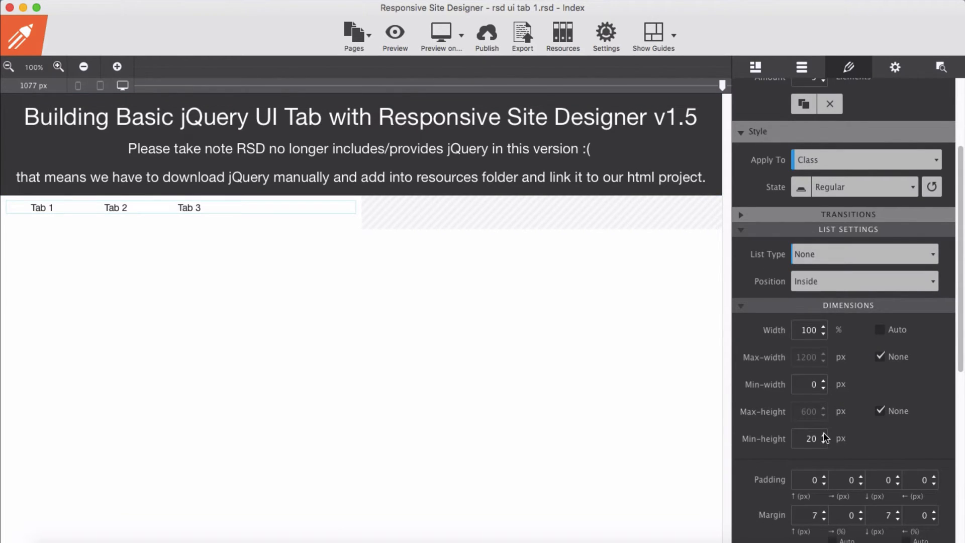
left_click(807, 439)
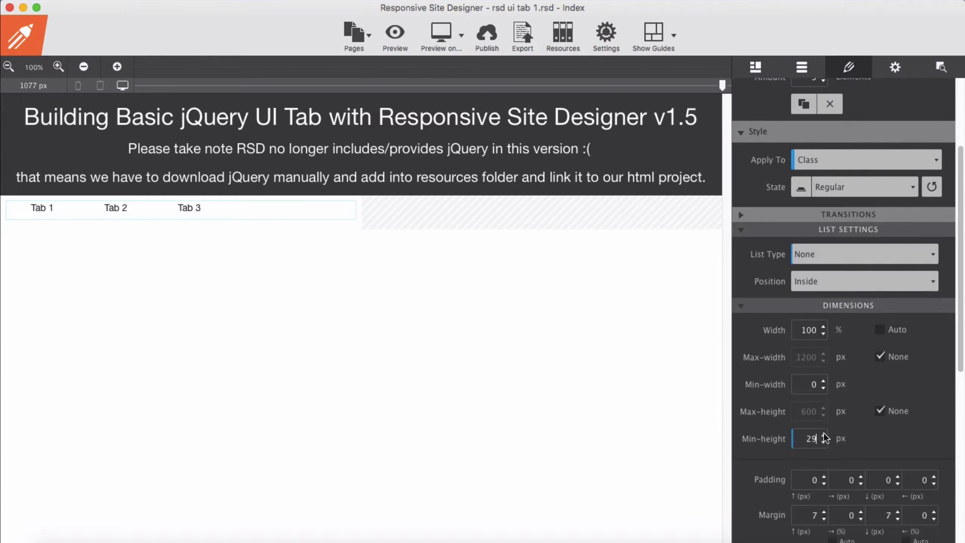
double_click(810, 439)
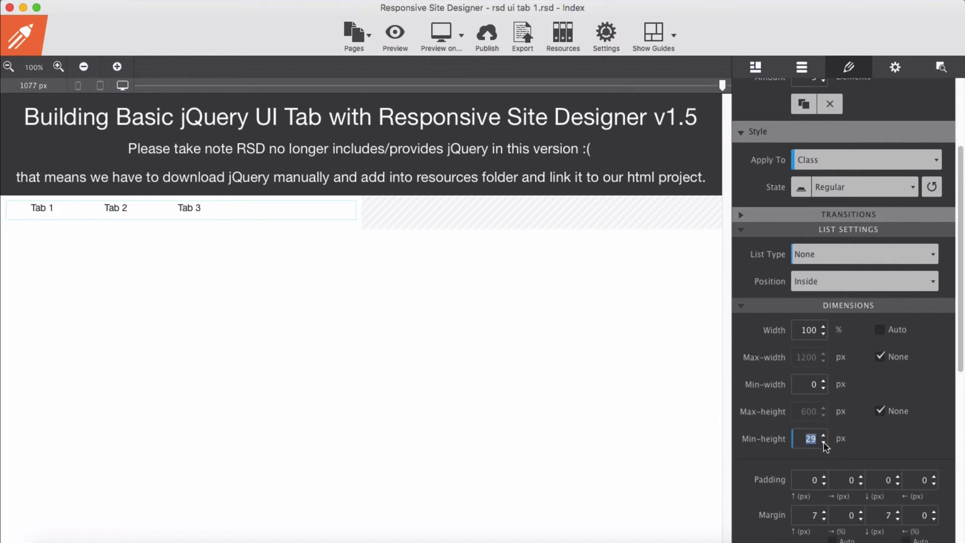
type("4")
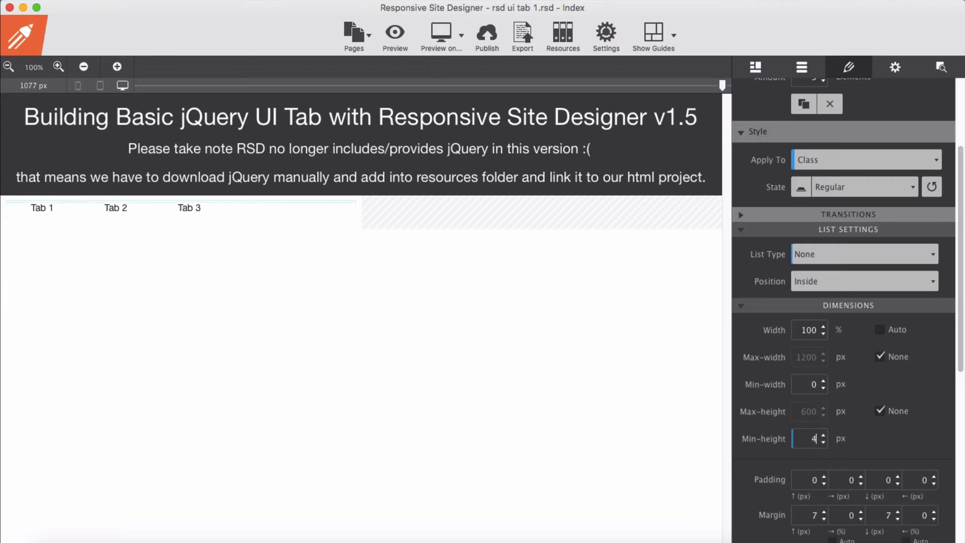
type("0")
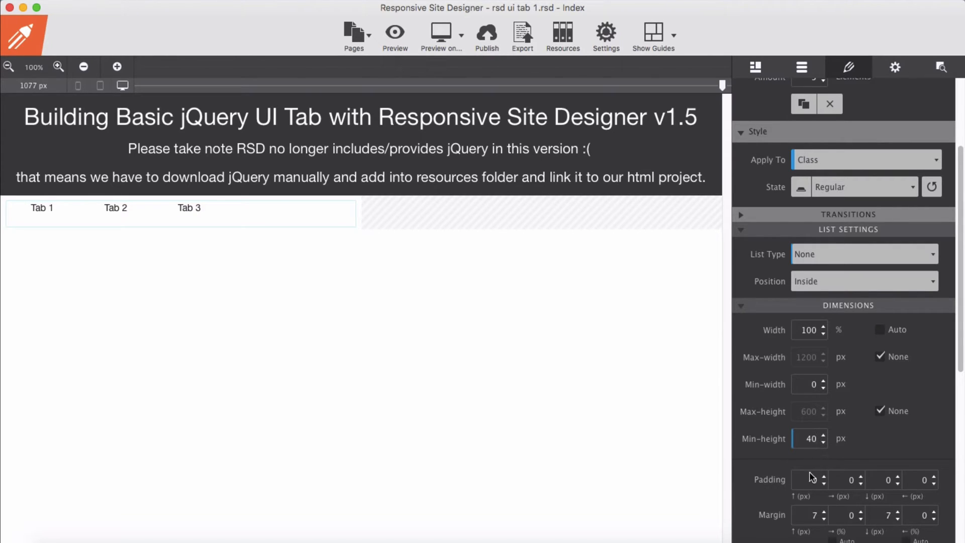
left_click(189, 207)
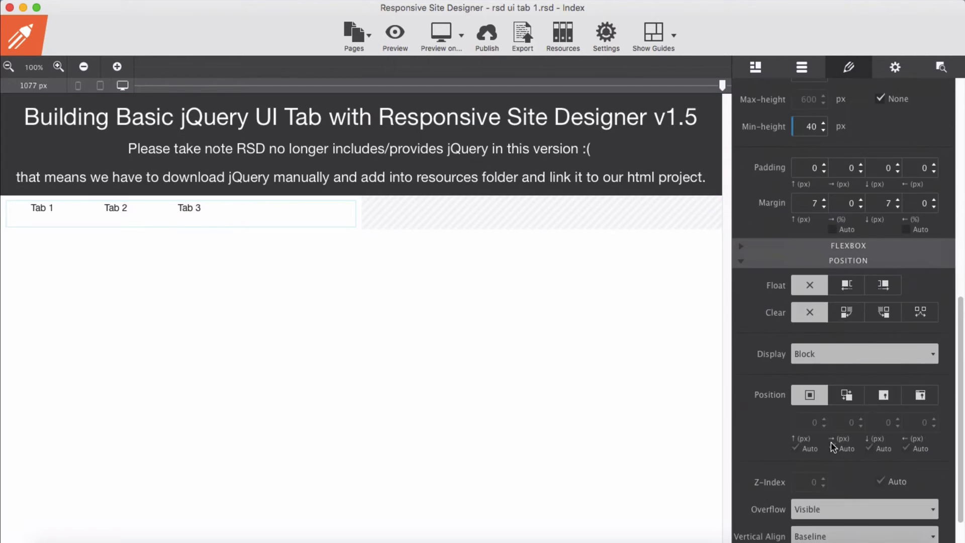
Give the tab list a yellow Background color.
scroll("down", 3)
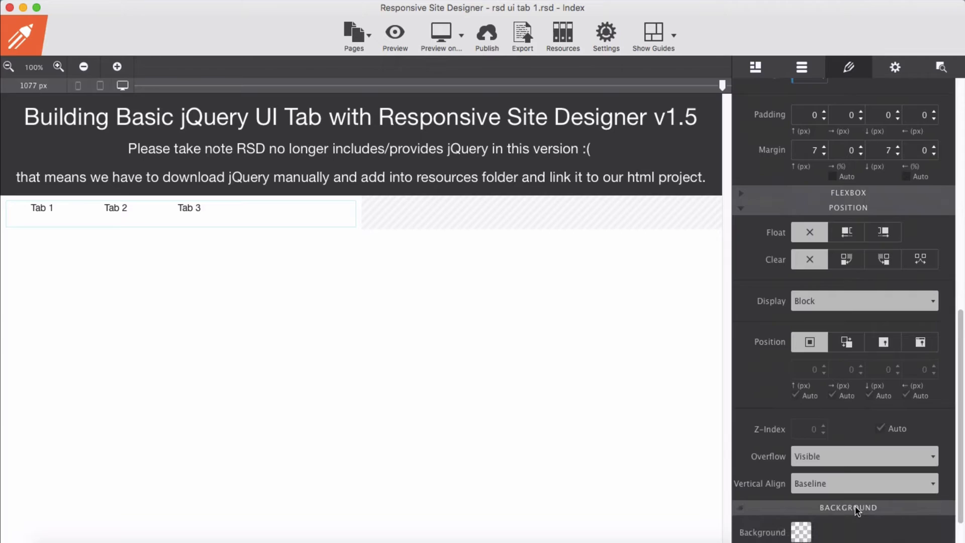
left_click(799, 532)
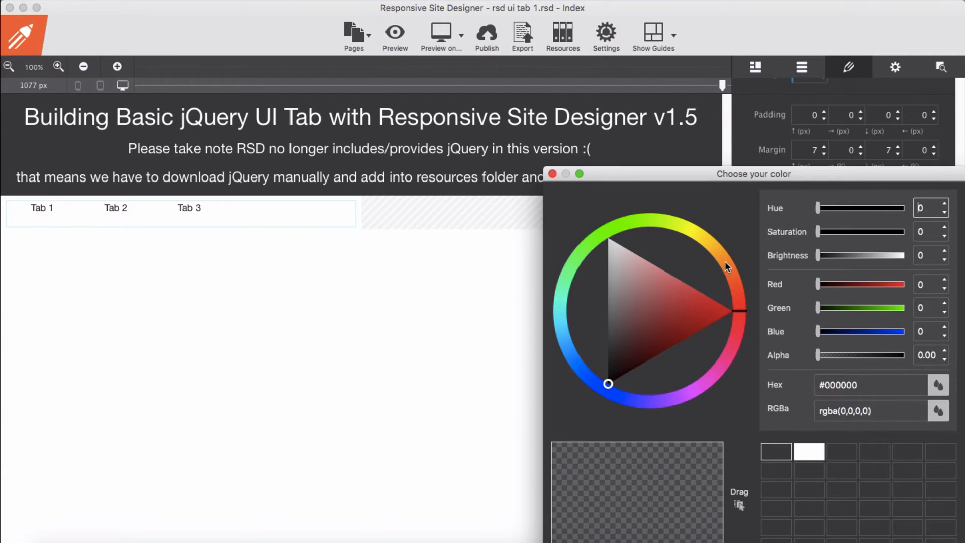
left_click(677, 262)
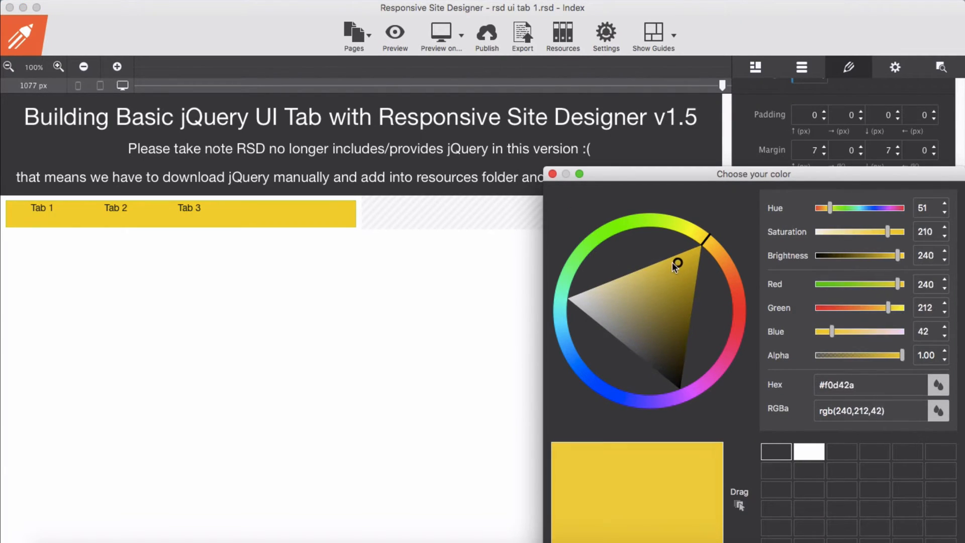
left_click_drag(677, 261, 660, 260)
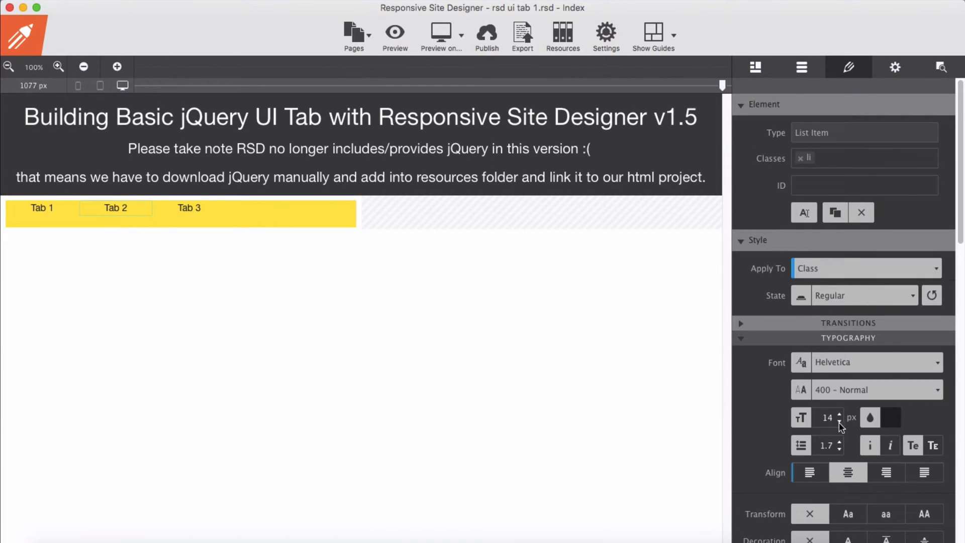
Enlarge the Tab 1–3 label text to 24px.
type("20")
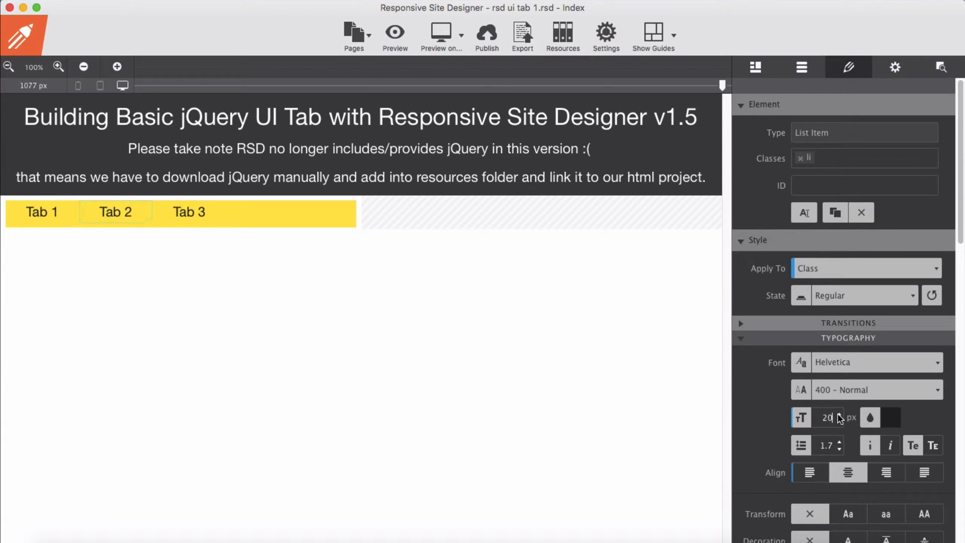
left_click(841, 414)
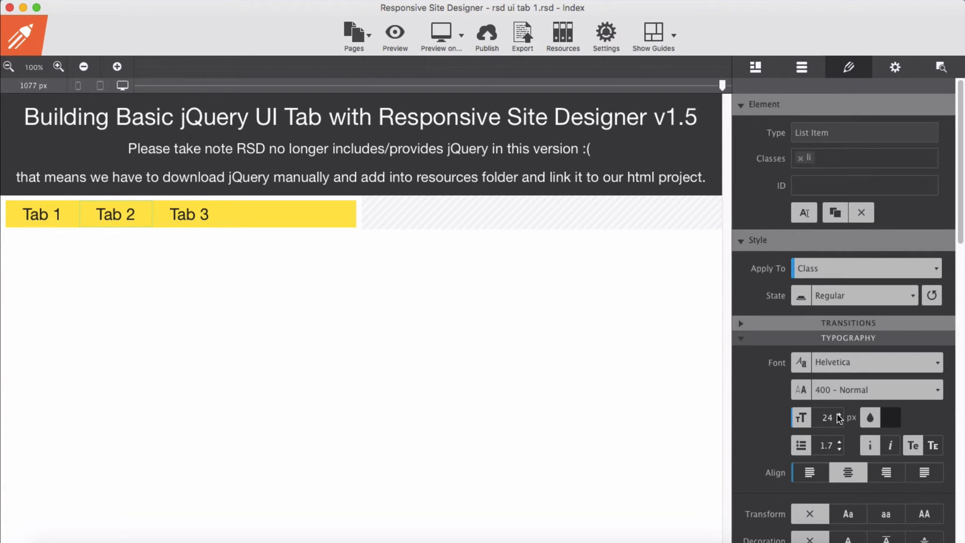
left_click(115, 213)
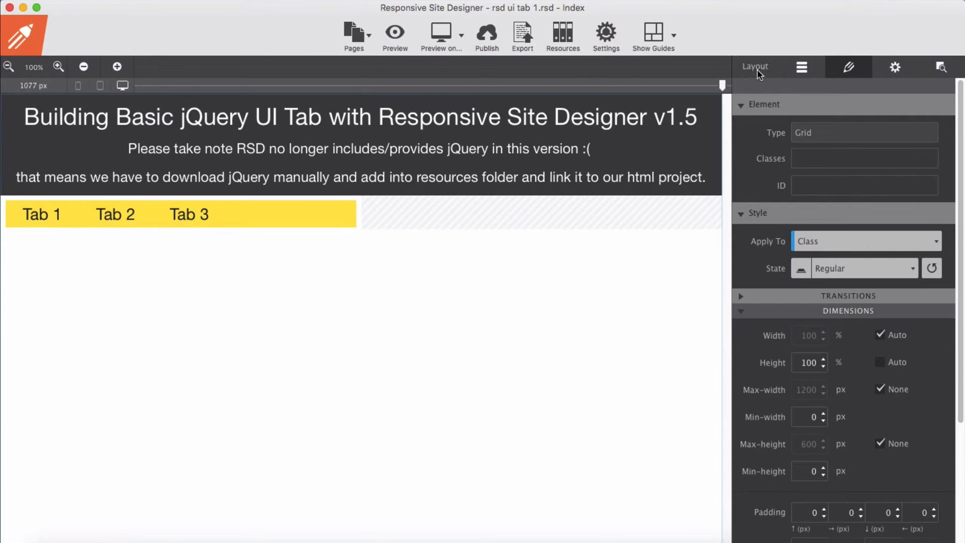
left_click(755, 66)
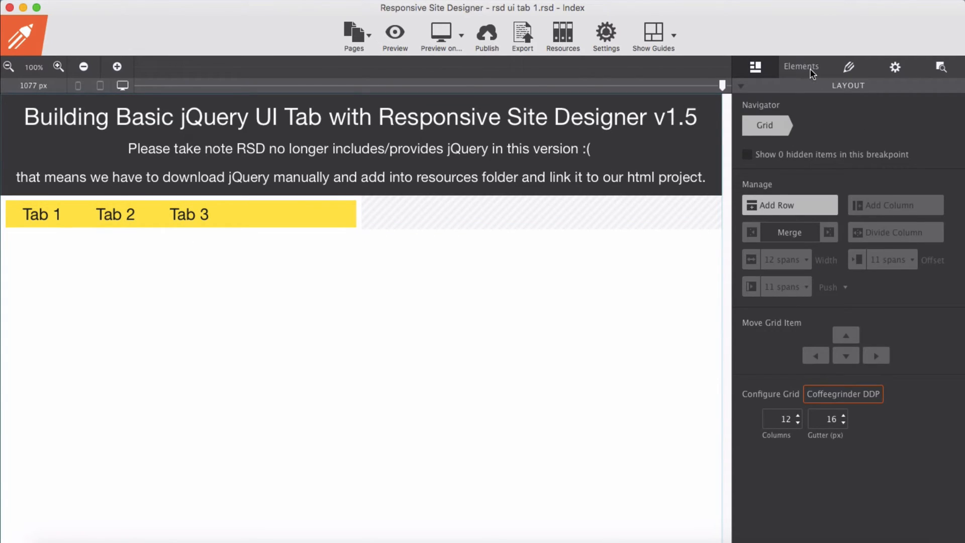
left_click(802, 66)
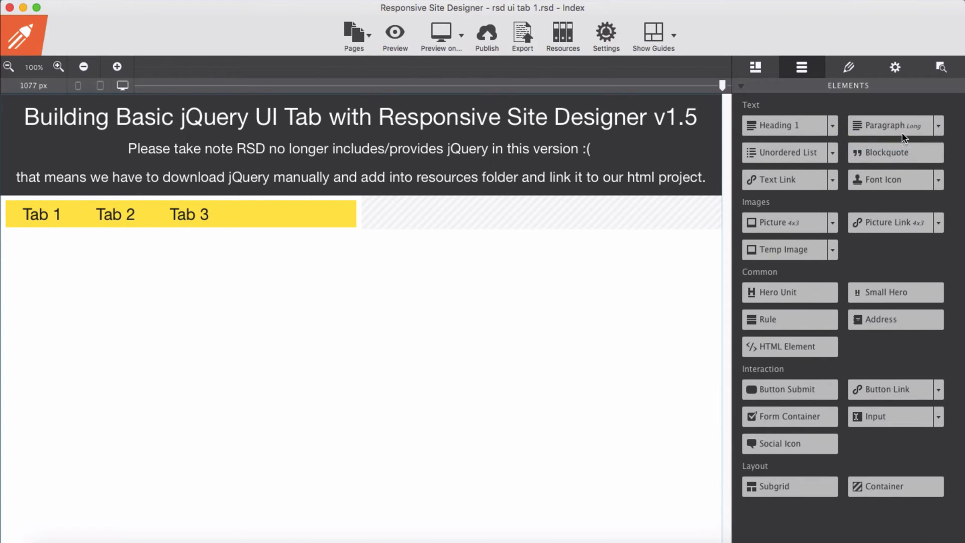
left_click_drag(891, 125, 172, 229)
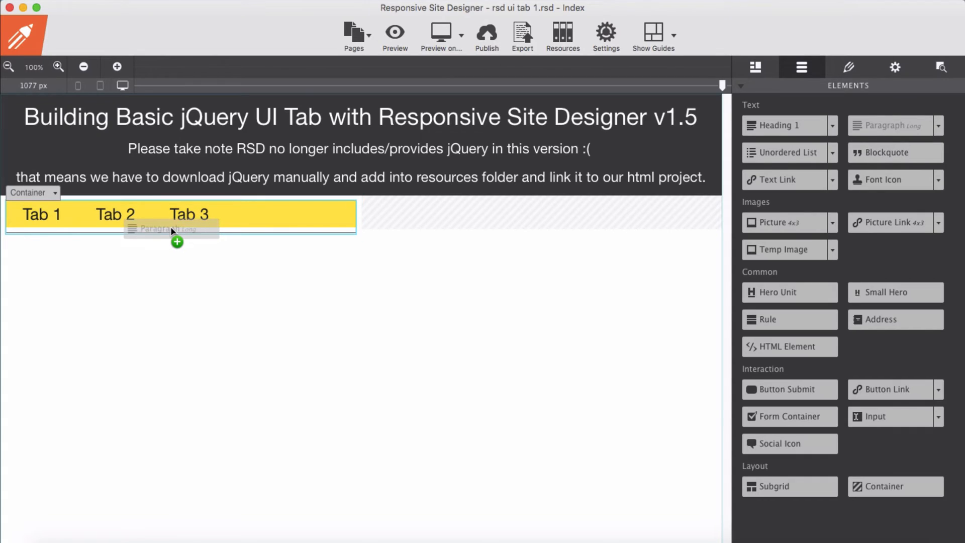
left_click_drag(893, 126, 172, 237)
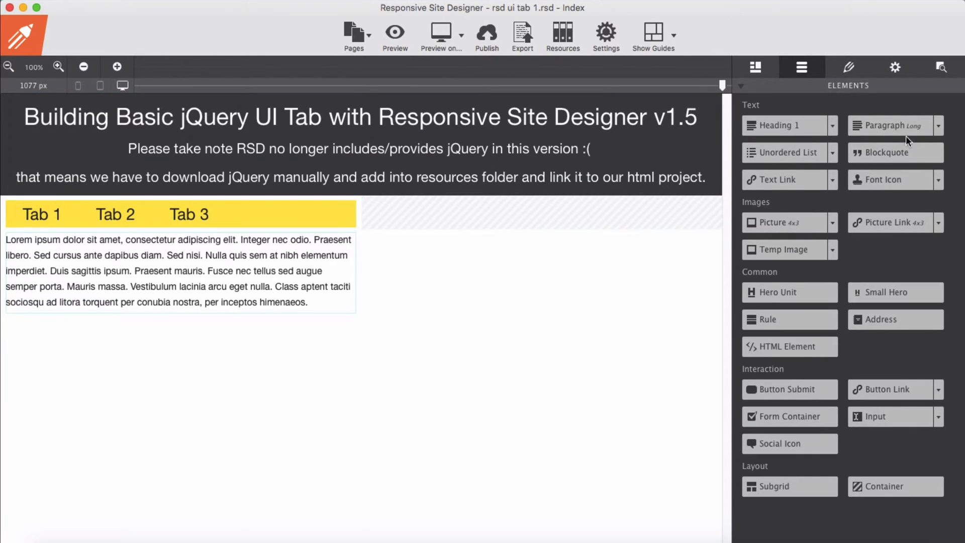
left_click_drag(892, 126, 284, 313)
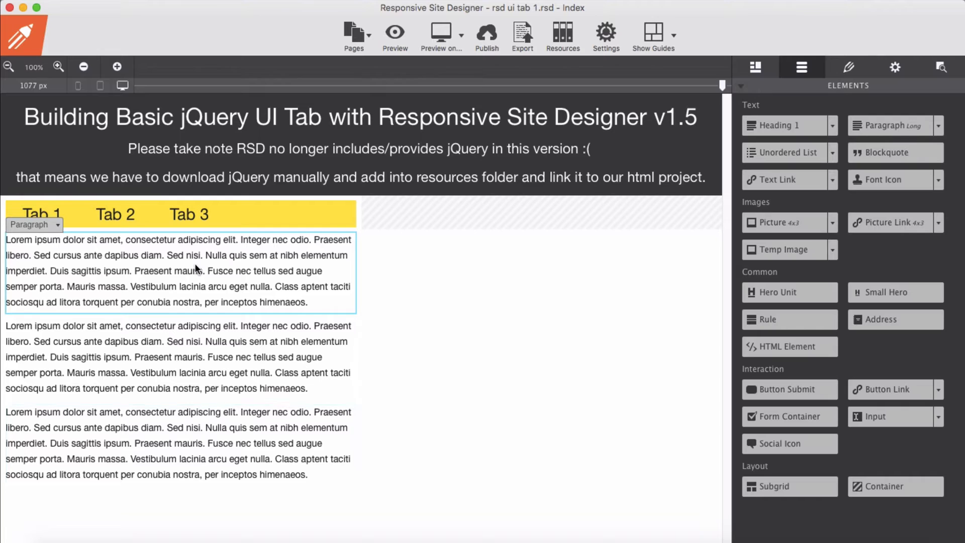
Give the three lorem ipsum paragraphs the IDs tab1, tab2 and tab3.
double_click(179, 270)
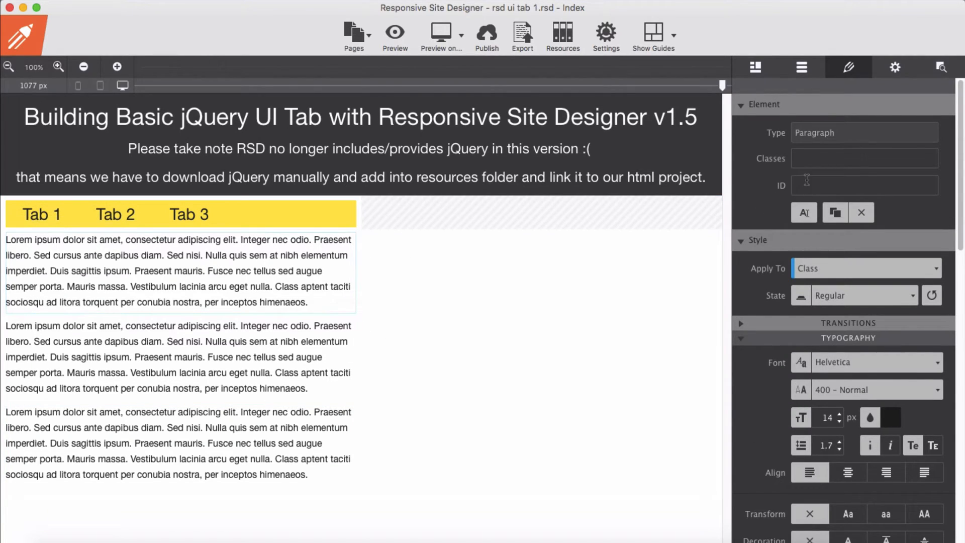
mouse_move(791, 191)
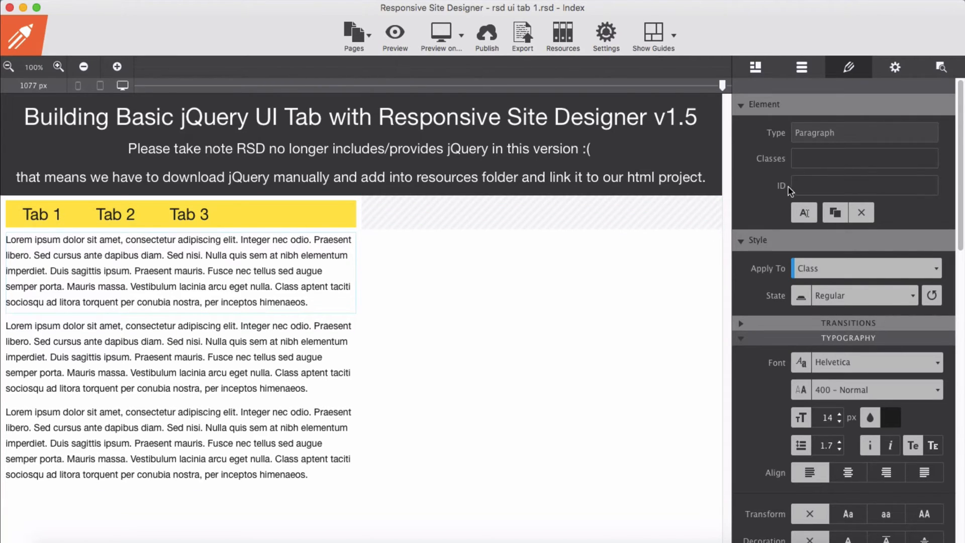
type("t")
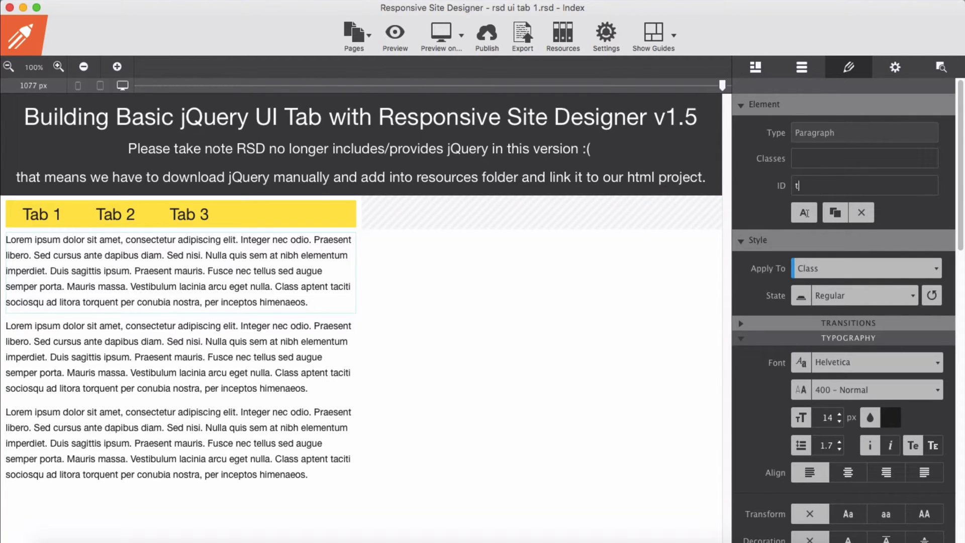
left_click(179, 357)
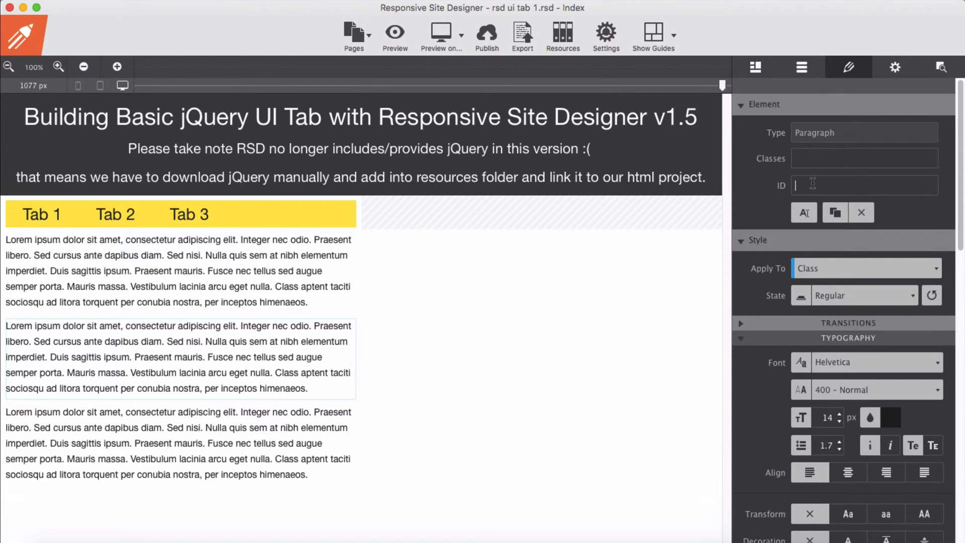
type("tab2")
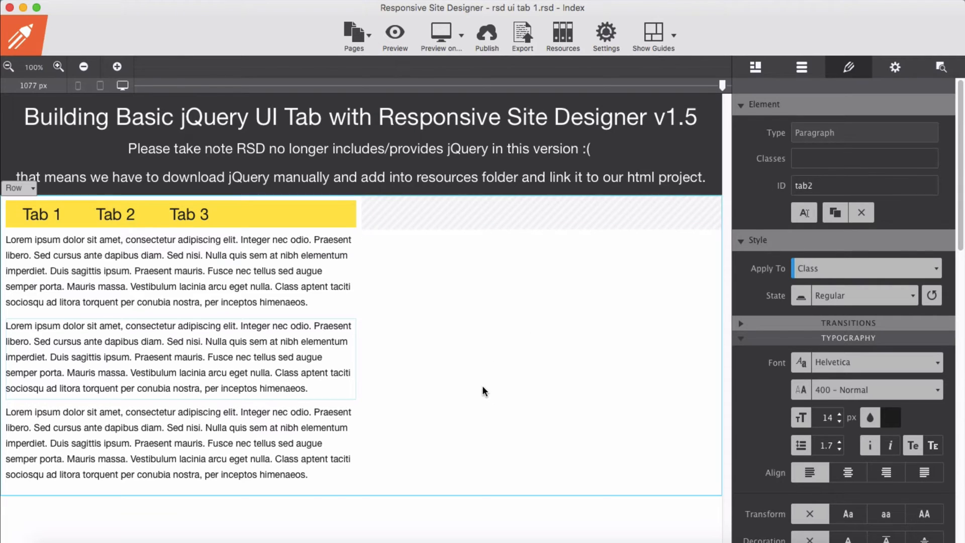
left_click(862, 185)
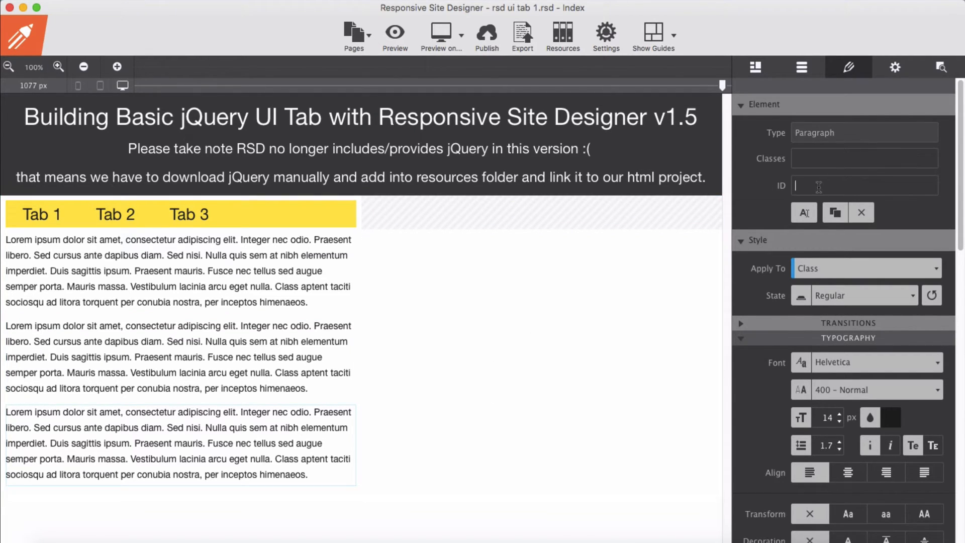
type("tab")
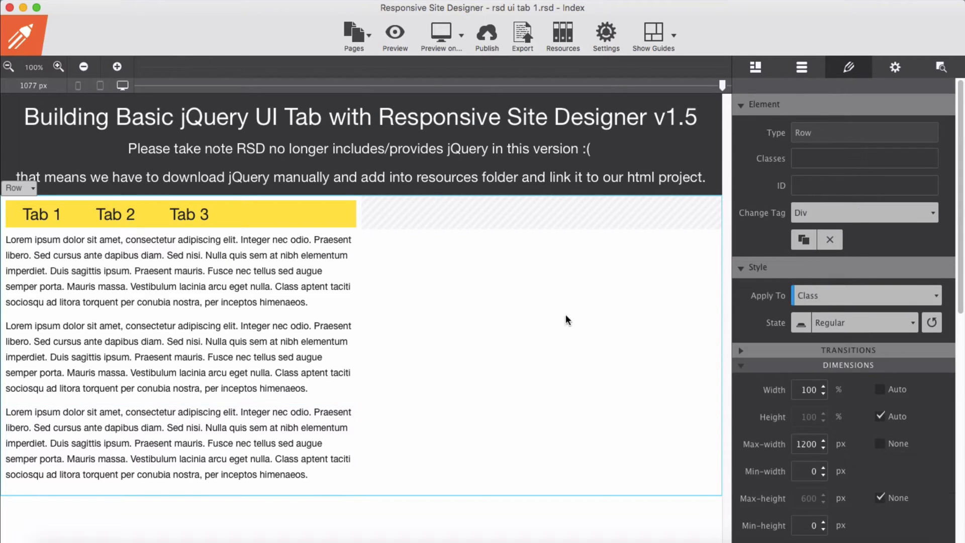
left_click(95, 280)
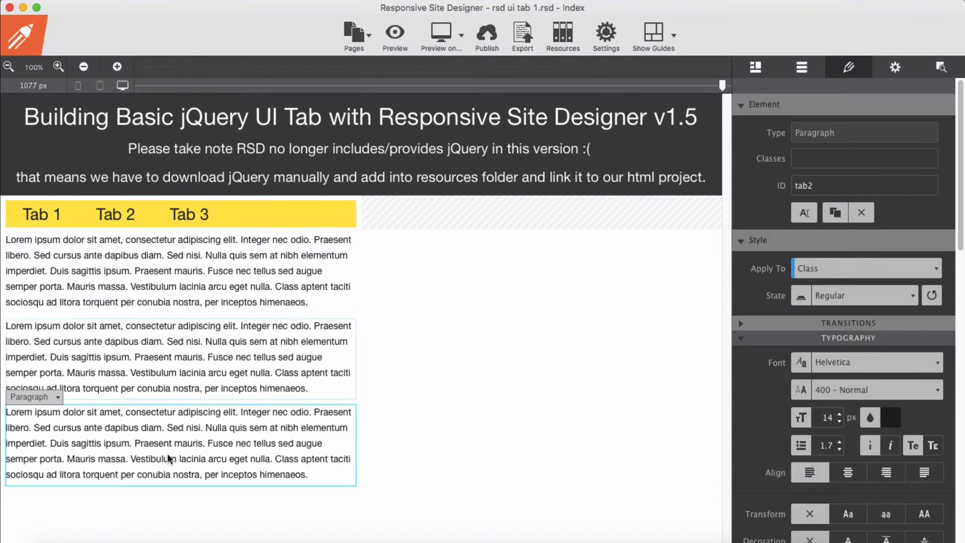
left_click(41, 215)
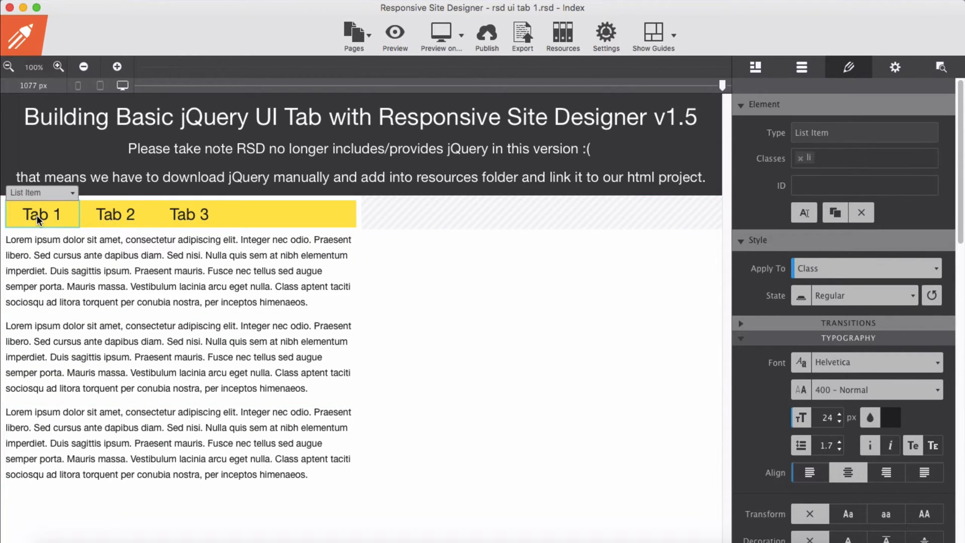
mouse_move(70, 223)
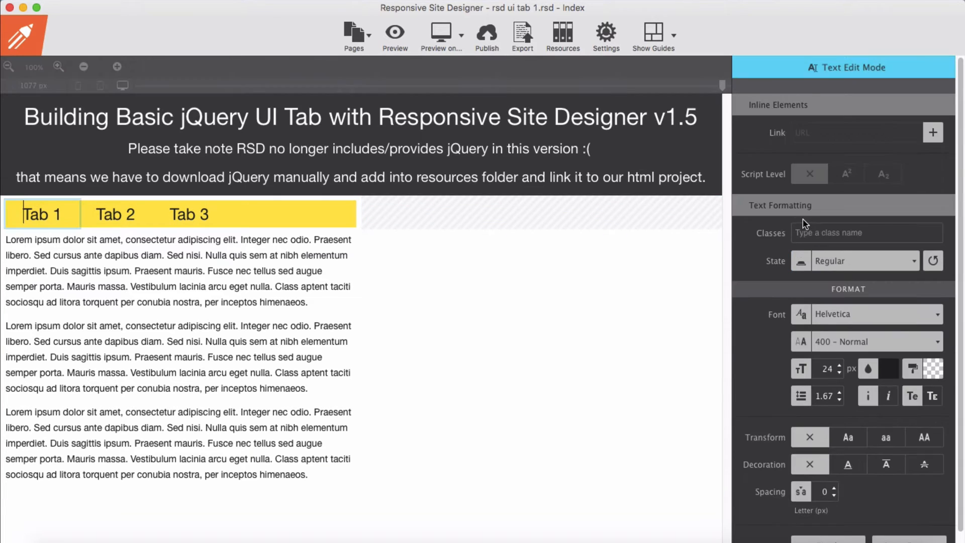
Link the Tab 1, Tab 2 and Tab 3 labels to #tab1, #tab2 and #tab3.
left_click(933, 132)
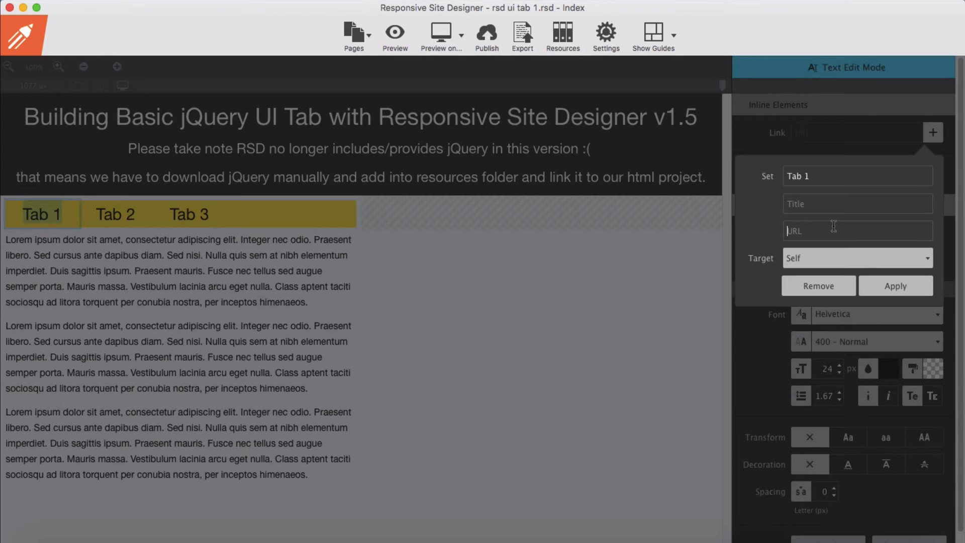
type("#tab1")
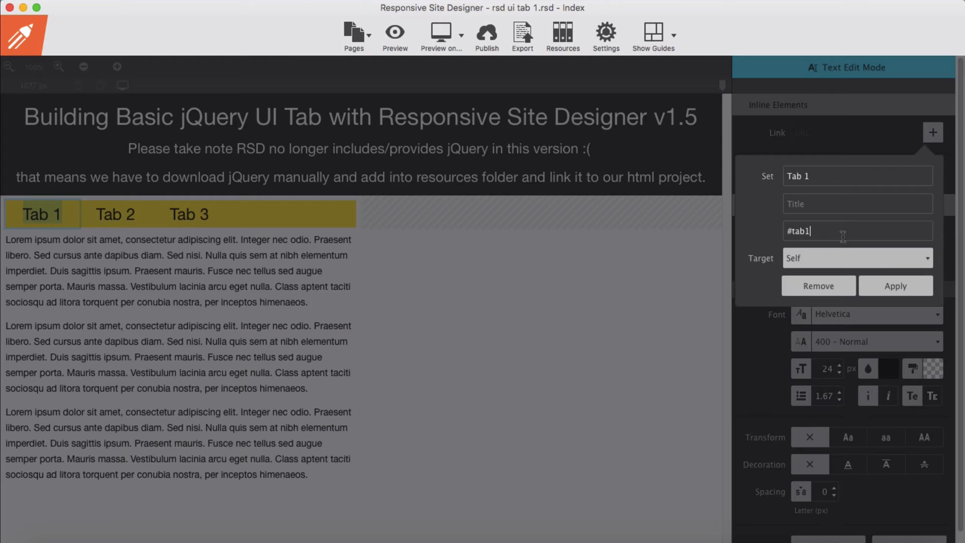
left_click(895, 284)
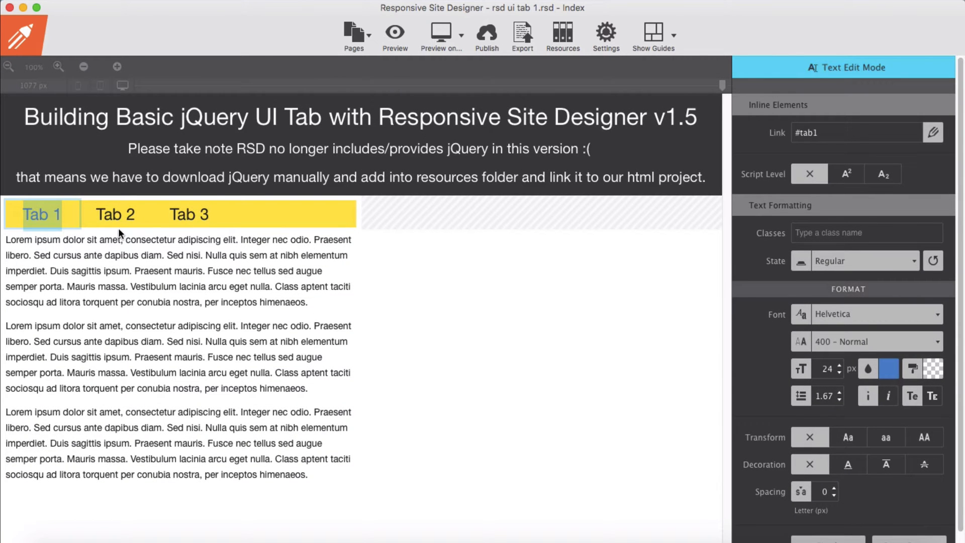
left_click(114, 215)
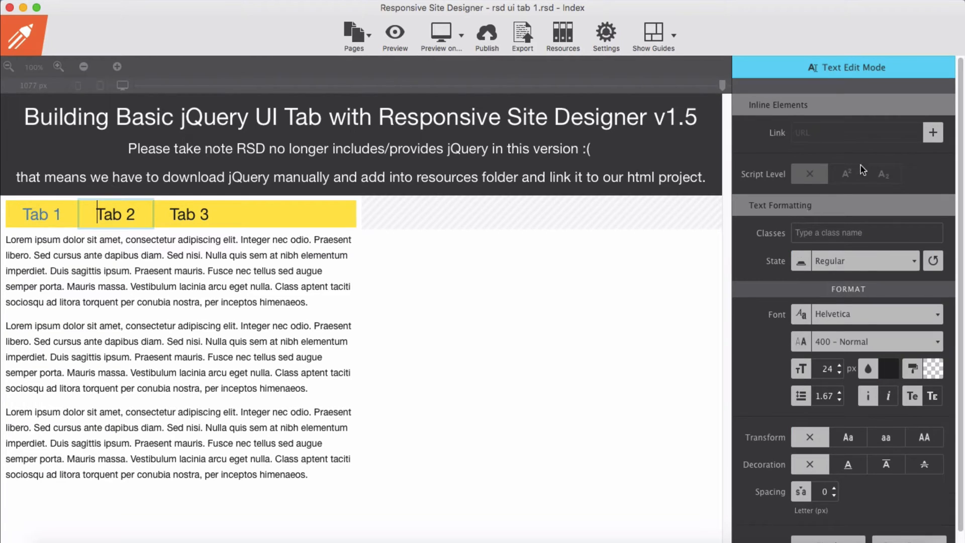
left_click(933, 132)
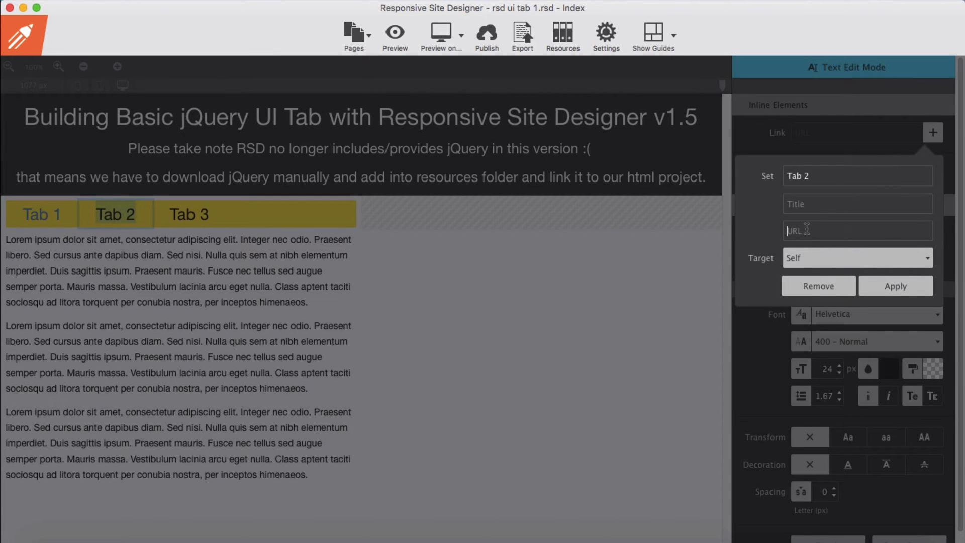
type("#")
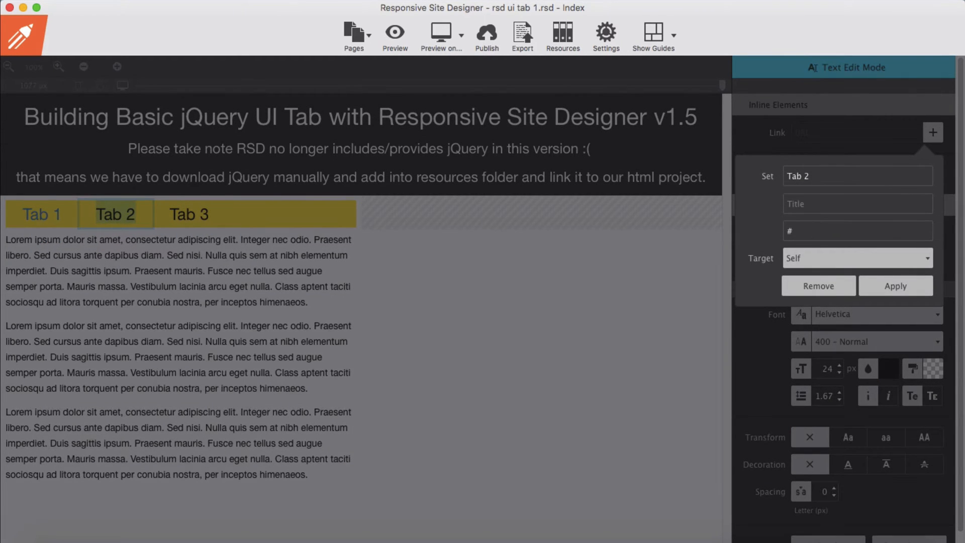
type("tab2")
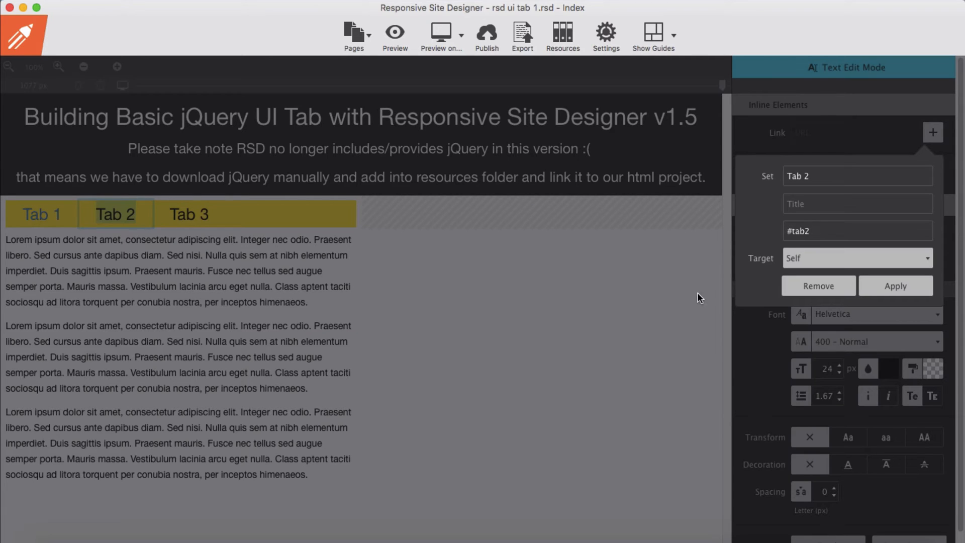
left_click(895, 286)
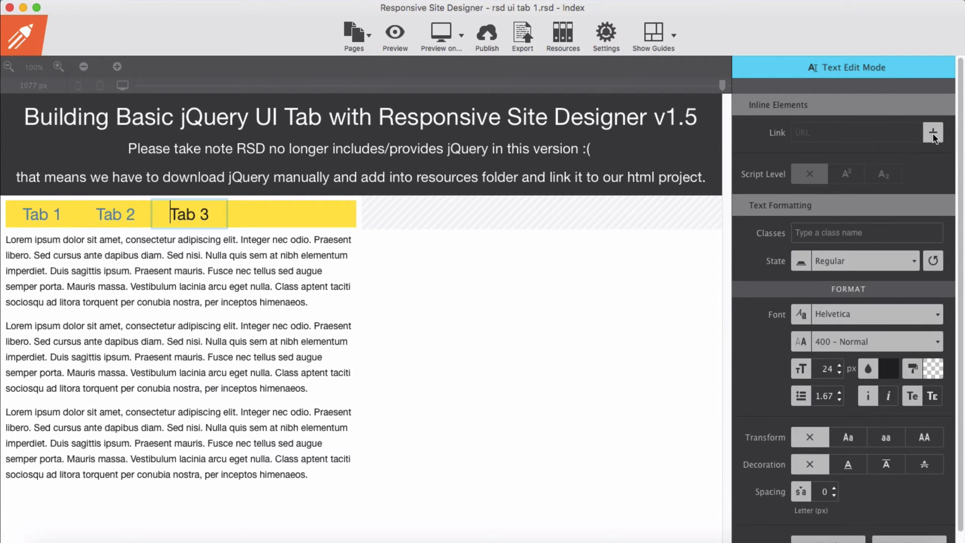
left_click(933, 132)
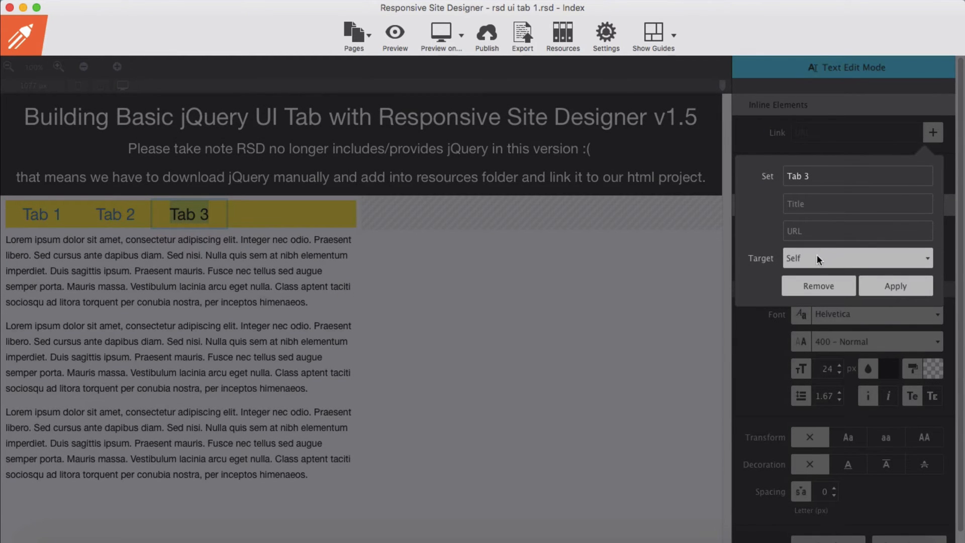
type("#")
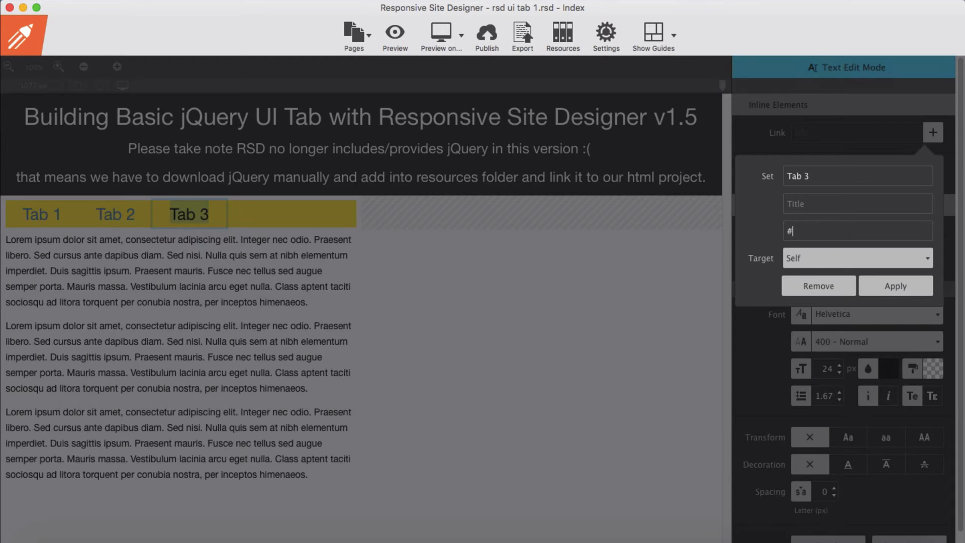
type("tab3")
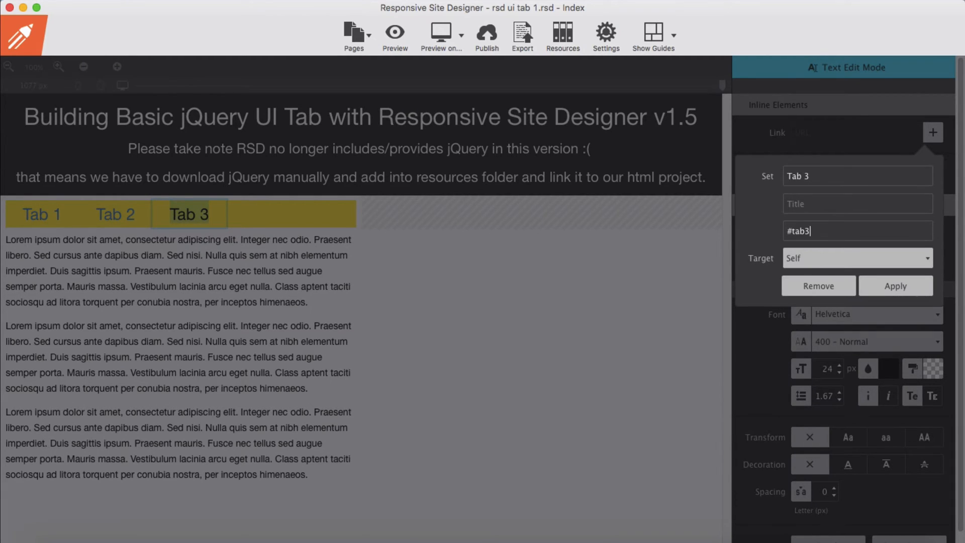
left_click(895, 286)
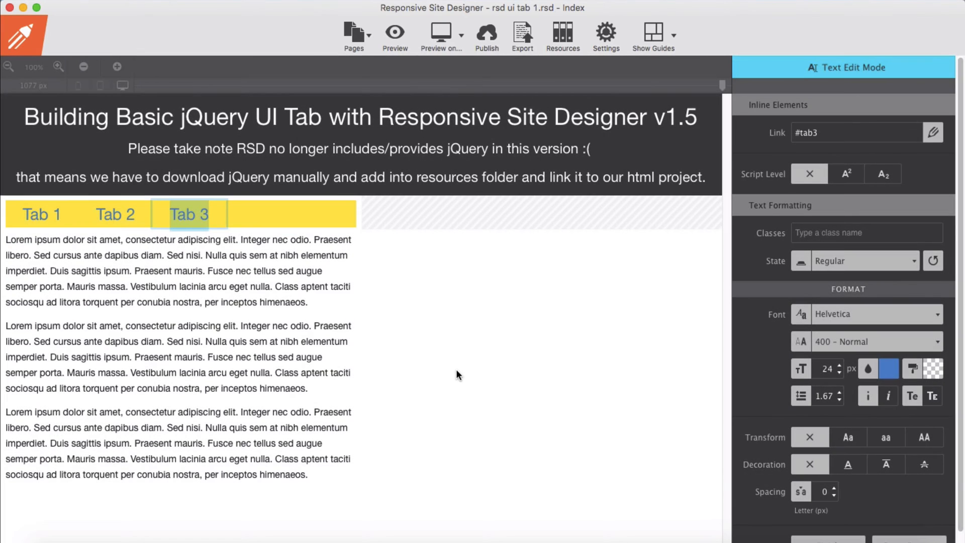
left_click(179, 271)
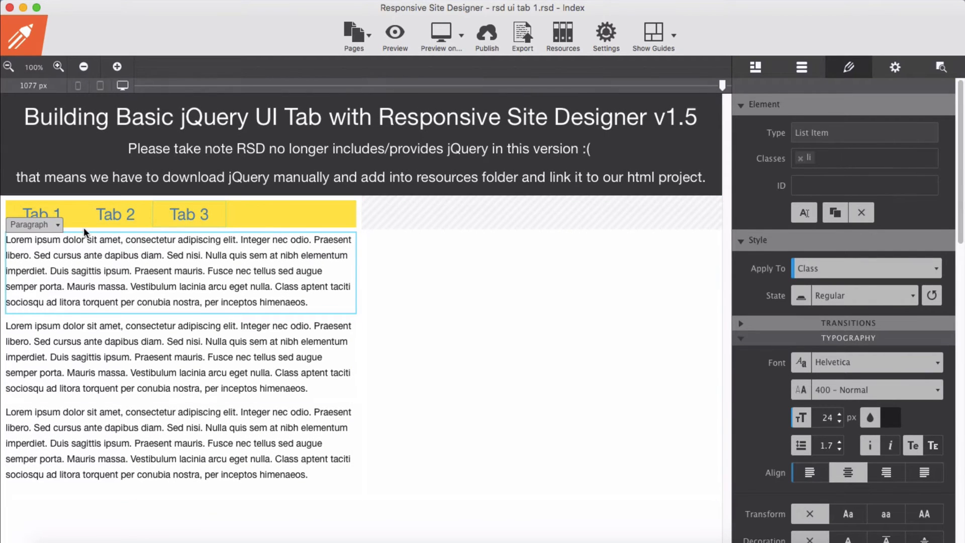
mouse_move(83, 281)
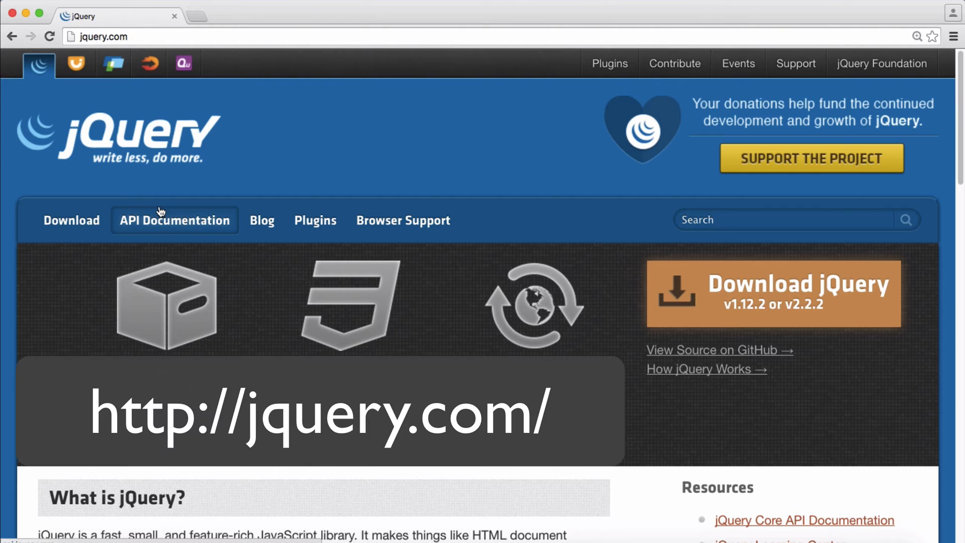
mouse_move(723, 302)
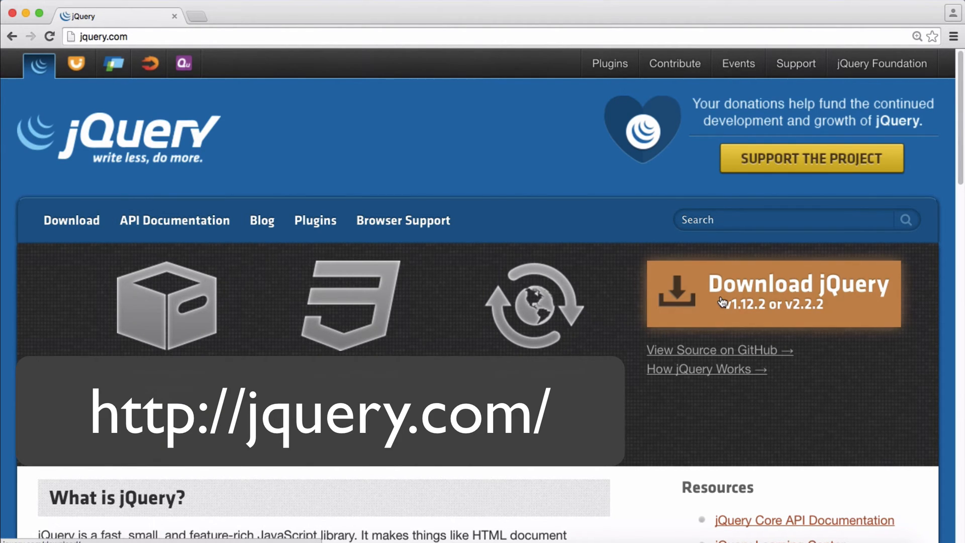
Browse jquery.com/download down to the jQuery 1.x section with the 1.12.2 links.
scroll("down", 3)
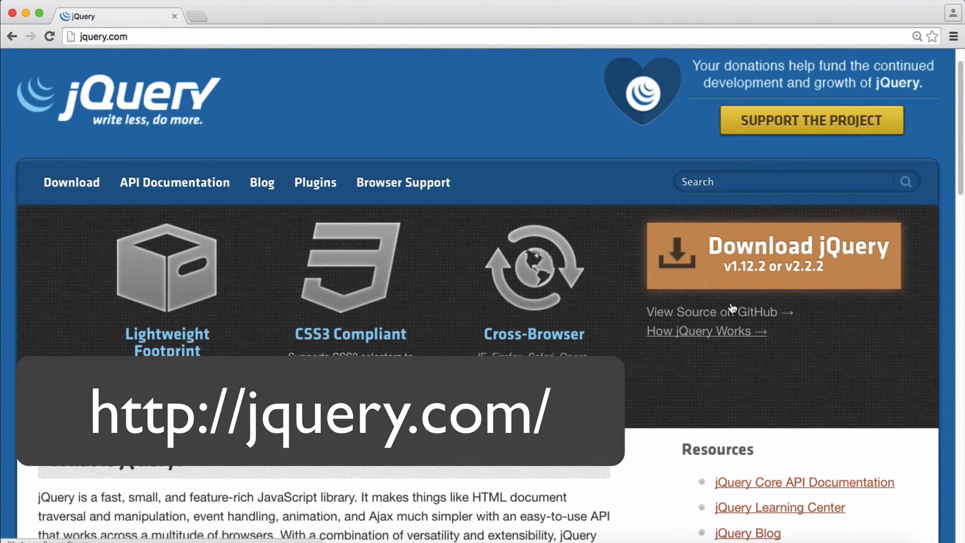
scroll("down", 3)
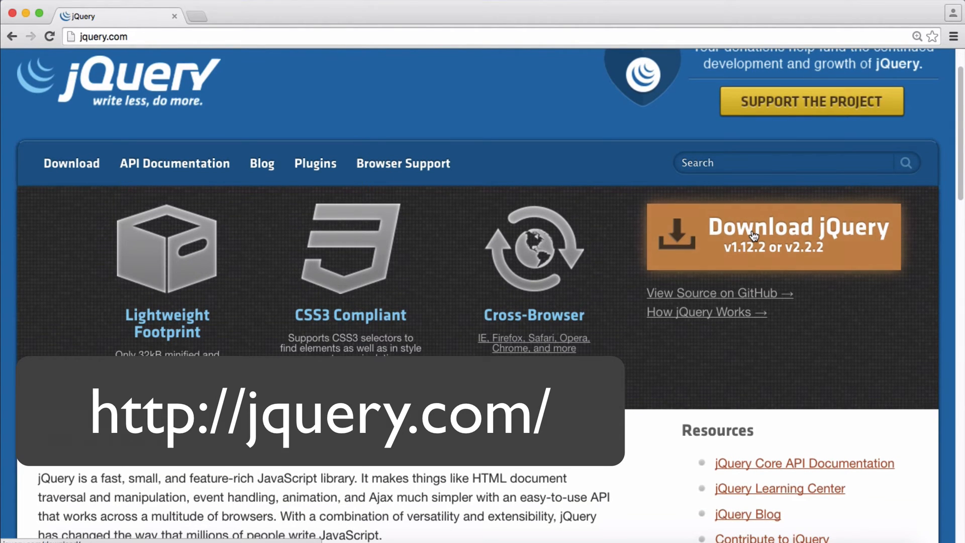
left_click(772, 238)
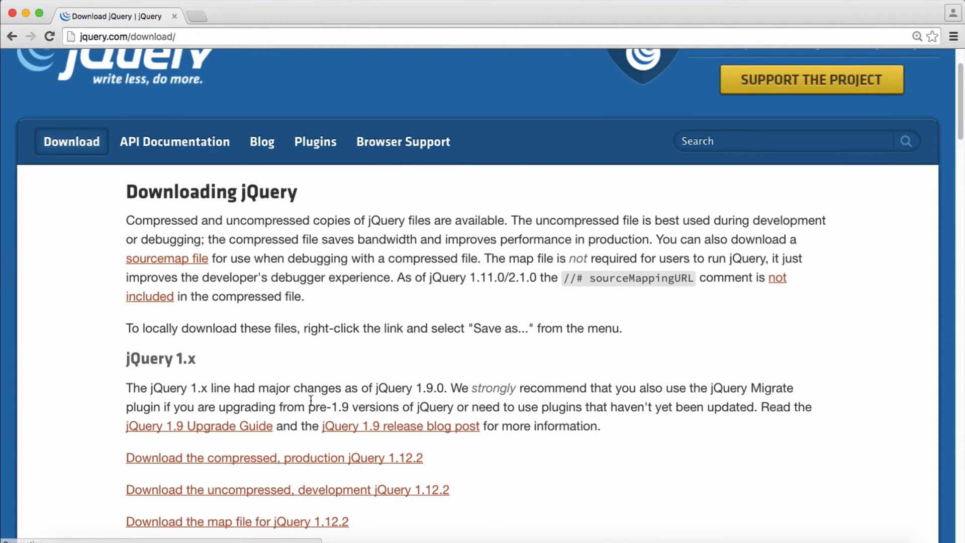
scroll("down", 3)
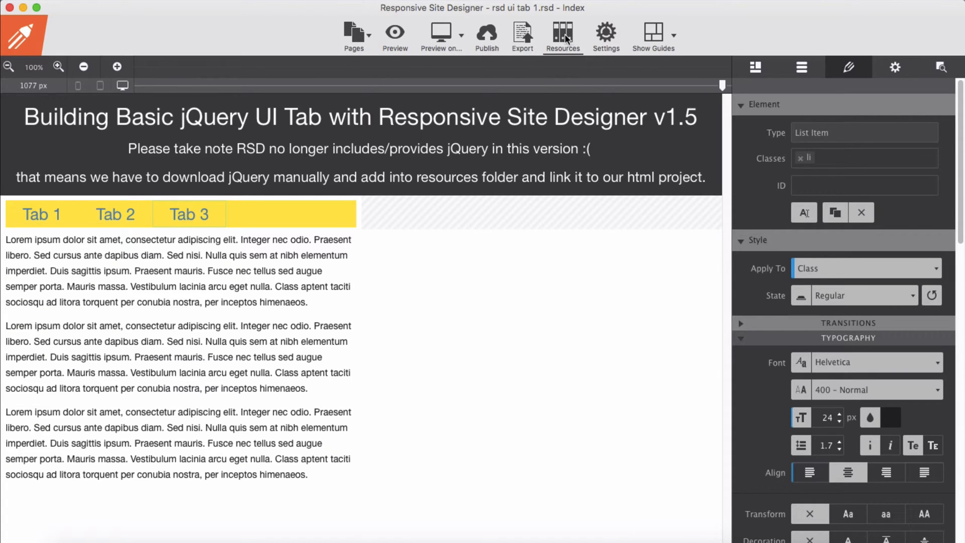
Create a 'js' folder in the project resources and start adding files to it.
left_click(563, 35)
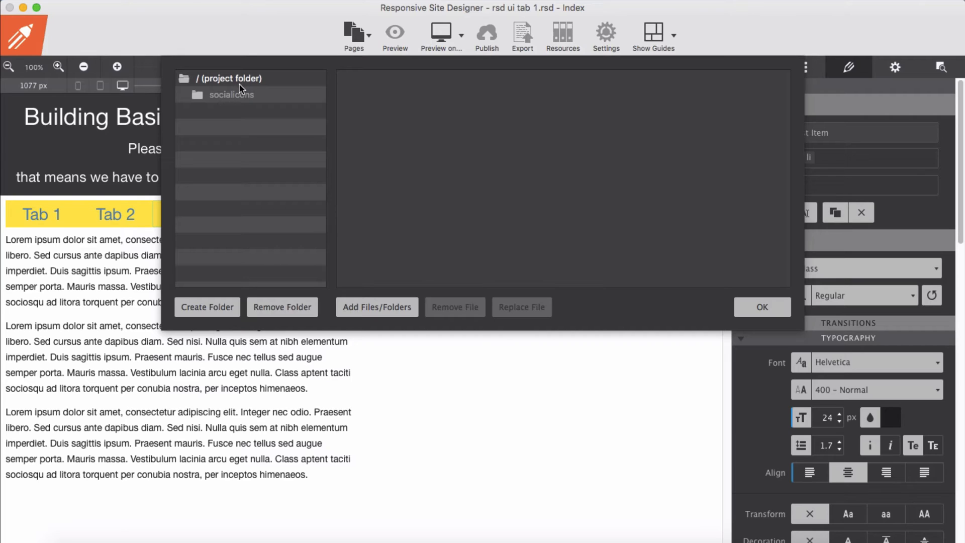
left_click(208, 306)
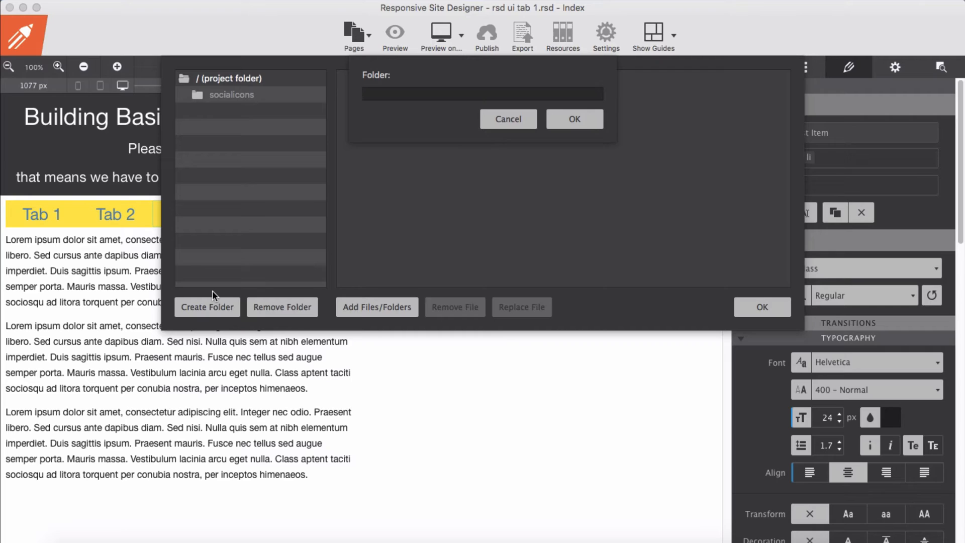
type("js")
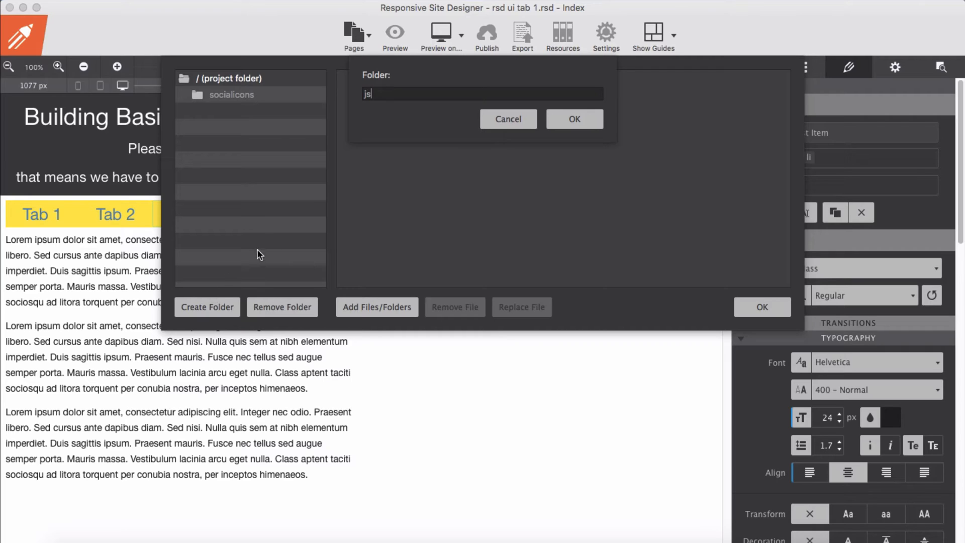
left_click(574, 118)
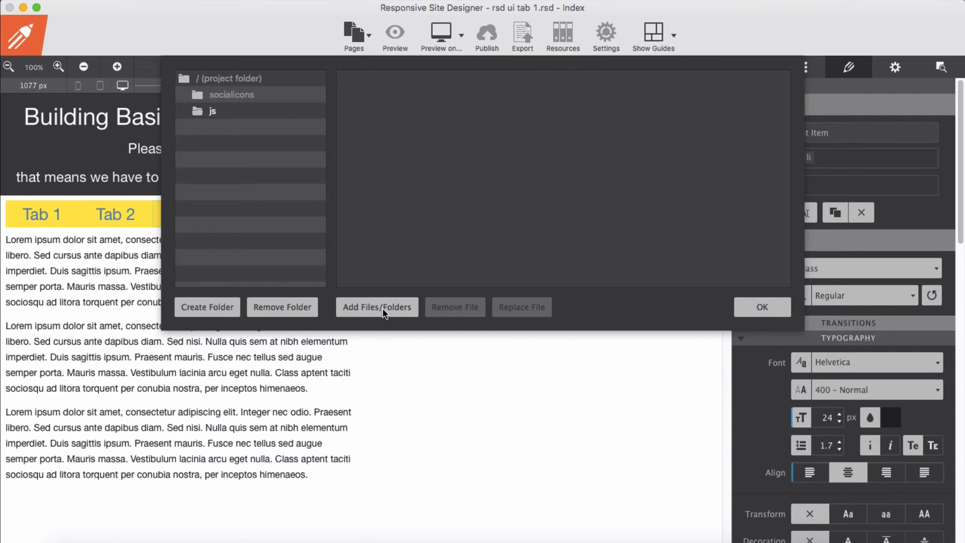
left_click(377, 308)
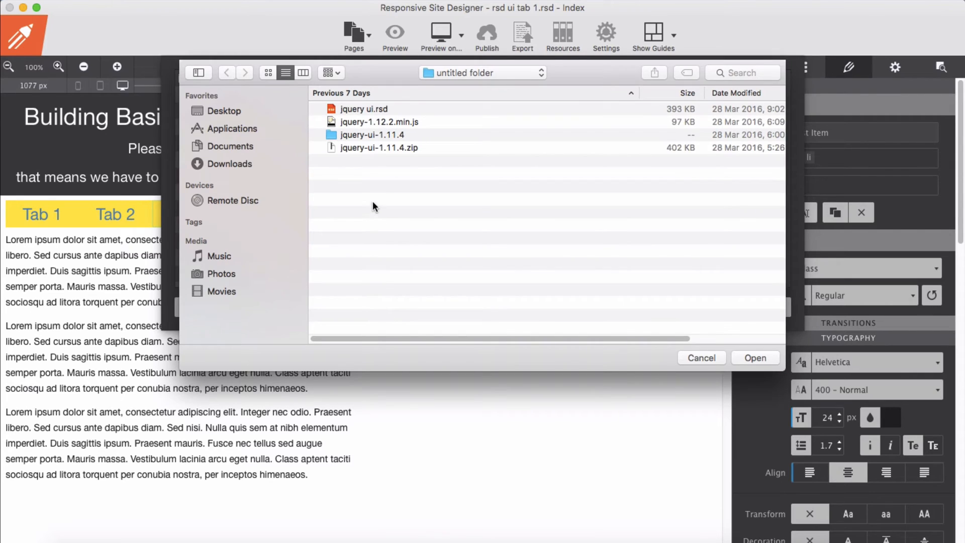
mouse_move(403, 131)
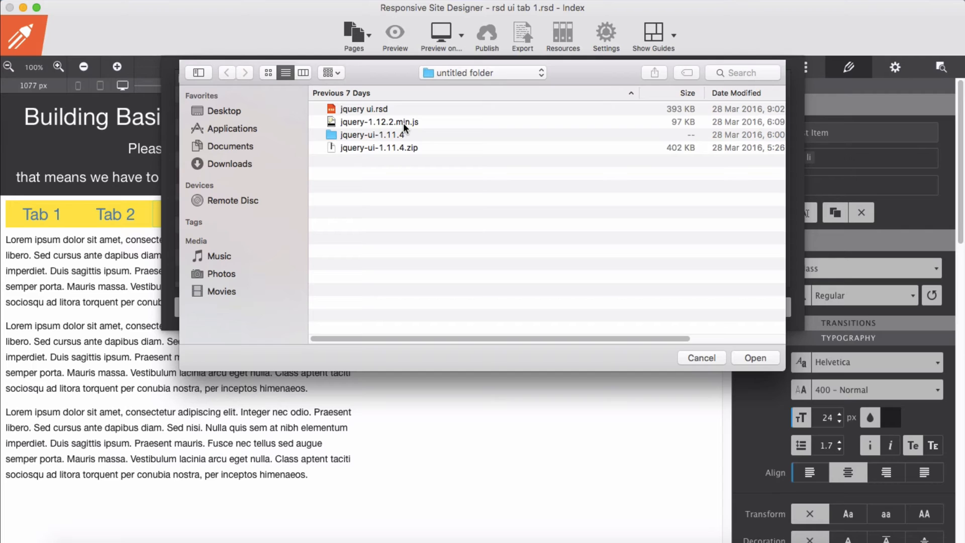
Add the downloaded jquery-1.12.2.min.js file into the js folder.
left_click(379, 122)
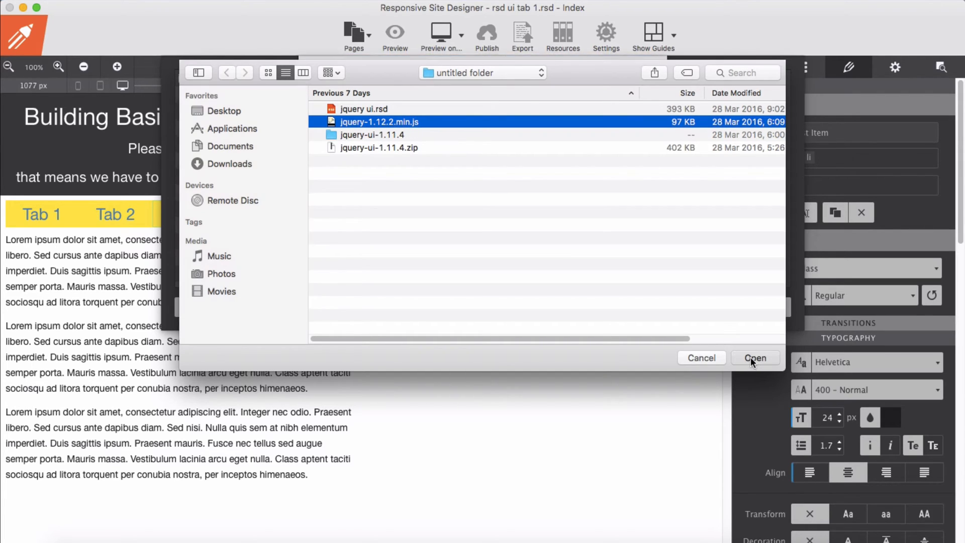
left_click(756, 358)
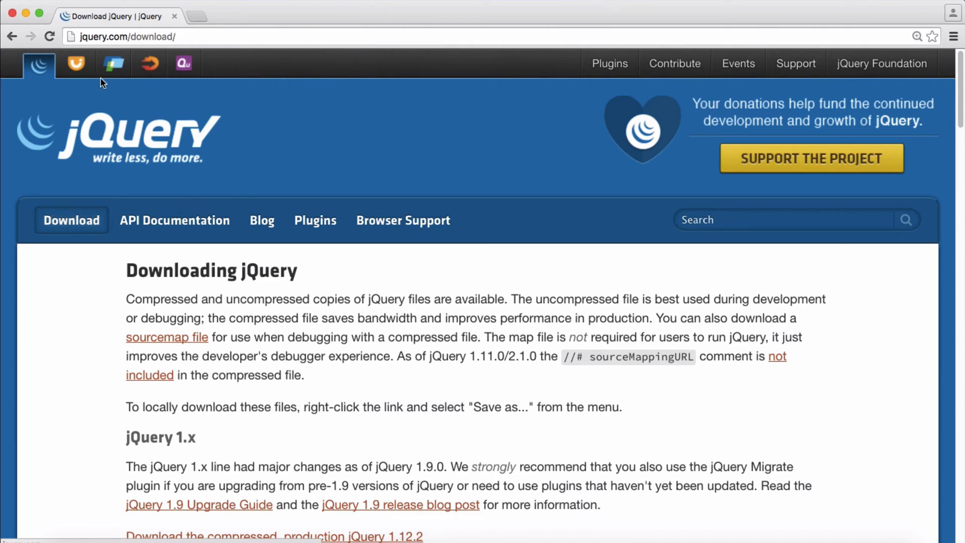
Visit jqueryui.com and bring the jQuery UI 1.11.4 download box into view.
left_click(75, 64)
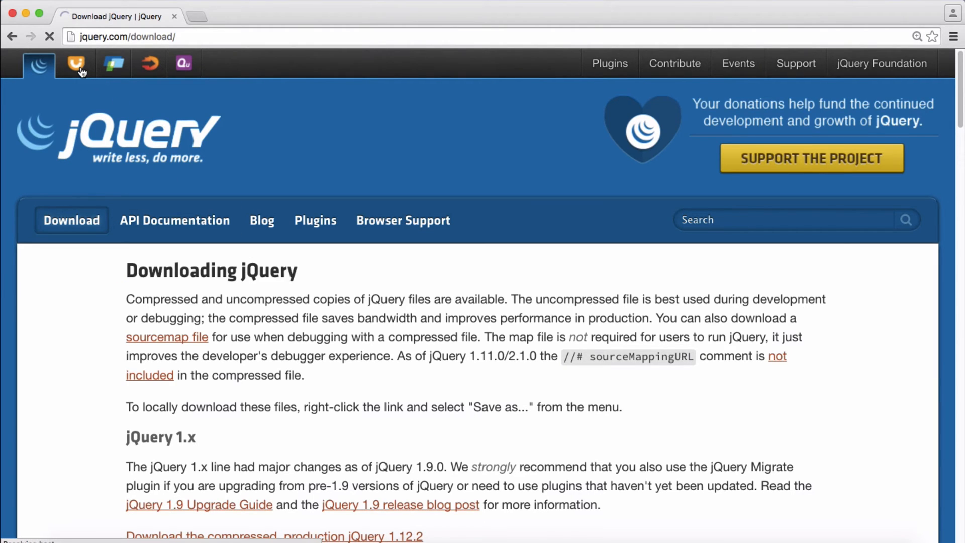
mouse_move(81, 69)
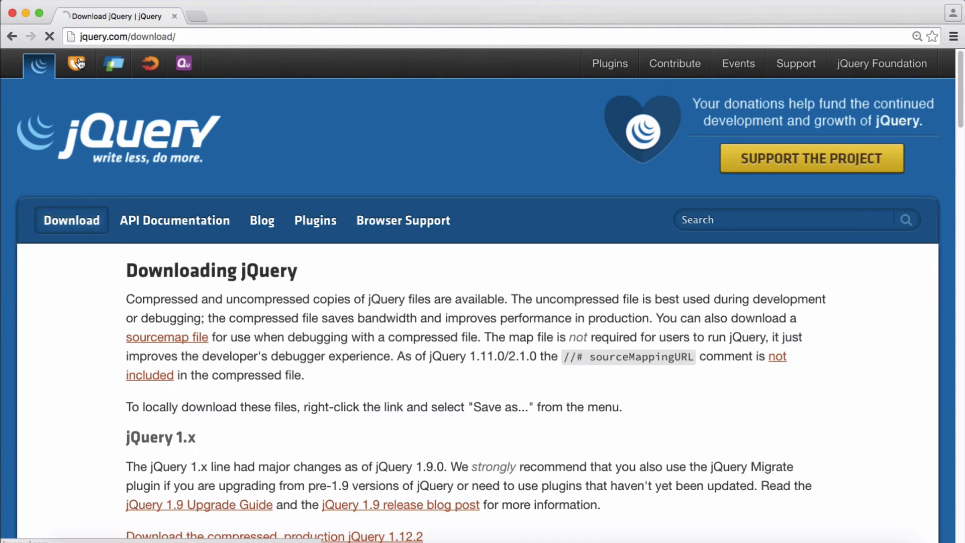
type("jqueryui.com")
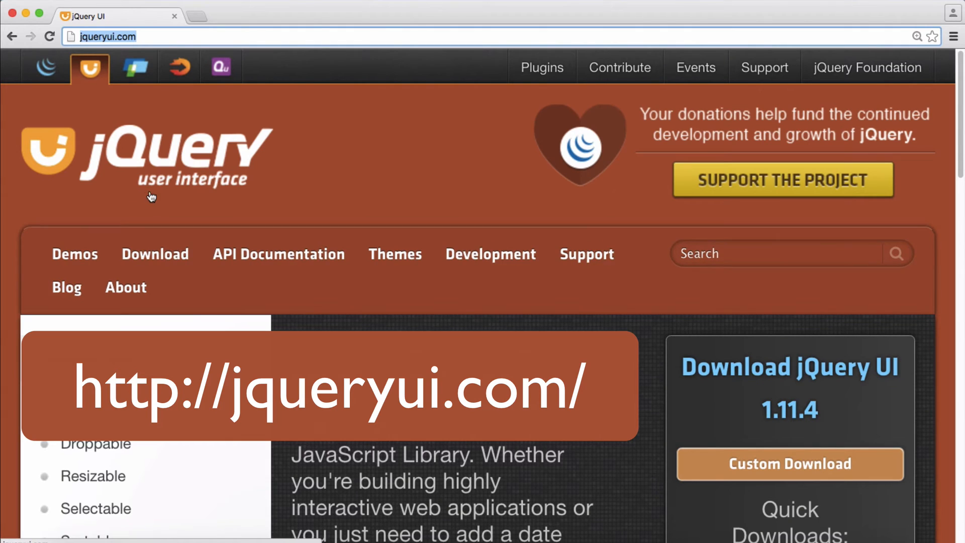
scroll("down", 3)
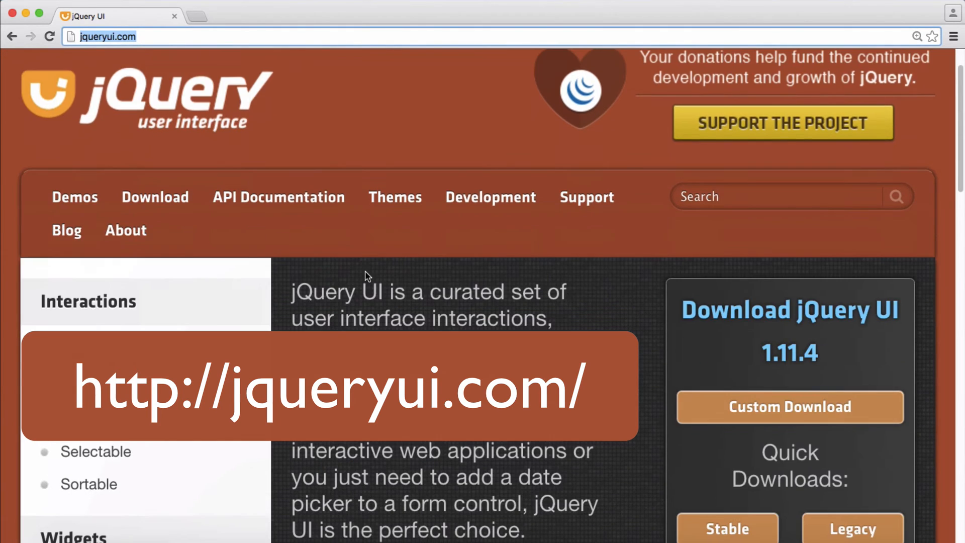
scroll("down", 3)
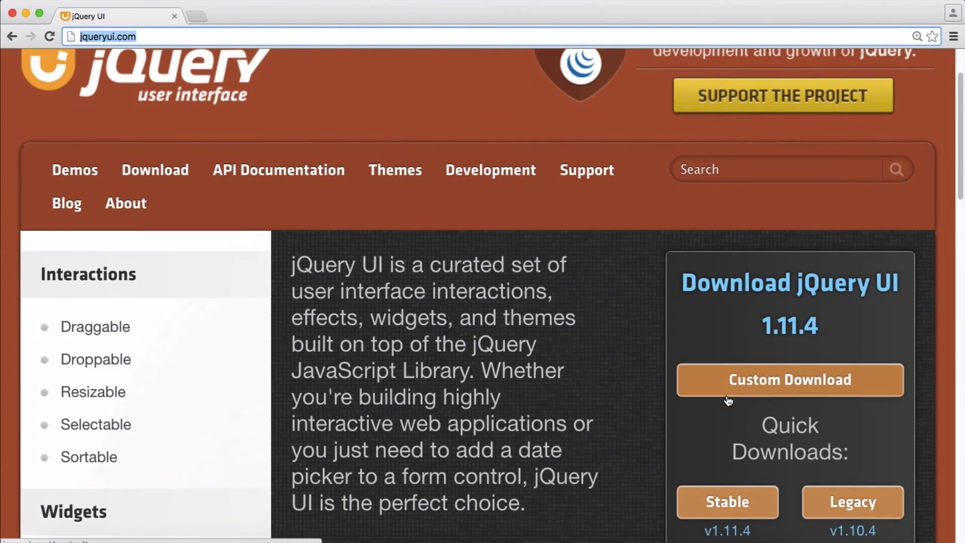
scroll("down", 3)
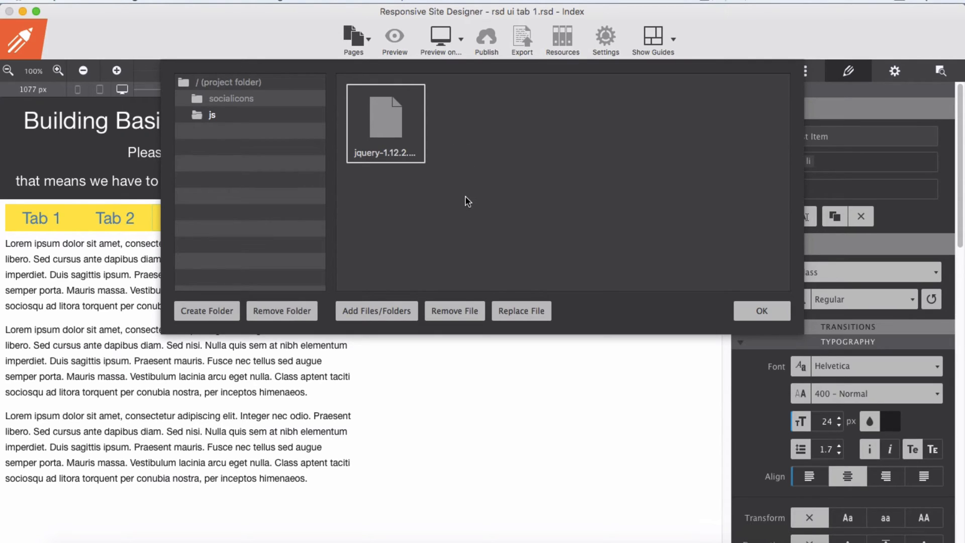
mouse_move(401, 323)
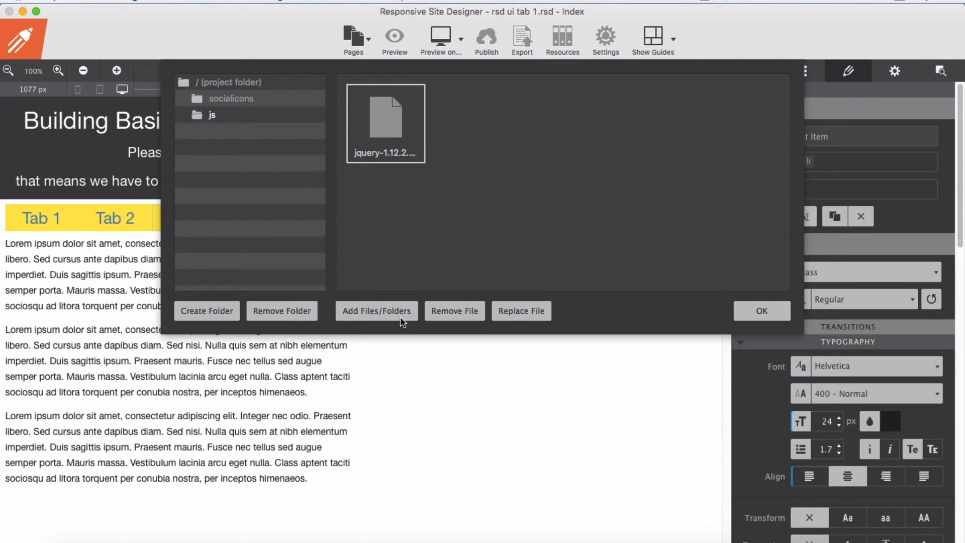
Add jquery-ui.min.js from the jquery-ui-1.11.4 folder into js and close the resources window.
left_click(376, 311)
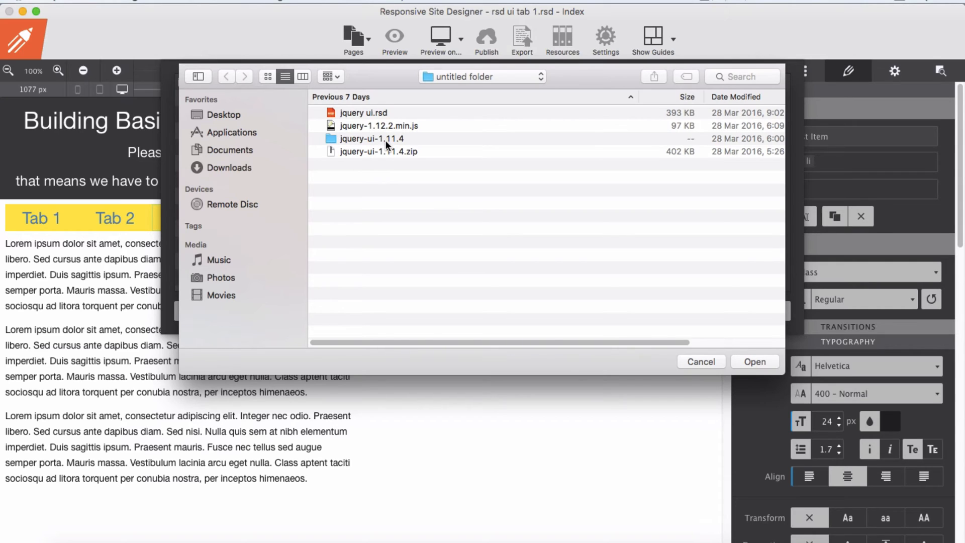
double_click(372, 139)
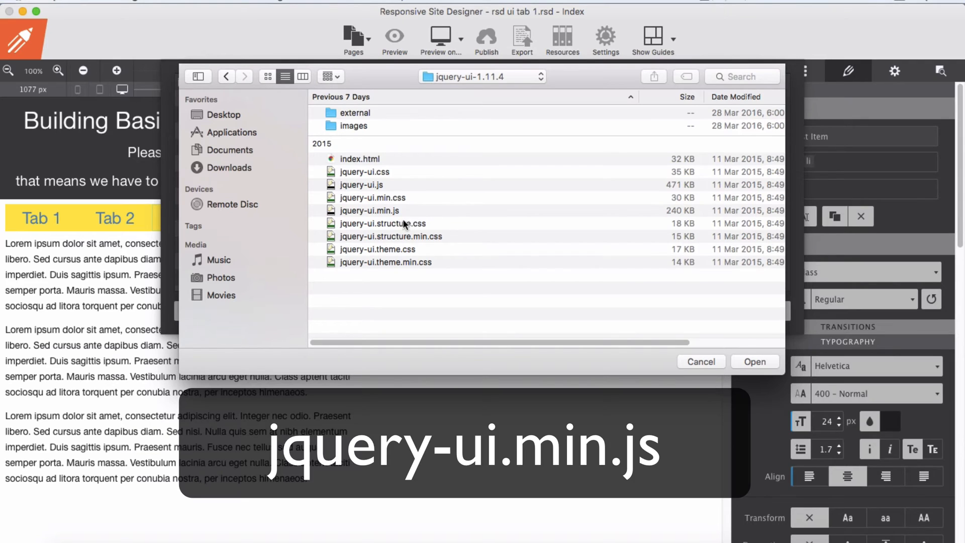
left_click(370, 210)
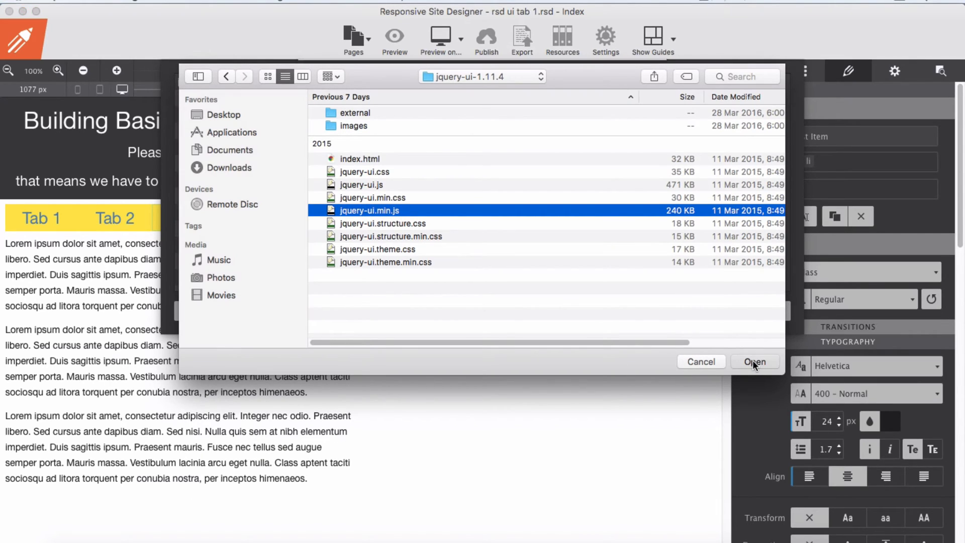
left_click(755, 361)
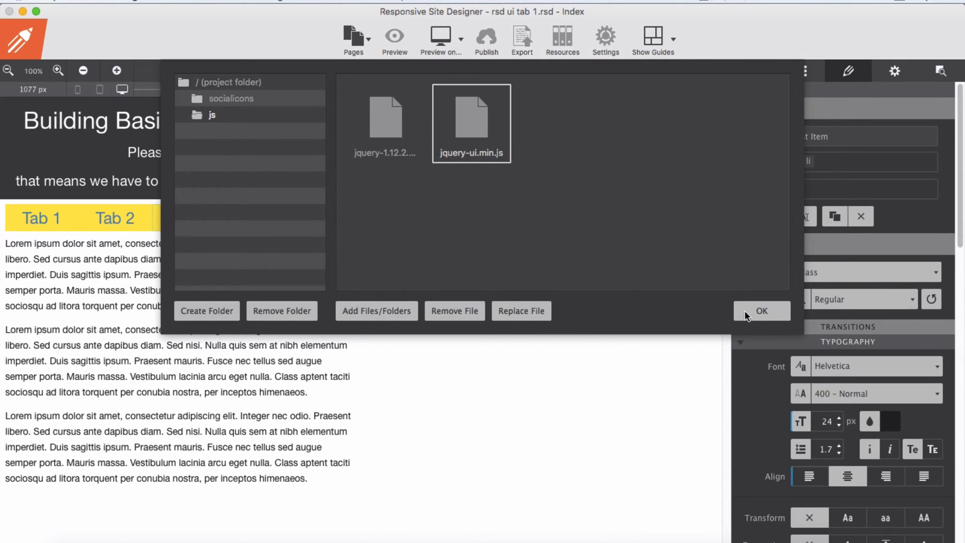
left_click(761, 311)
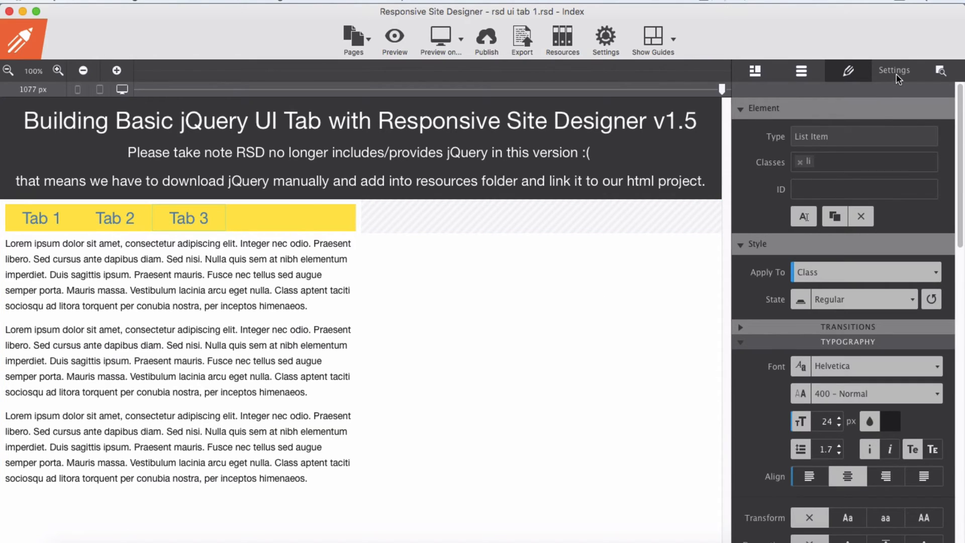
Link jquery-1.12.2.min.js from the js folder into the page Head.
left_click(894, 71)
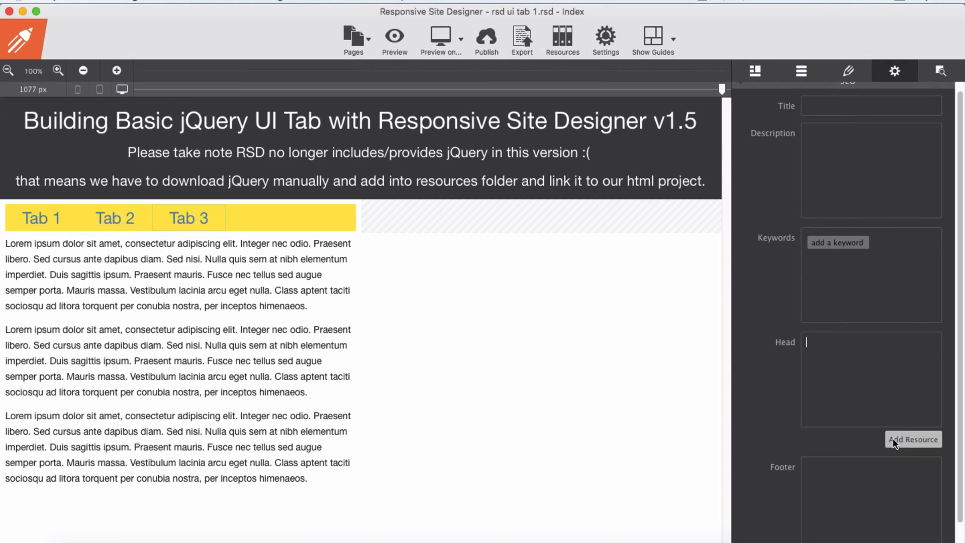
left_click(914, 439)
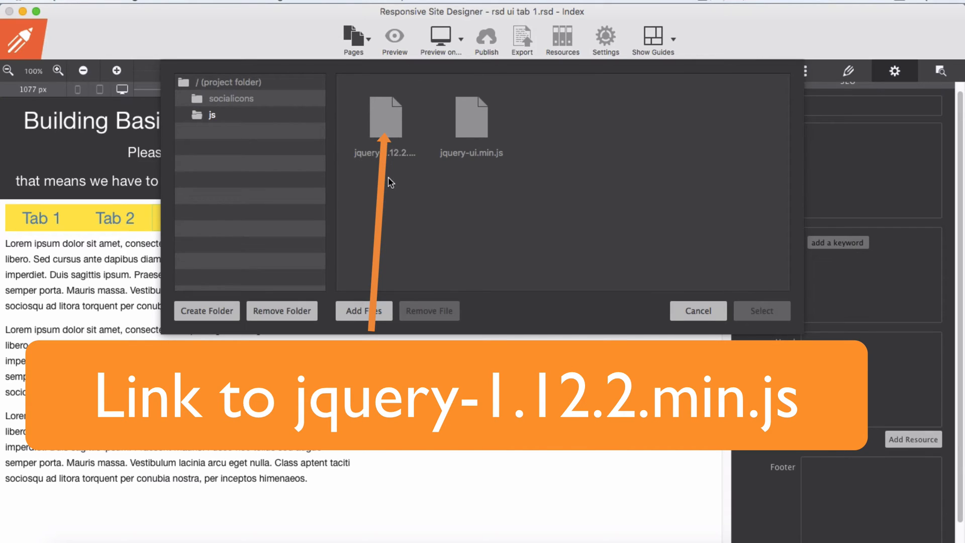
left_click(385, 116)
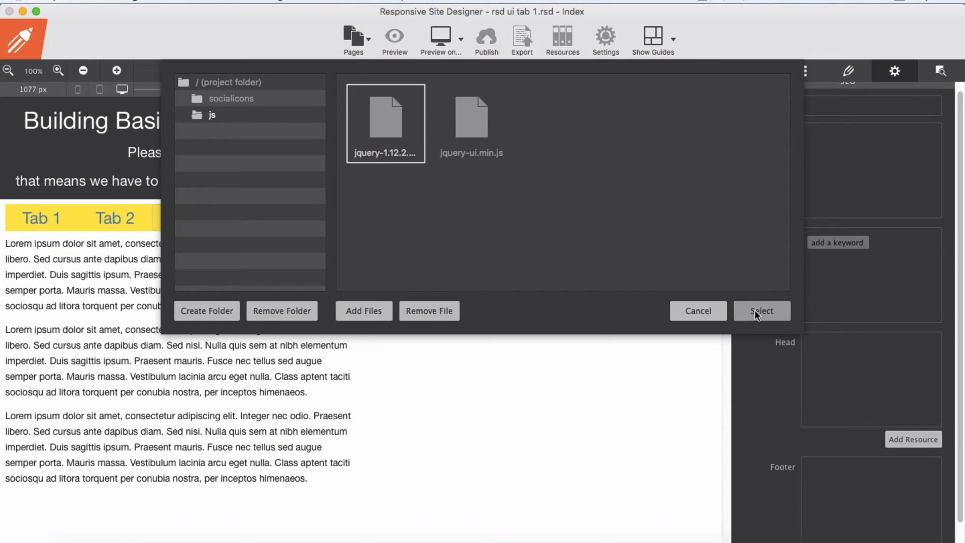
left_click(762, 310)
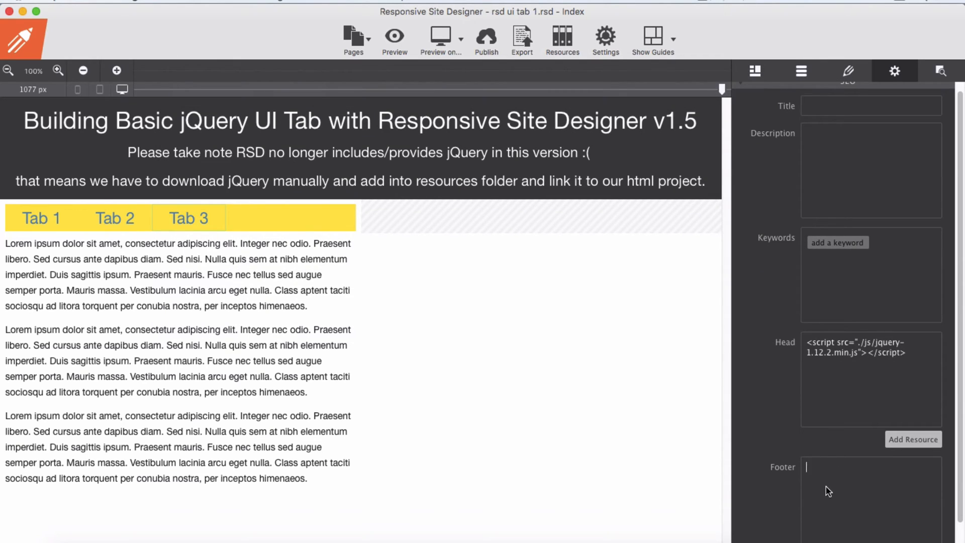
Link jquery-ui.min.js into the page Footer, then return to the browser.
scroll("down", 3)
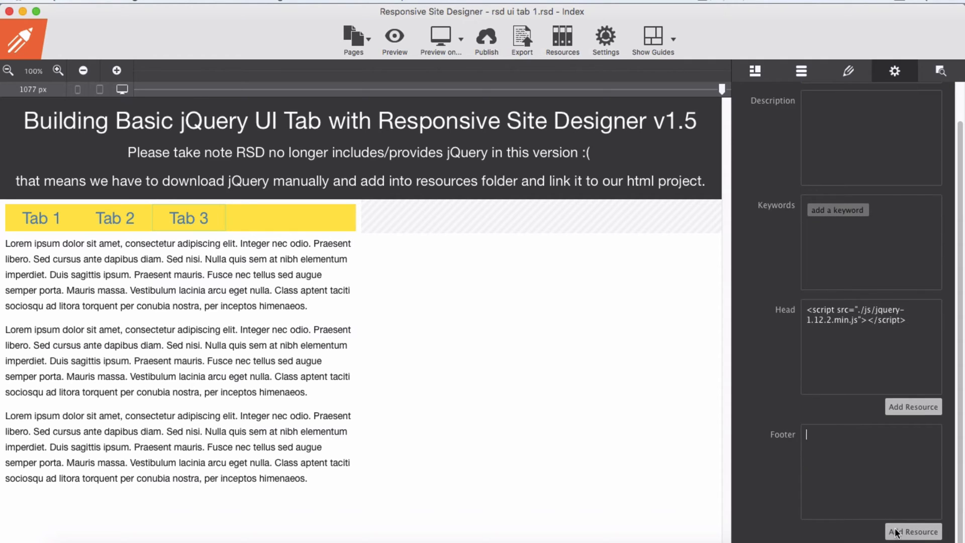
left_click(914, 531)
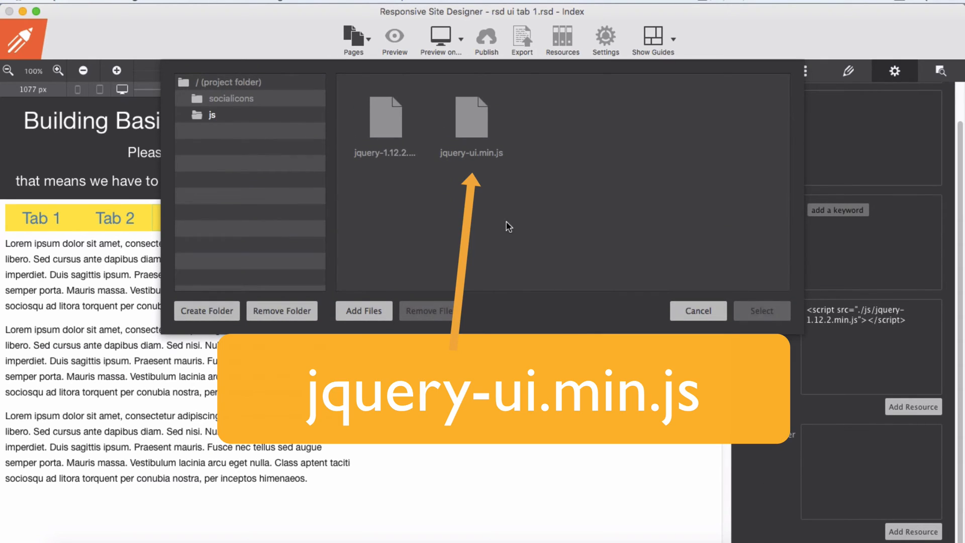
left_click(470, 117)
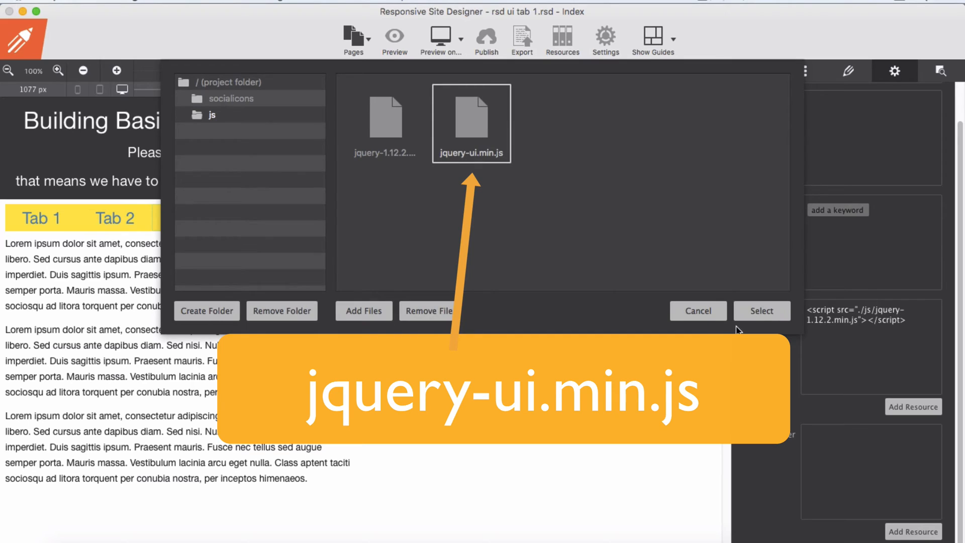
left_click(763, 311)
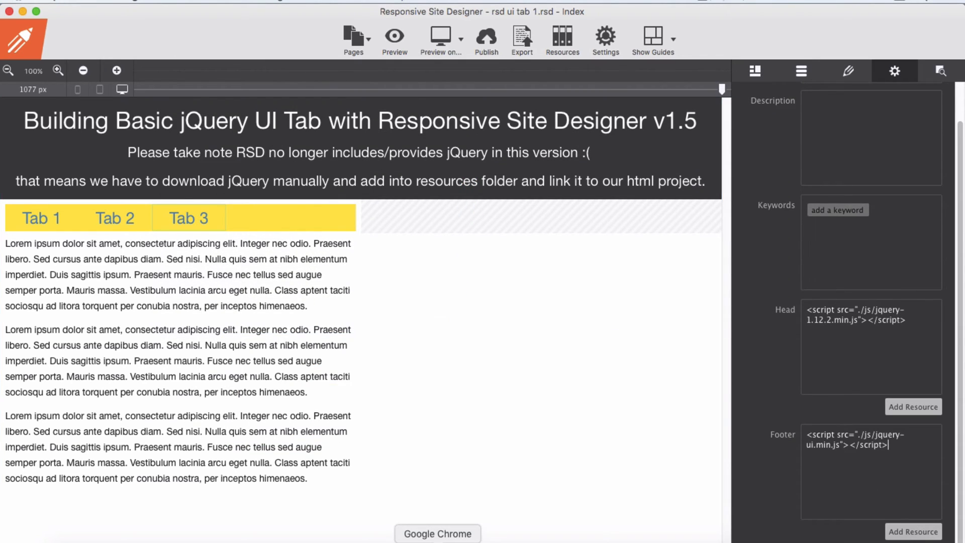
left_click(41, 218)
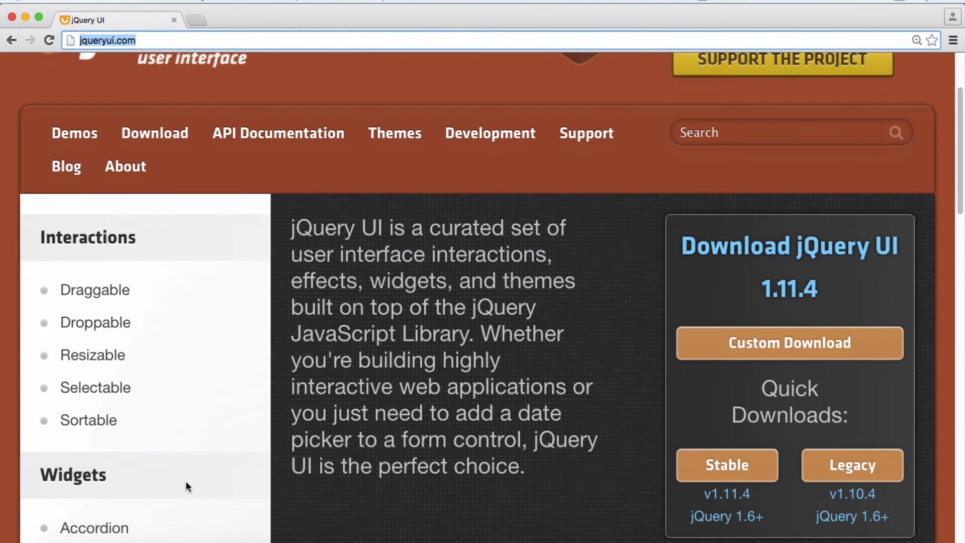
View the jQuery UI Tabs demo source and copy its .tabs() initialization script block.
scroll("down", 3)
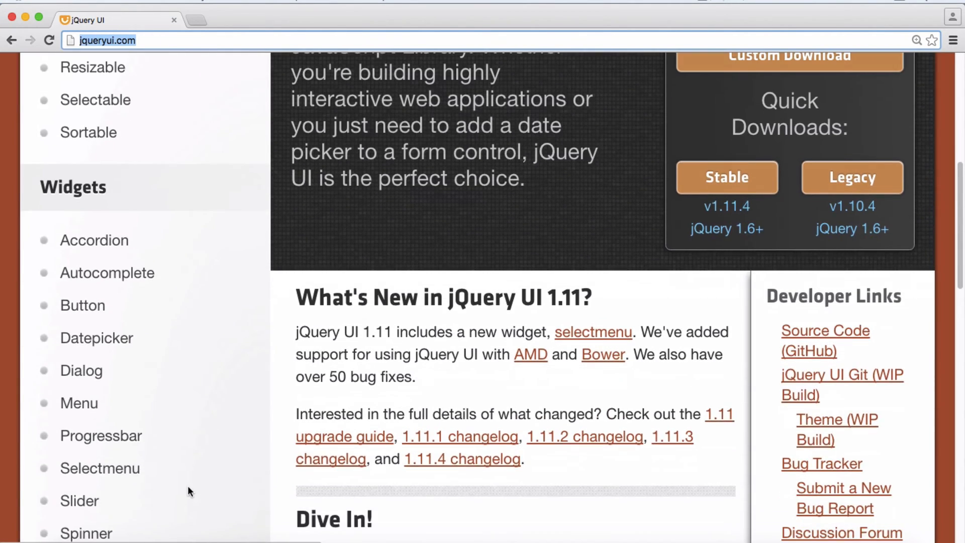
scroll("down", 3)
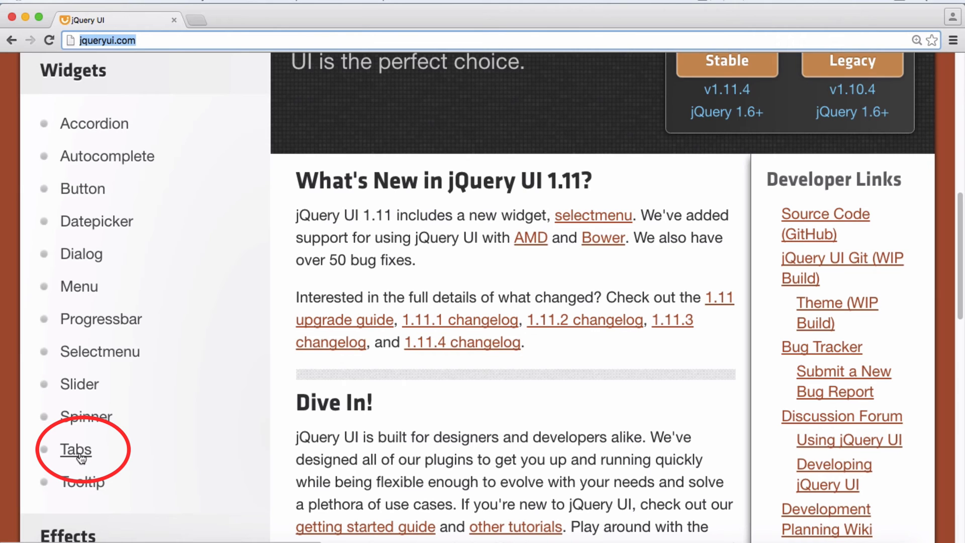
left_click(76, 449)
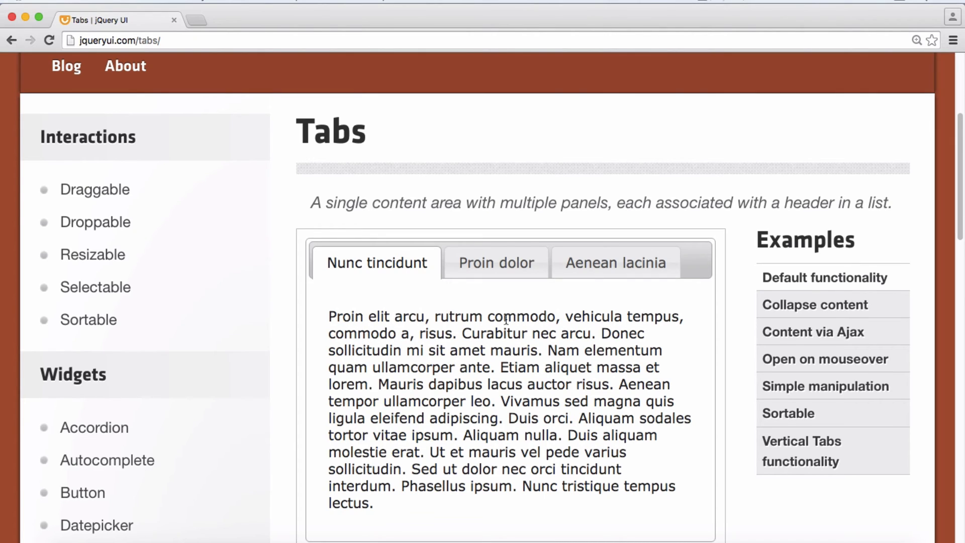
scroll("down", 3)
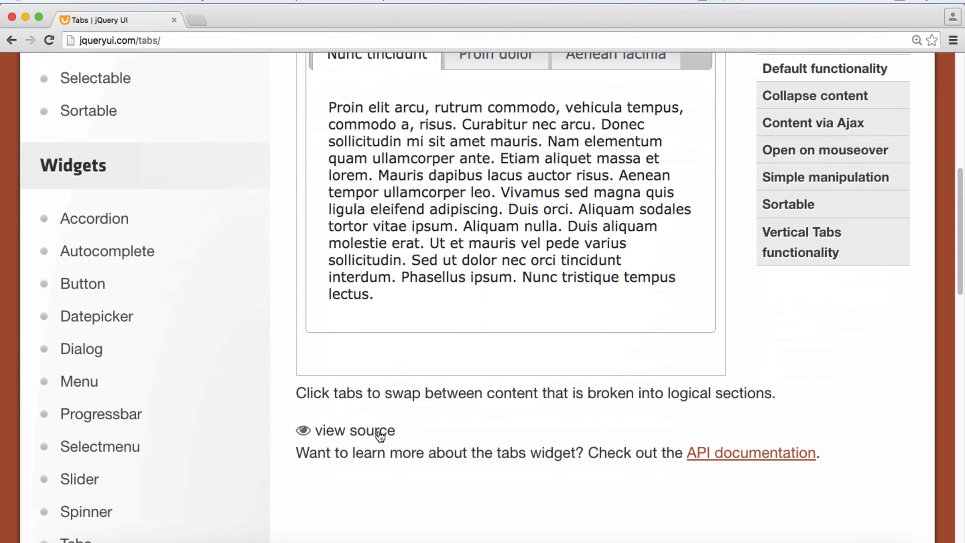
left_click(354, 431)
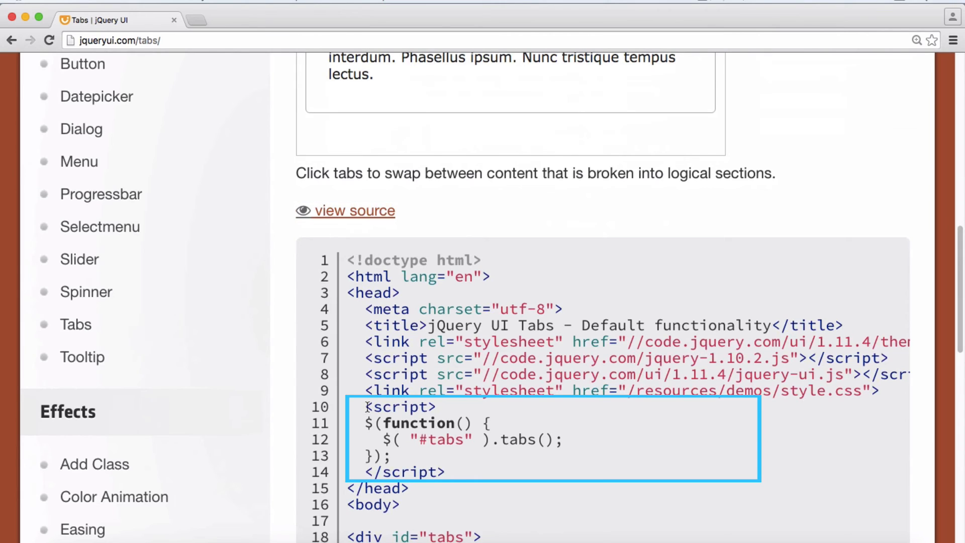
left_click_drag(364, 406, 559, 457)
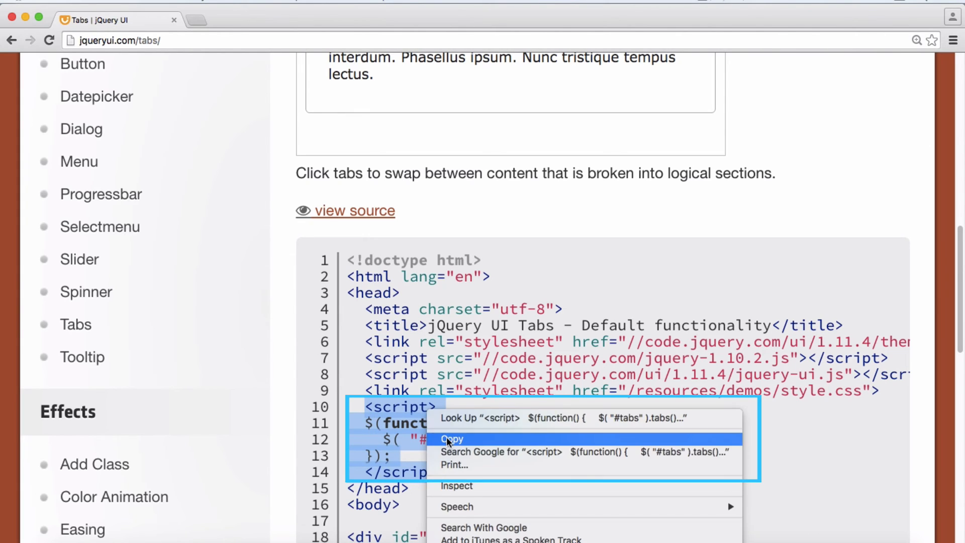
left_click(452, 439)
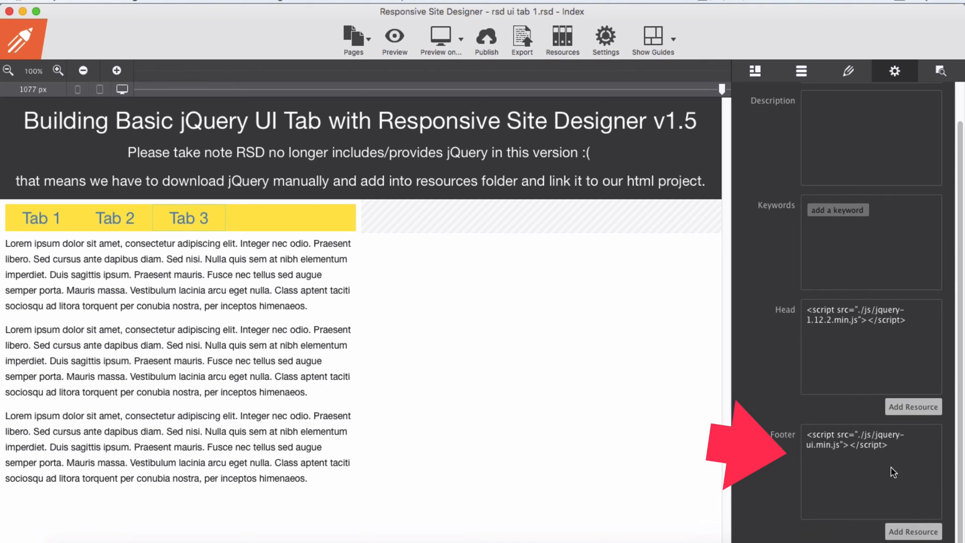
Paste the tabs <script> block into the Footer after the jQuery UI link and preview the page.
type("<script>")
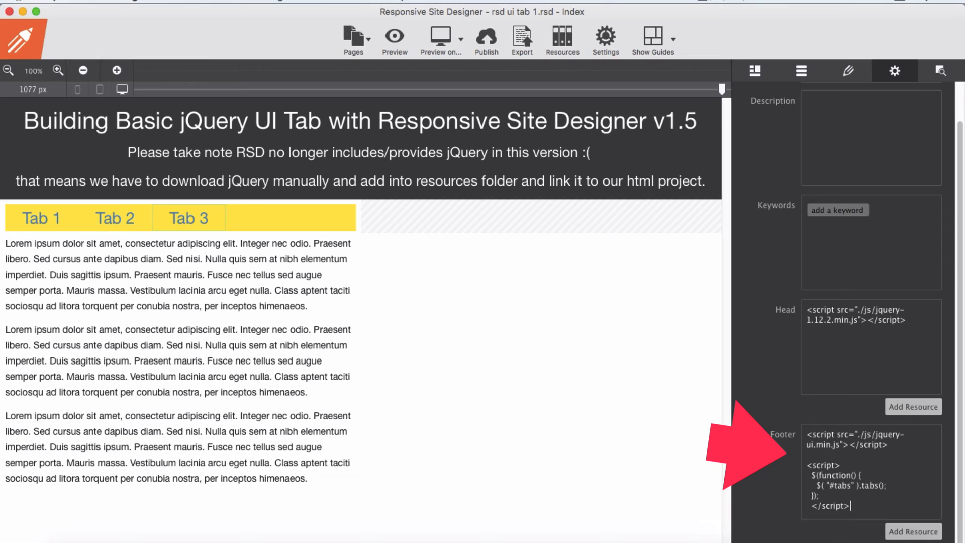
left_click(530, 382)
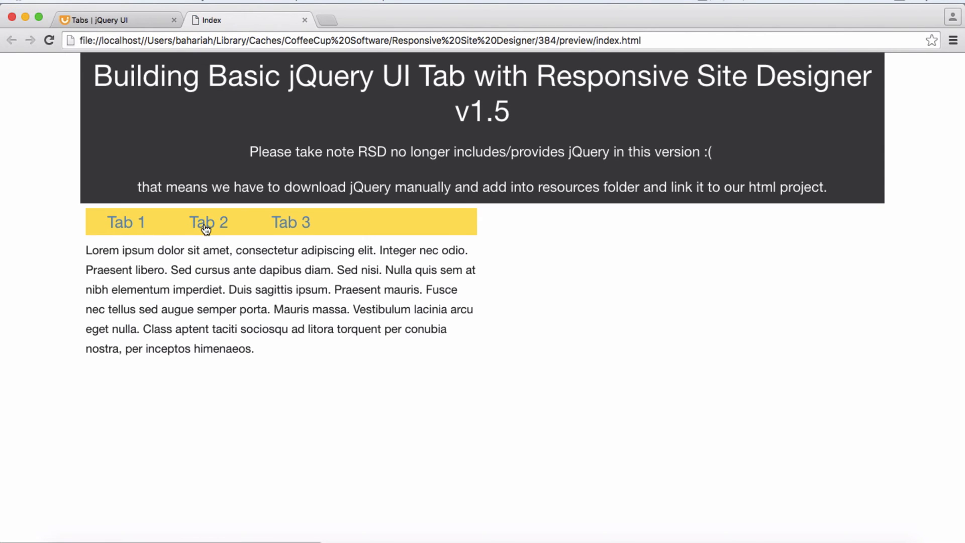
mouse_move(185, 251)
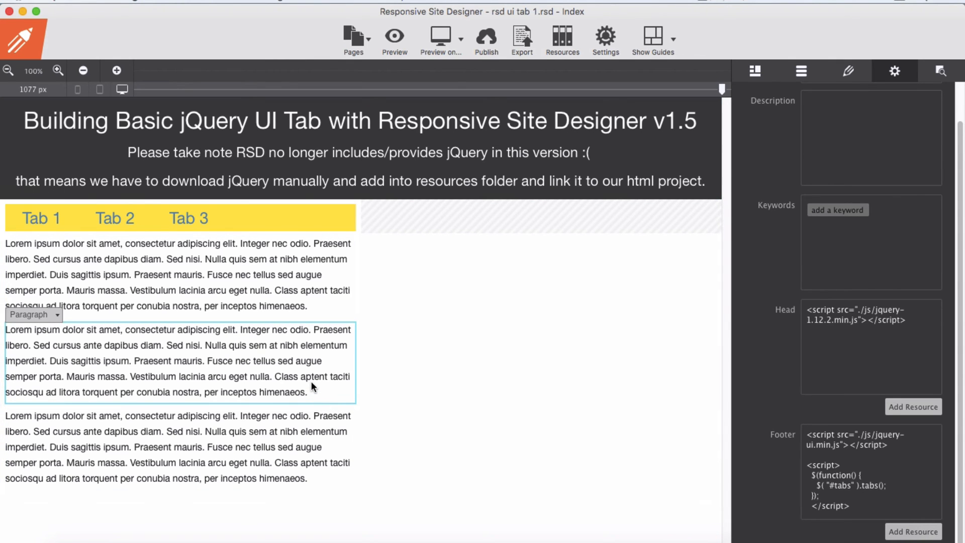
Give the second paragraph a grey background and open the colour chooser for the first paragraph.
left_click(848, 70)
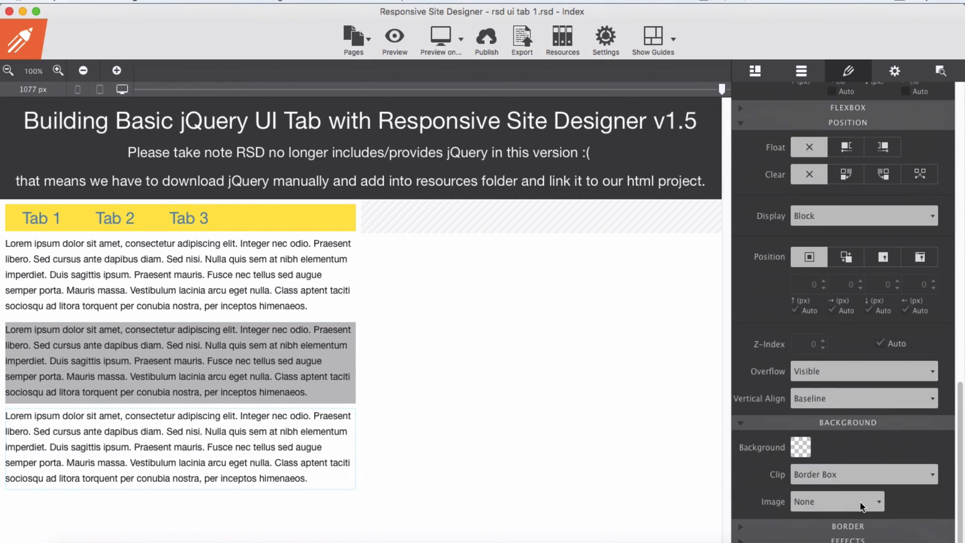
left_click(802, 448)
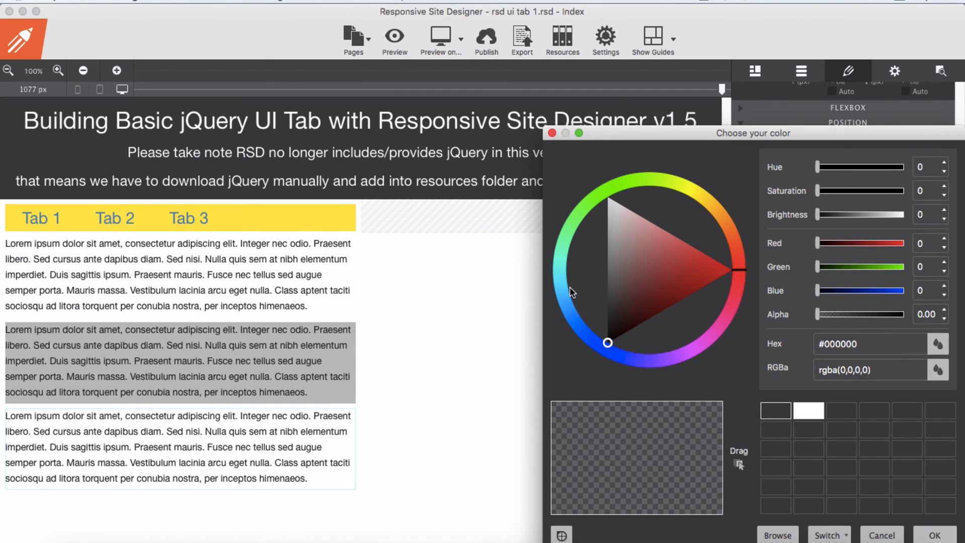
left_click(585, 290)
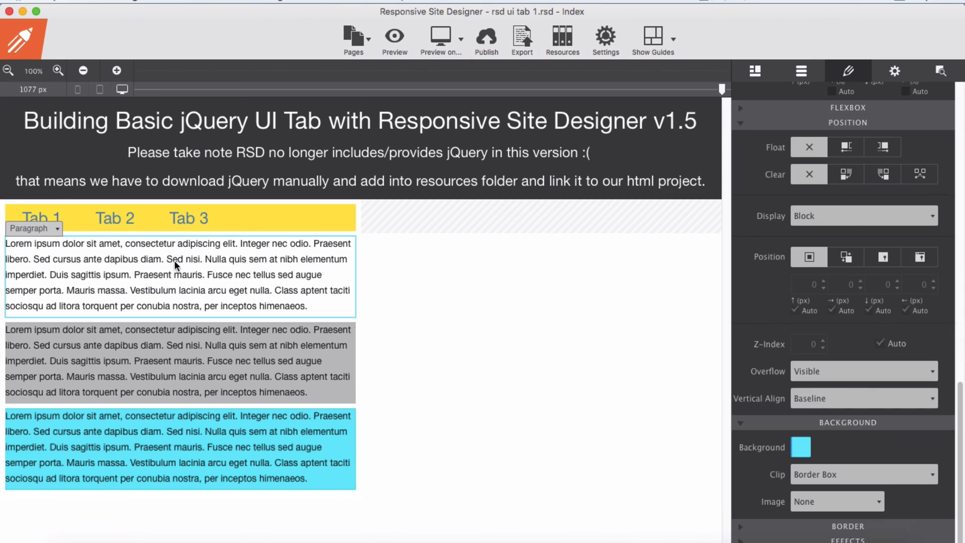
left_click(847, 70)
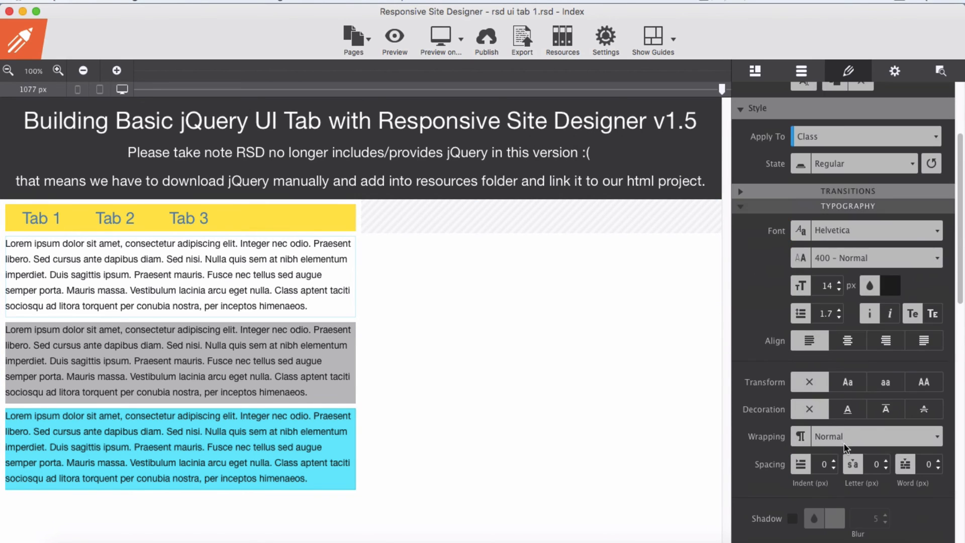
scroll("down", 3)
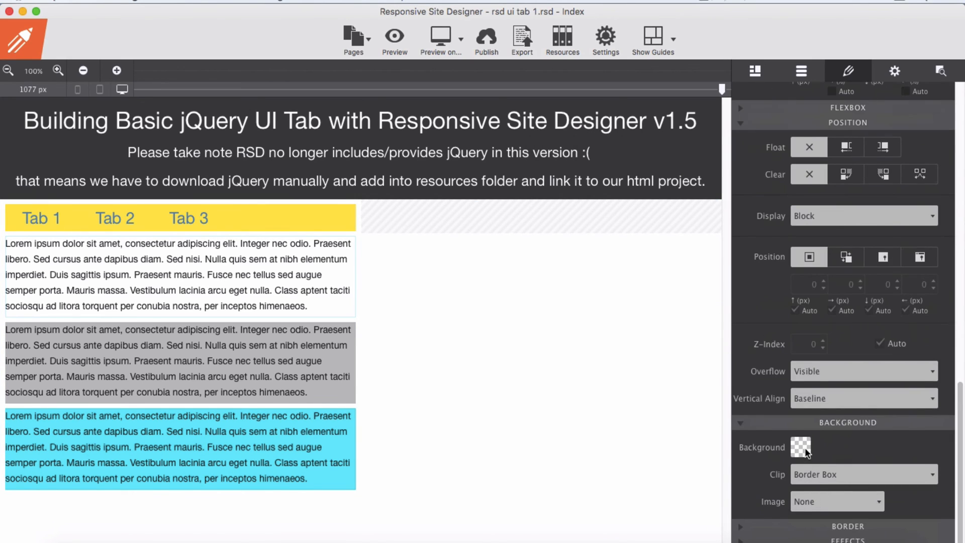
left_click(800, 446)
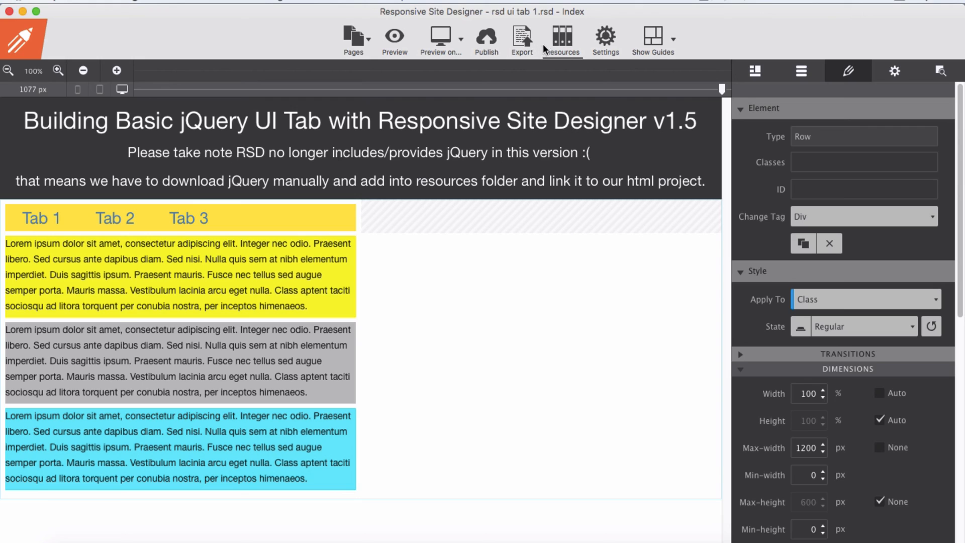
Review the js folder's files, then show the Head jQuery link and Footer tabs scripts.
left_click(561, 37)
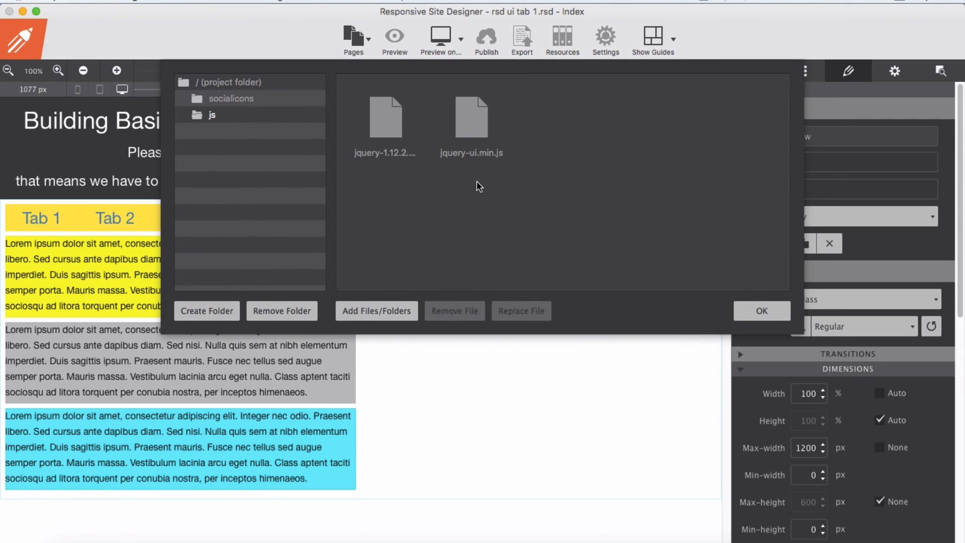
left_click(762, 310)
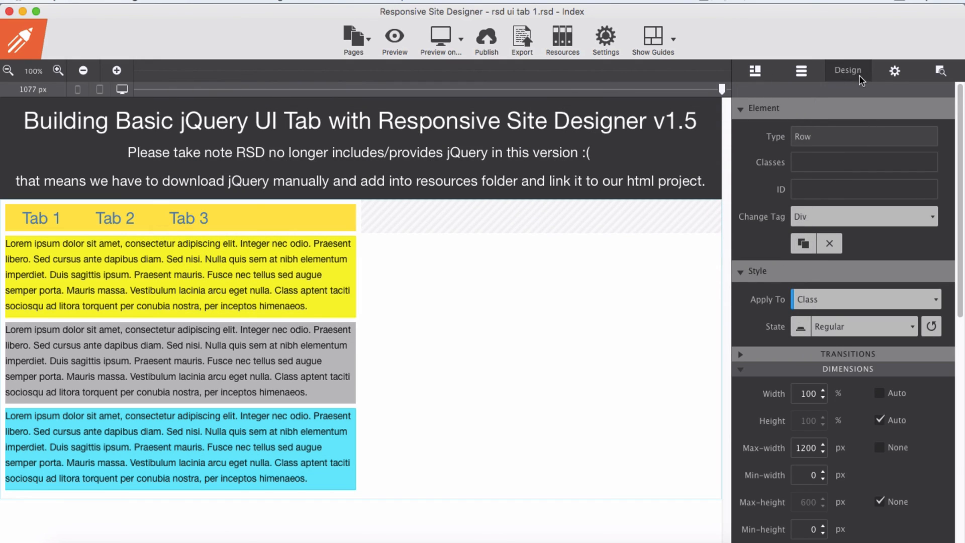
left_click(895, 71)
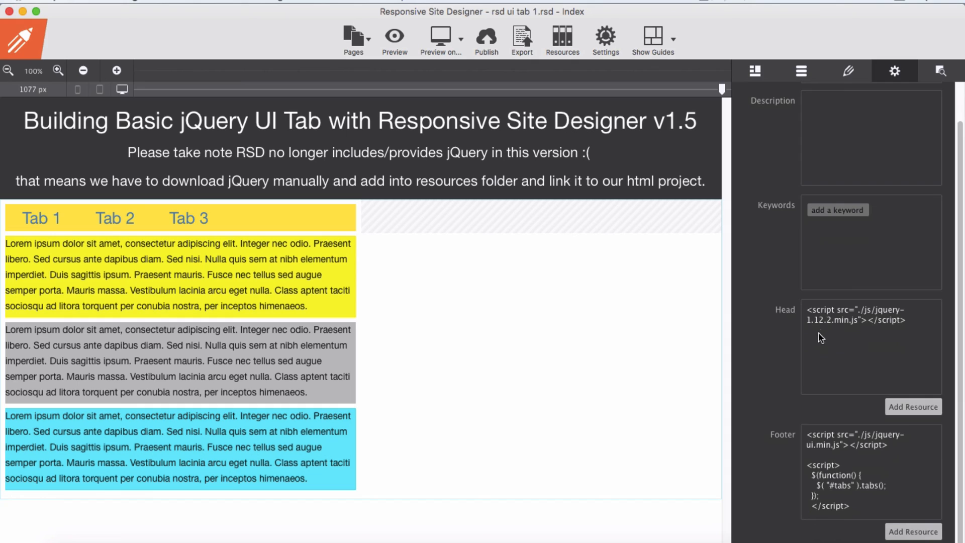
mouse_move(834, 334)
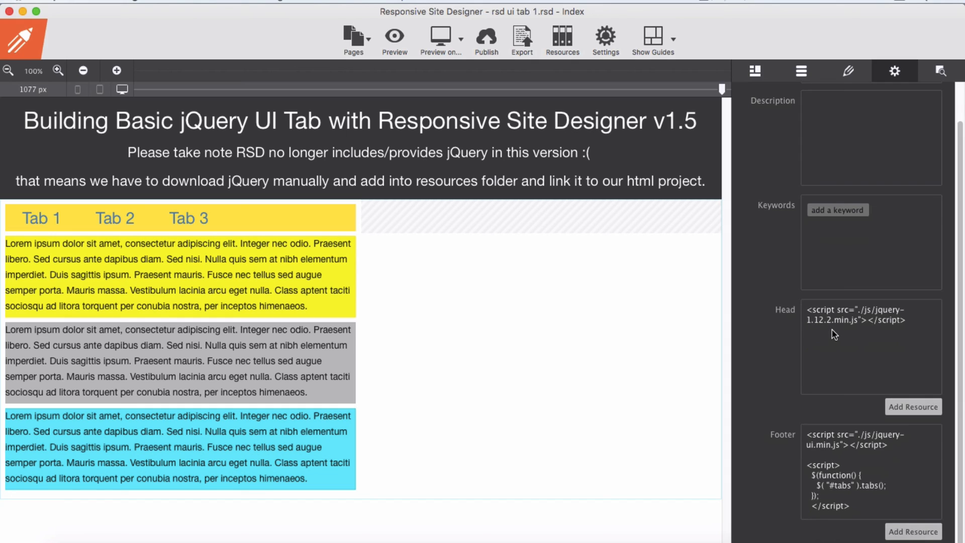
mouse_move(855, 338)
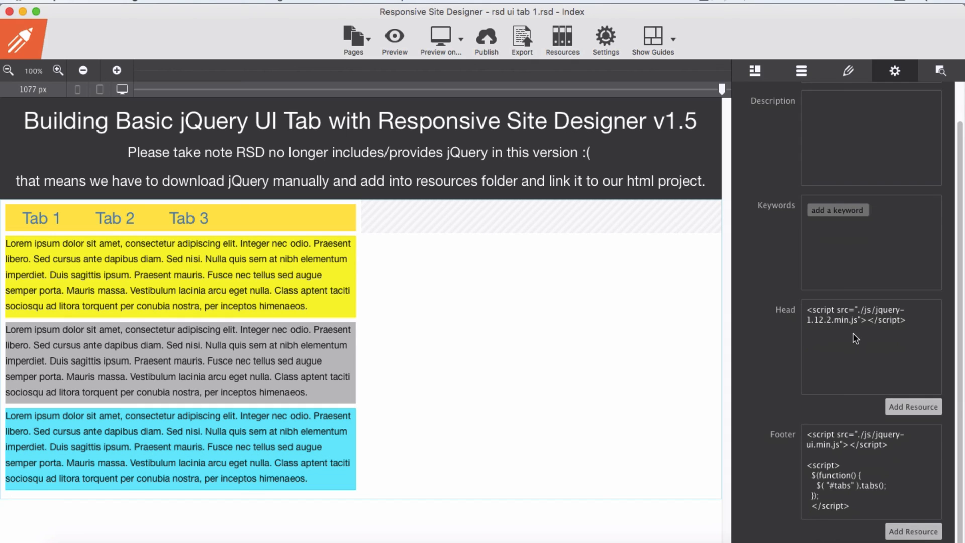
mouse_move(856, 462)
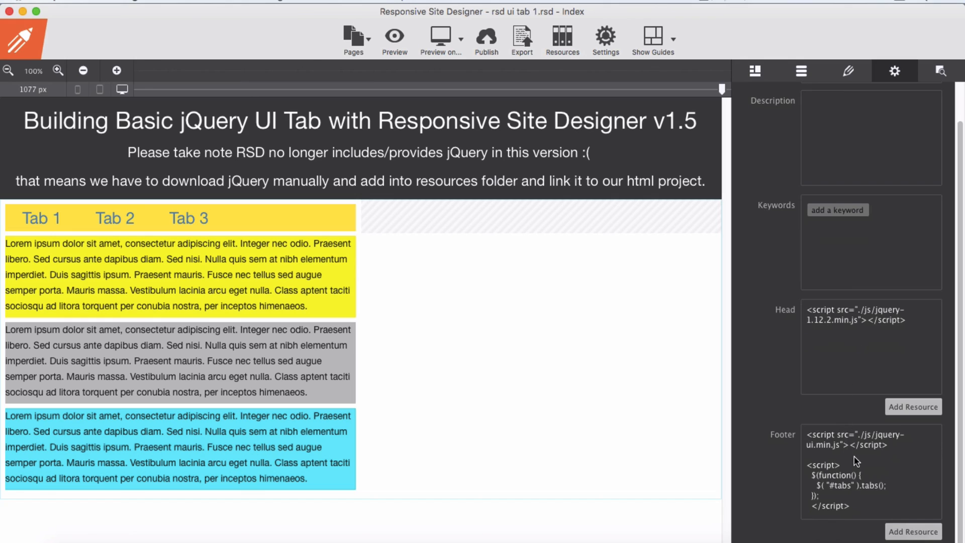